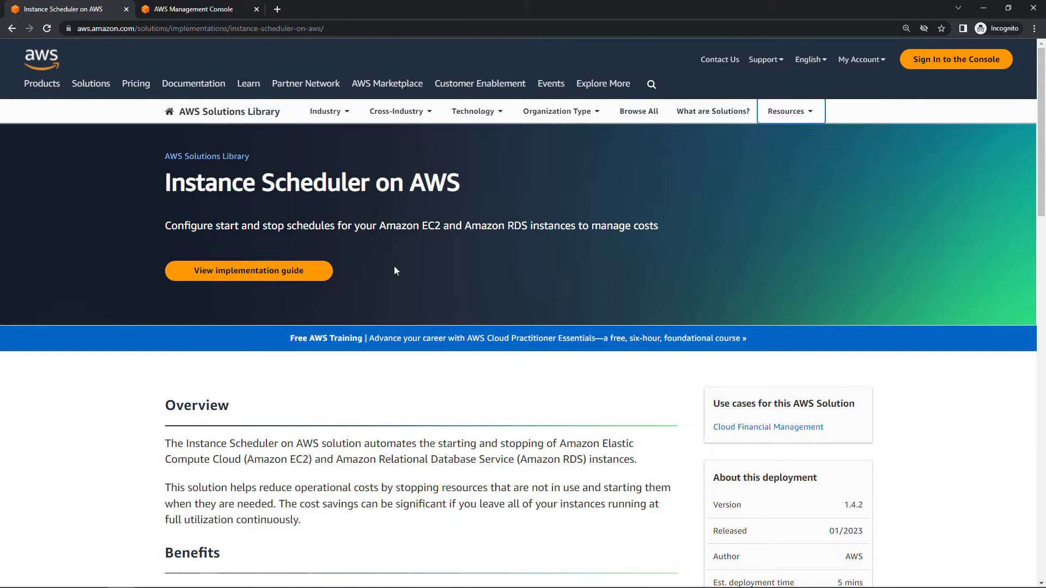
# Step: Open the 'View implementation guide' link in a new browser tab
pyautogui.rightClick(248, 270)
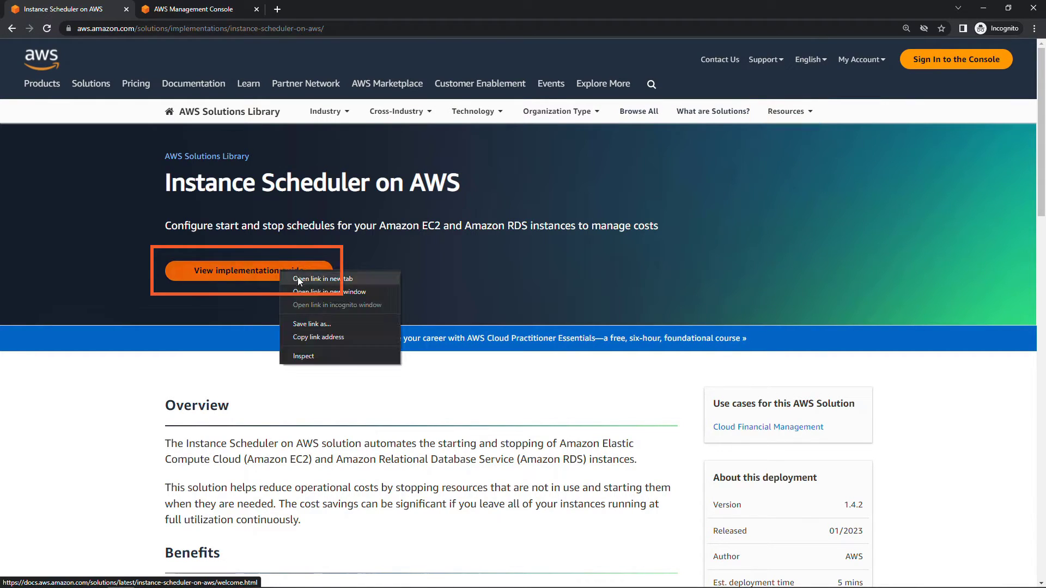
pyautogui.click(319, 279)
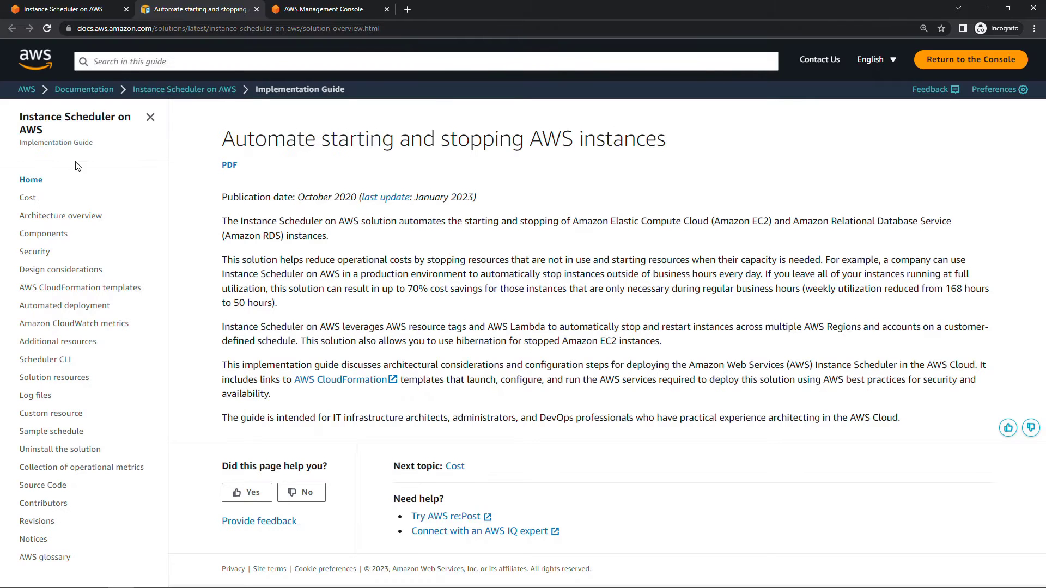
pyautogui.moveTo(27, 197)
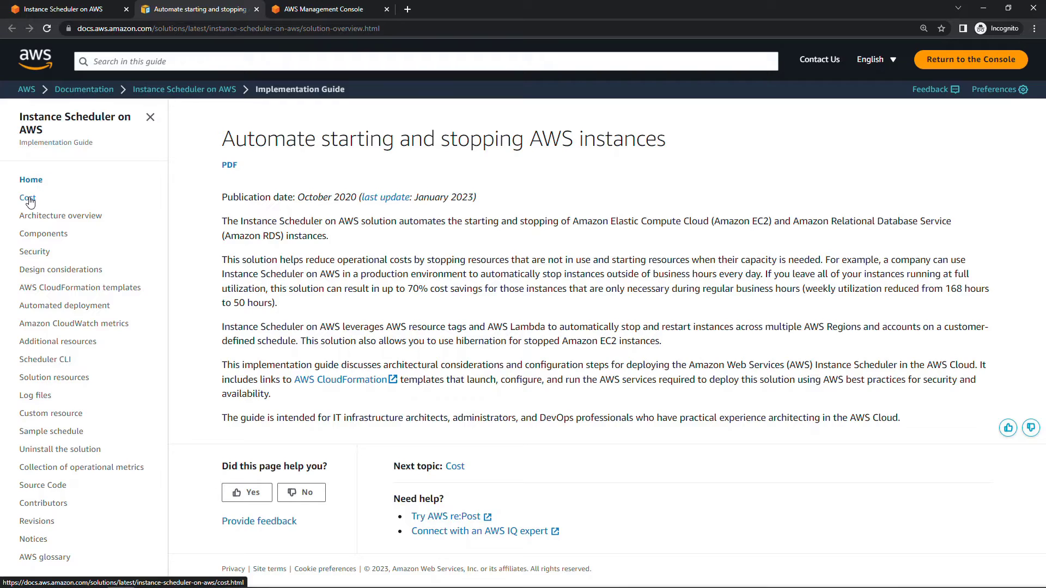
# Step: Review the Cost page's $9.90 monthly estimate table, then return to the solution tab
pyautogui.click(28, 197)
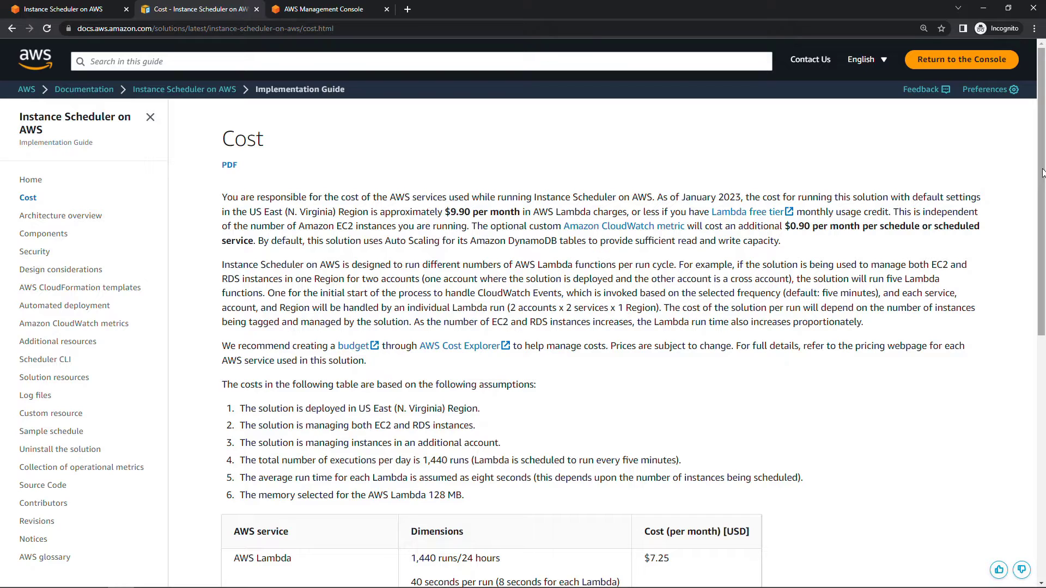
pyautogui.scroll(-3)
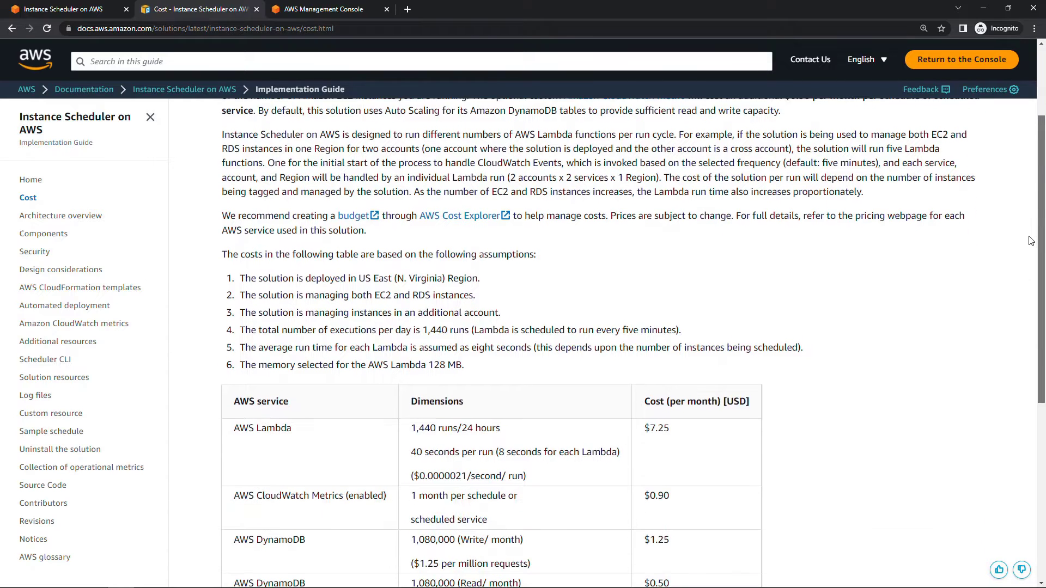
pyautogui.scroll(-3)
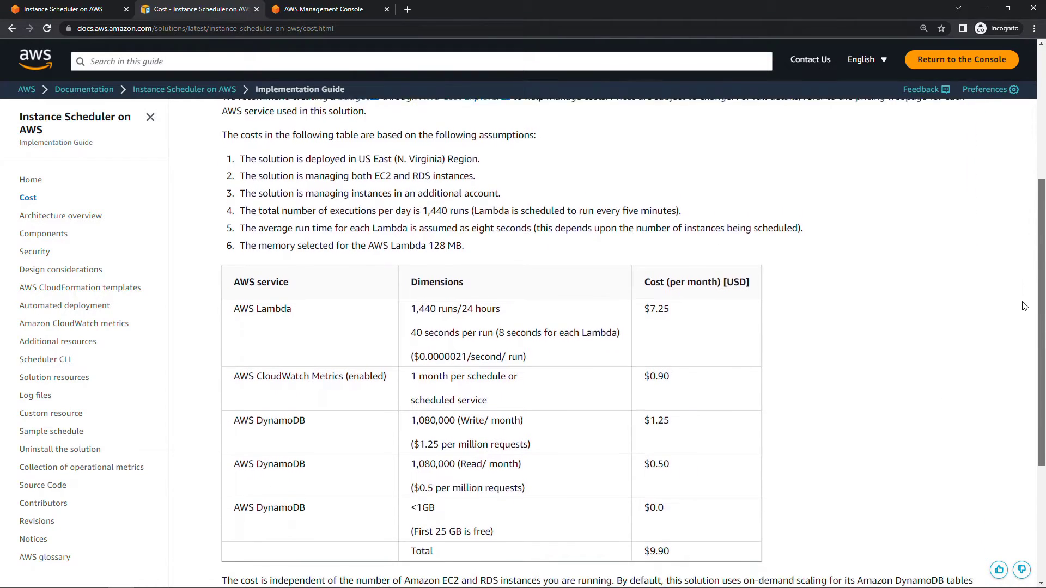
pyautogui.scroll(-3)
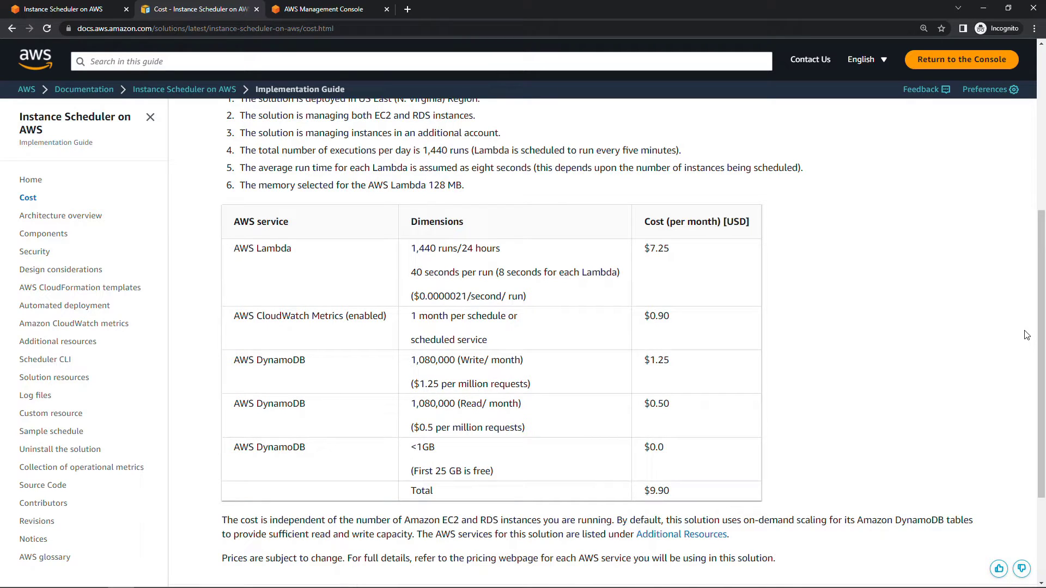
pyautogui.moveTo(521, 249)
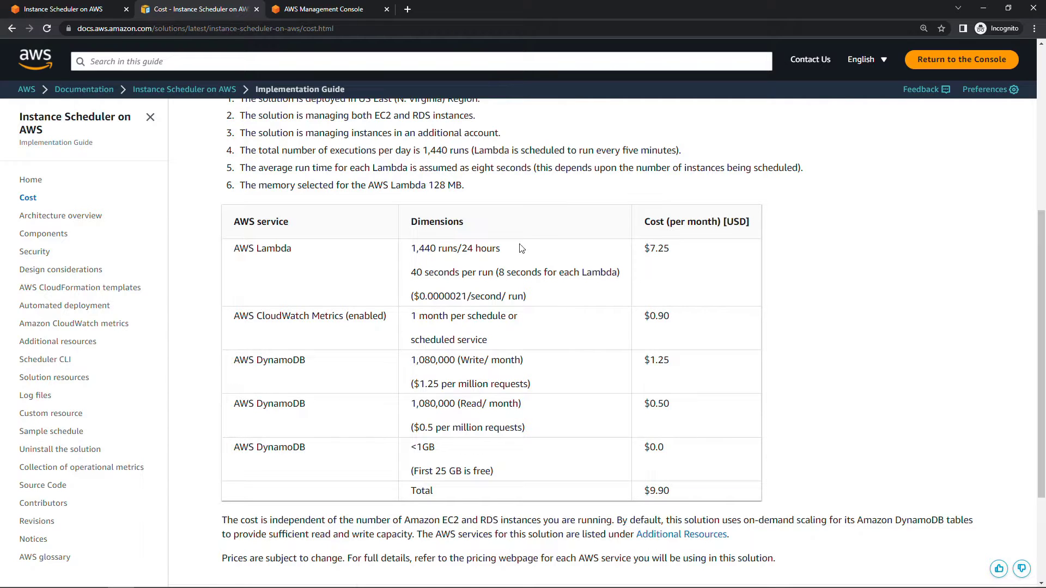
pyautogui.moveTo(695, 258)
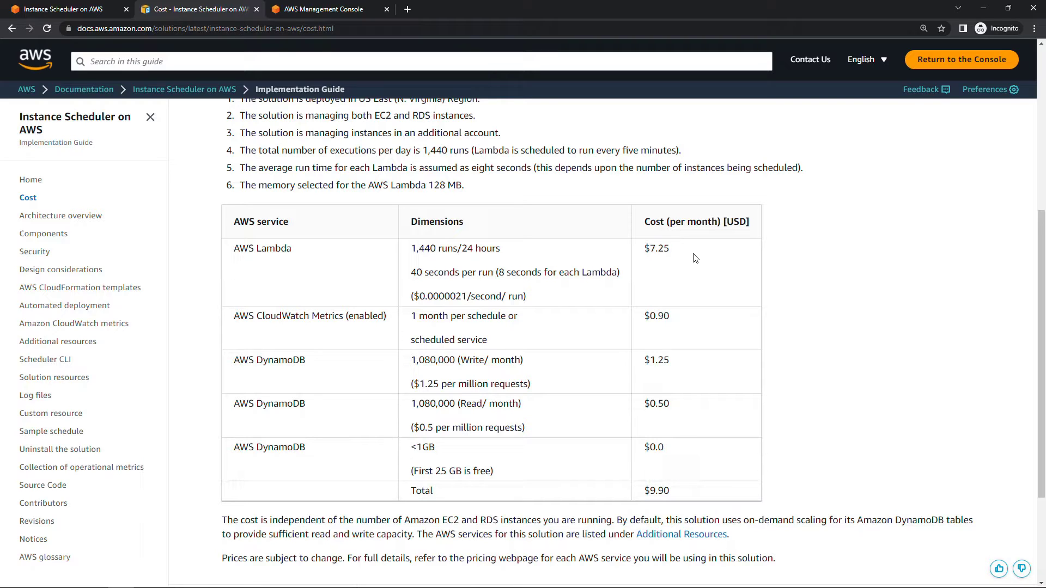
pyautogui.moveTo(600, 221)
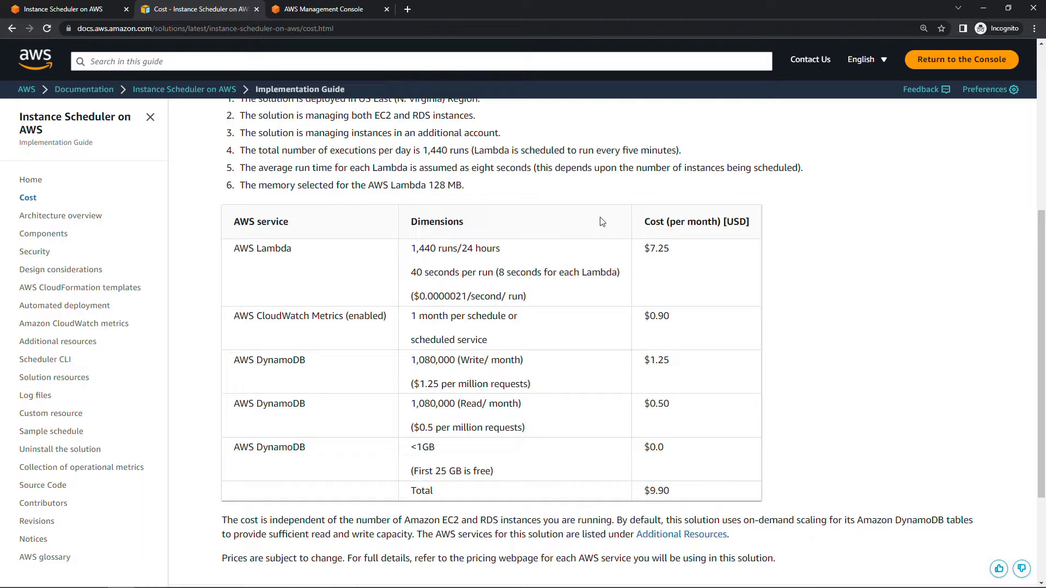
pyautogui.click(60, 9)
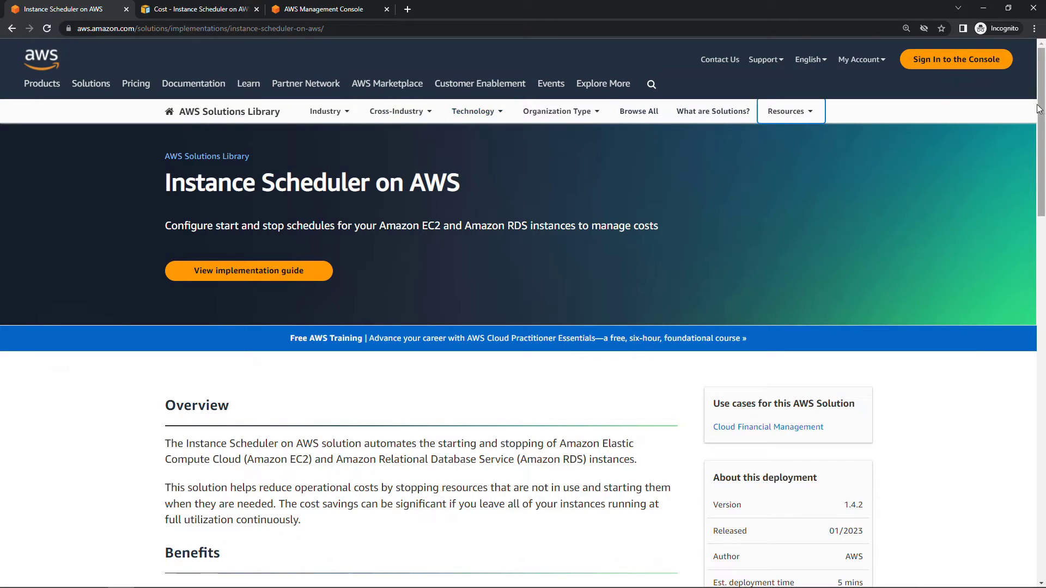
# Step: Advance the Technical details architecture diagram through Step 2 to Step 3 on schedule tagging
pyautogui.scroll(-3)
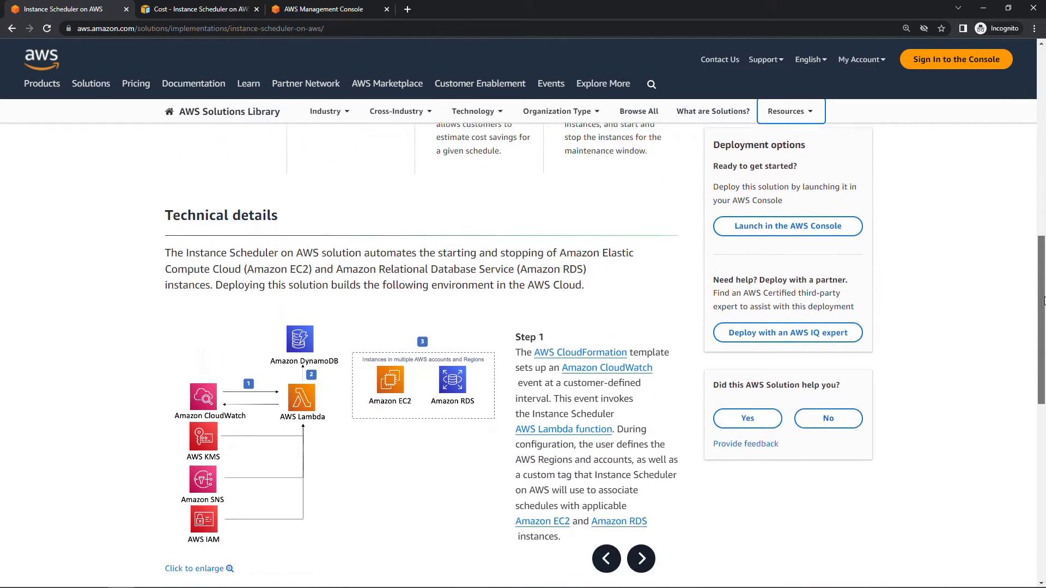
pyautogui.scroll(-3)
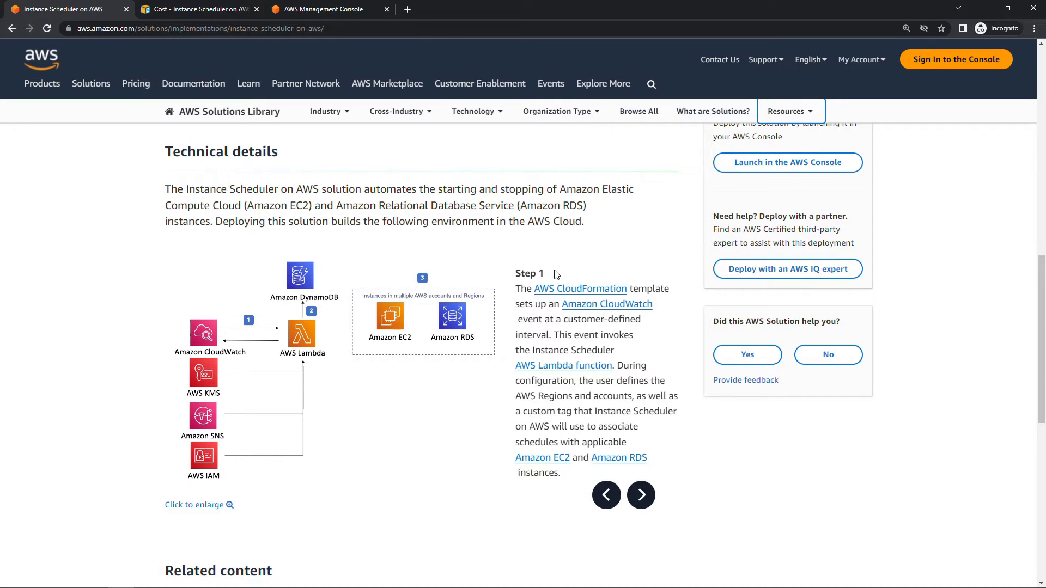
pyautogui.click(640, 495)
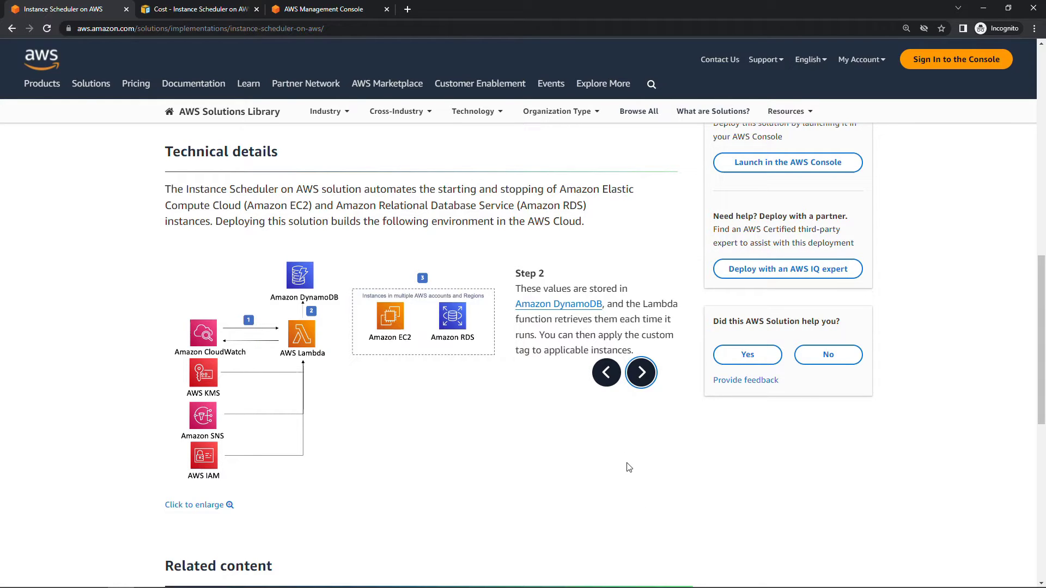
pyautogui.click(639, 373)
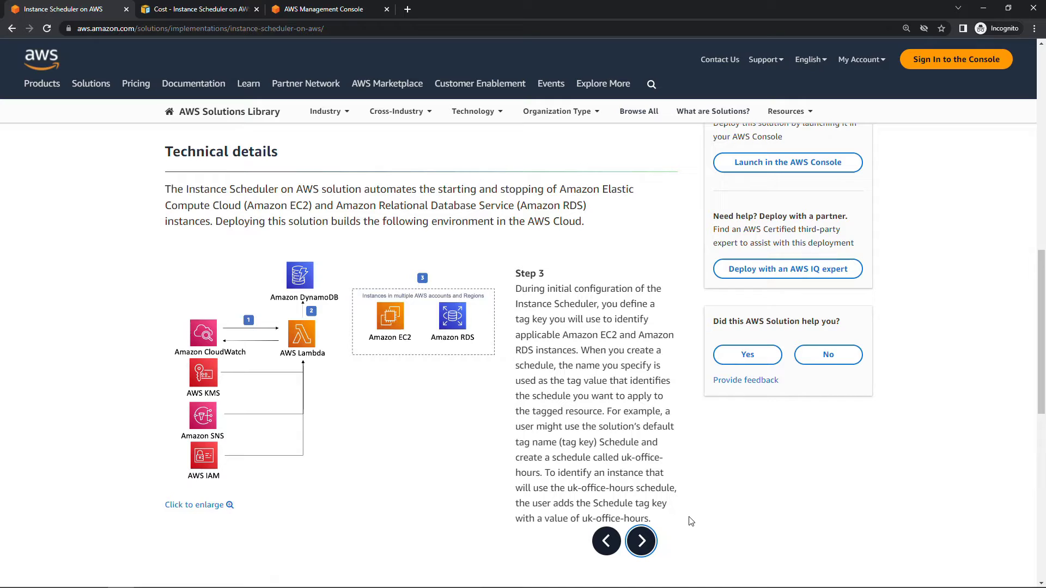
pyautogui.click(422, 317)
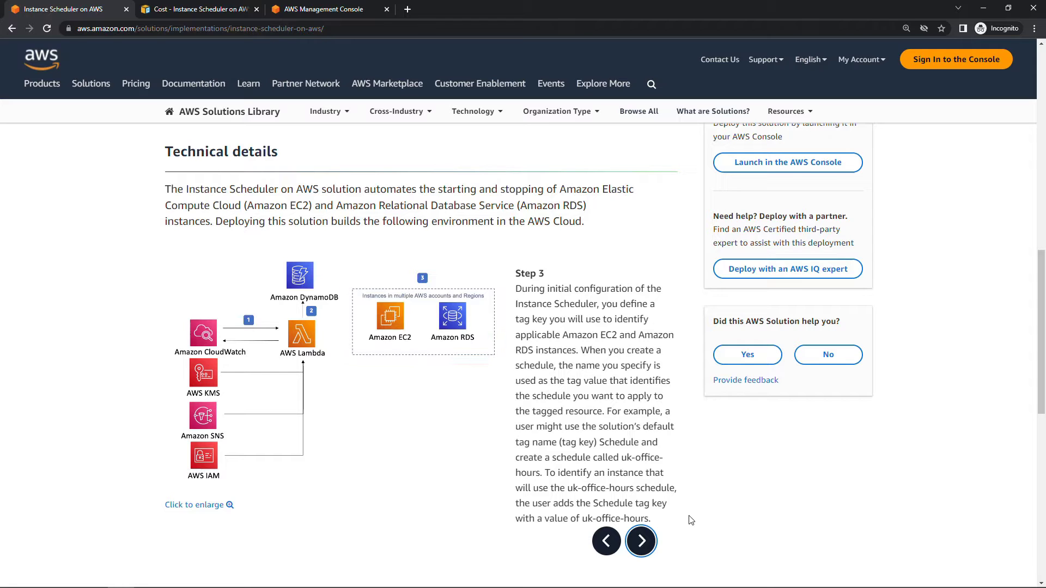
pyautogui.moveTo(1020, 412)
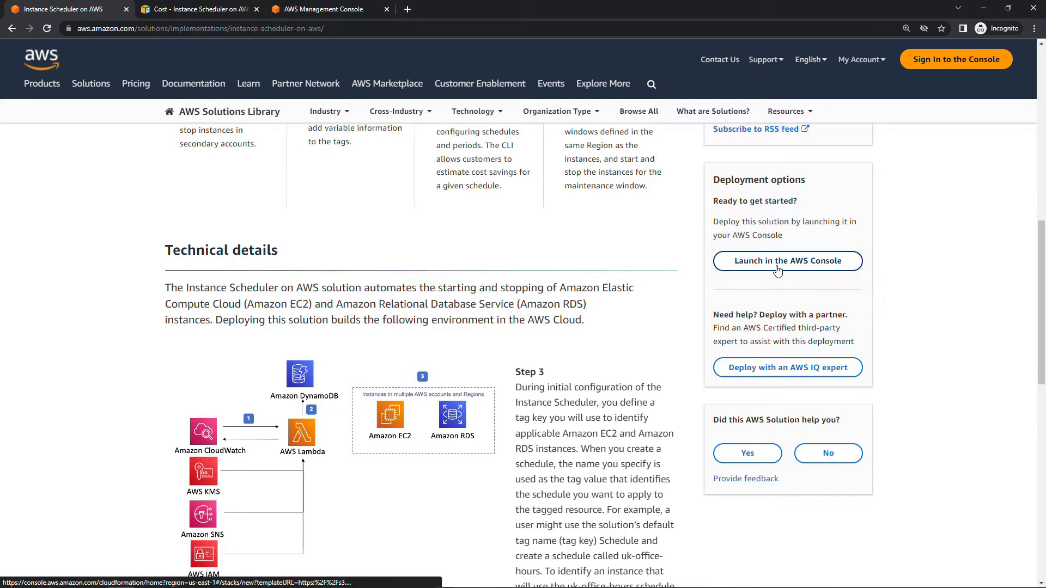
# Step: Open 'Launch in the AWS Console' in a new tab, reaching Create stack with the S3 template URL prefilled
pyautogui.rightClick(786, 260)
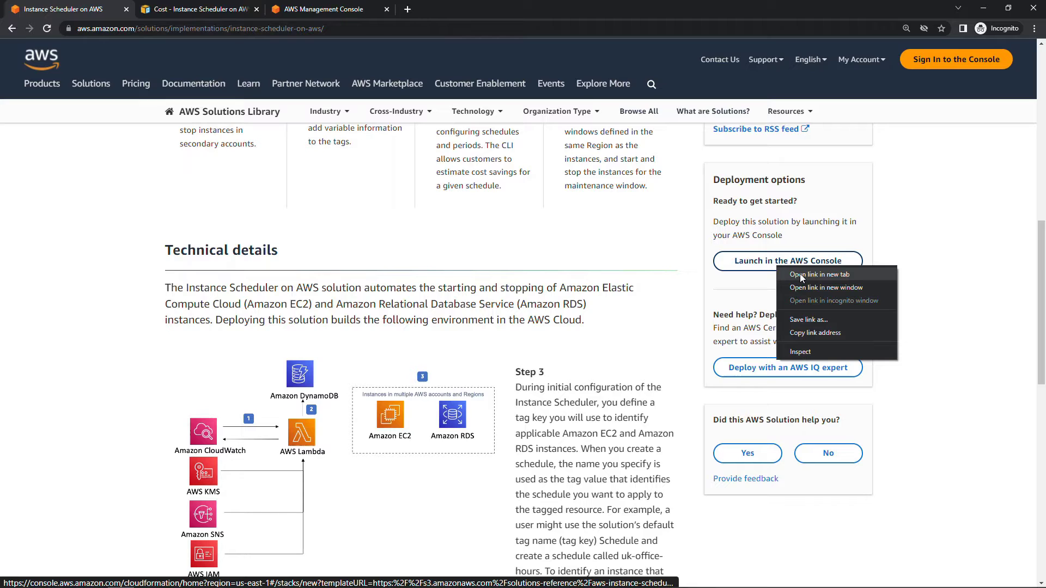
pyautogui.click(820, 275)
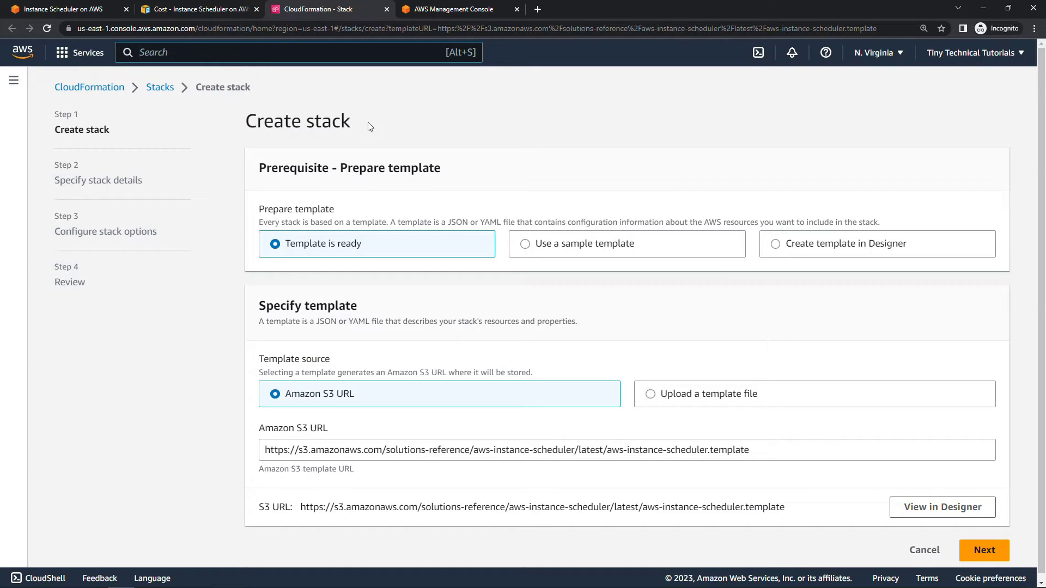
pyautogui.moveTo(375, 401)
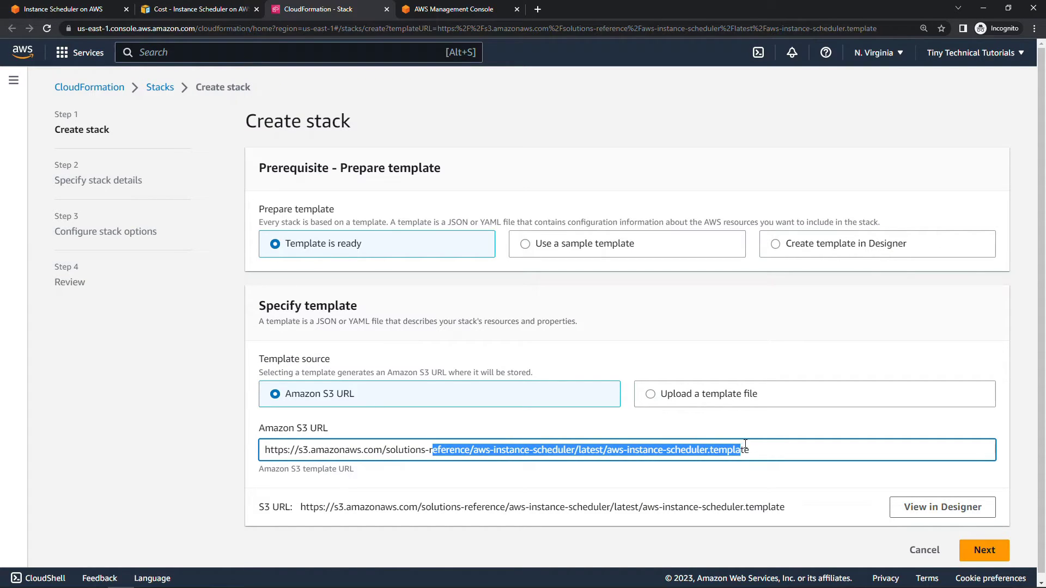
pyautogui.moveTo(983, 549)
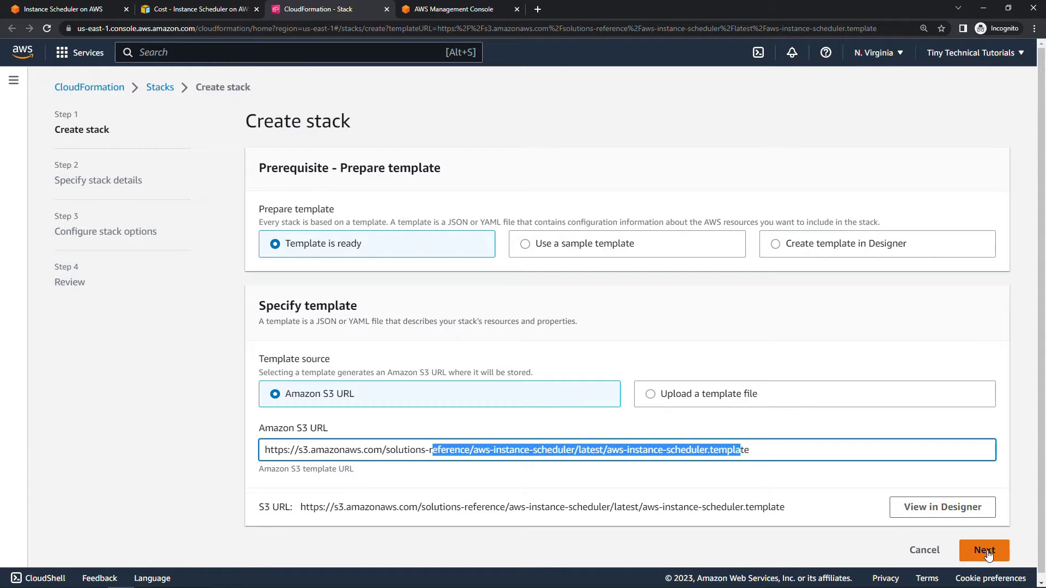
# Step: Name the stack instance-scheduler, keep default parameters, and continue to Configure stack options
pyautogui.click(984, 550)
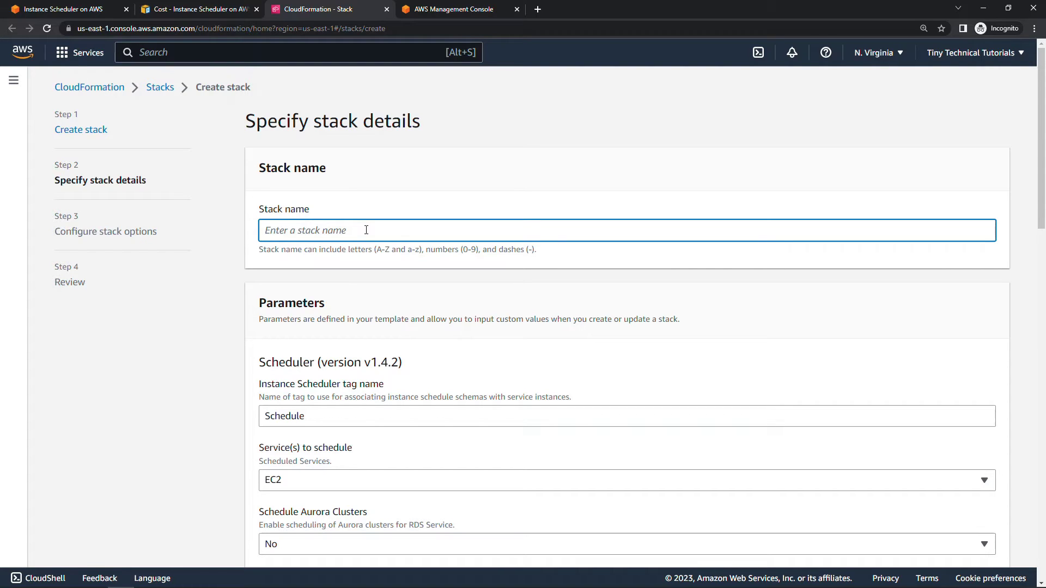
pyautogui.write('instance-scheduler')
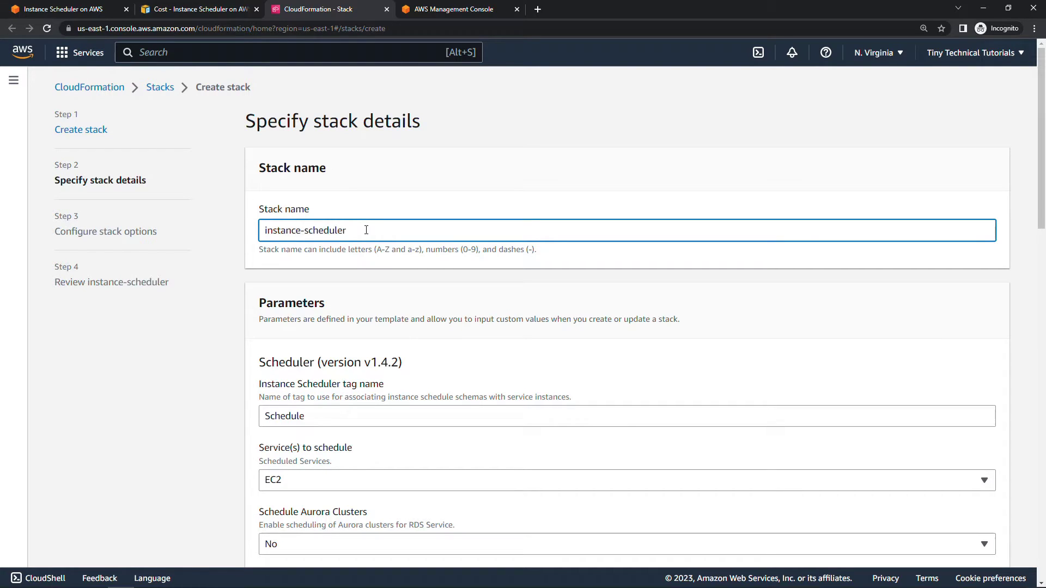
pyautogui.scroll(-3)
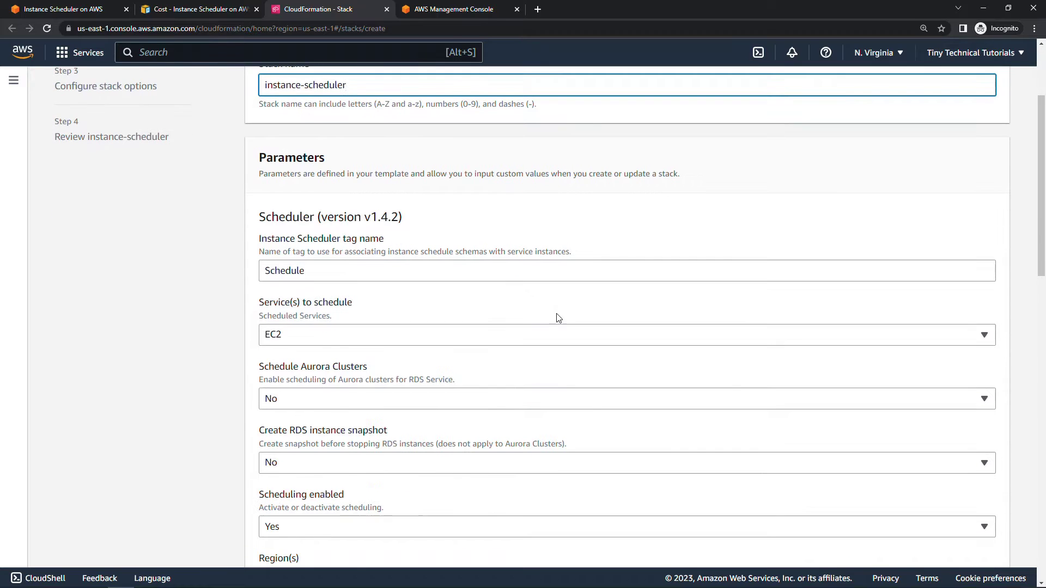
pyautogui.scroll(-3)
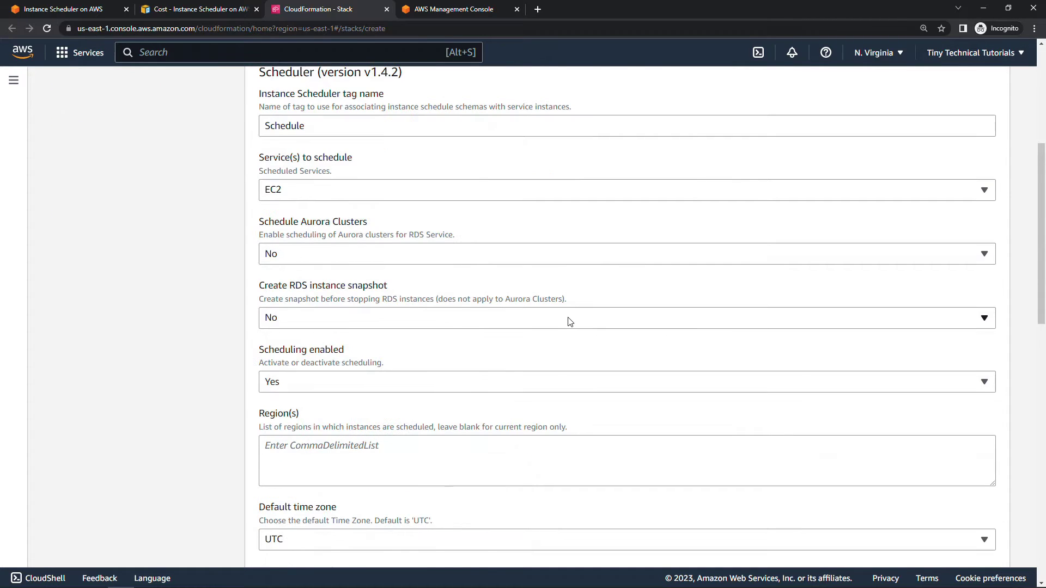
pyautogui.scroll(-3)
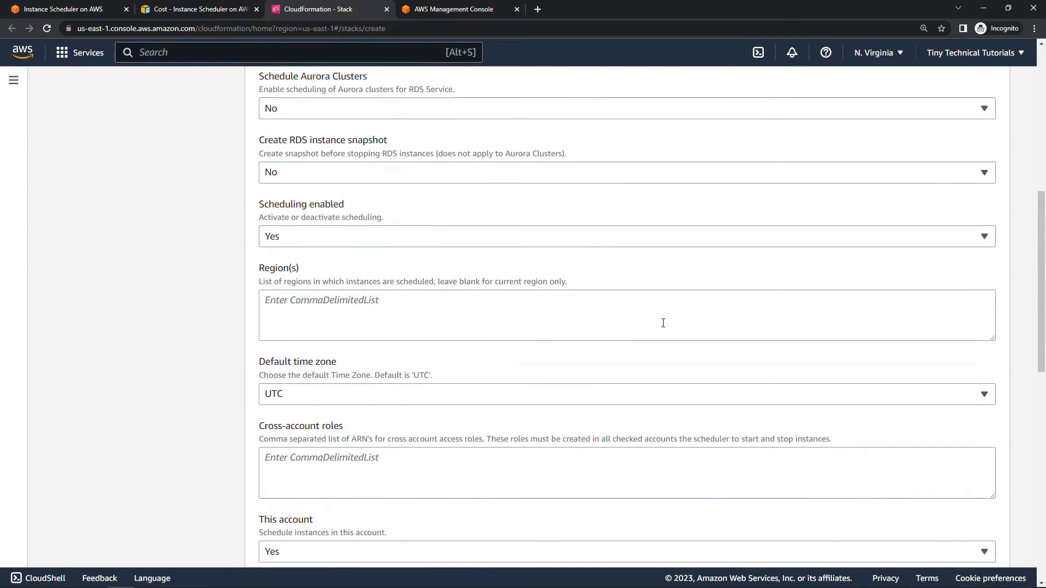
pyautogui.scroll(-3)
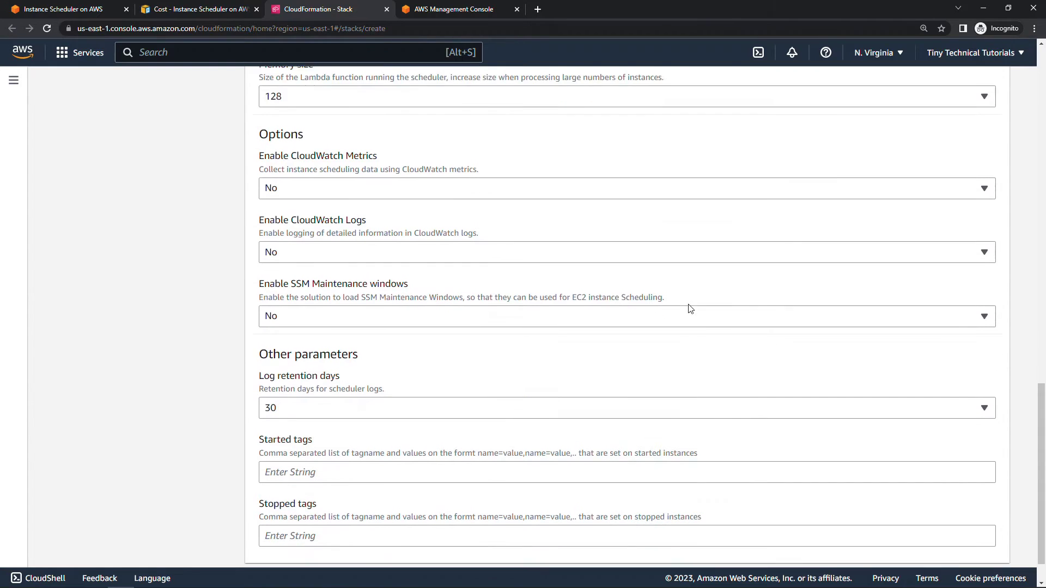
pyautogui.scroll(-3)
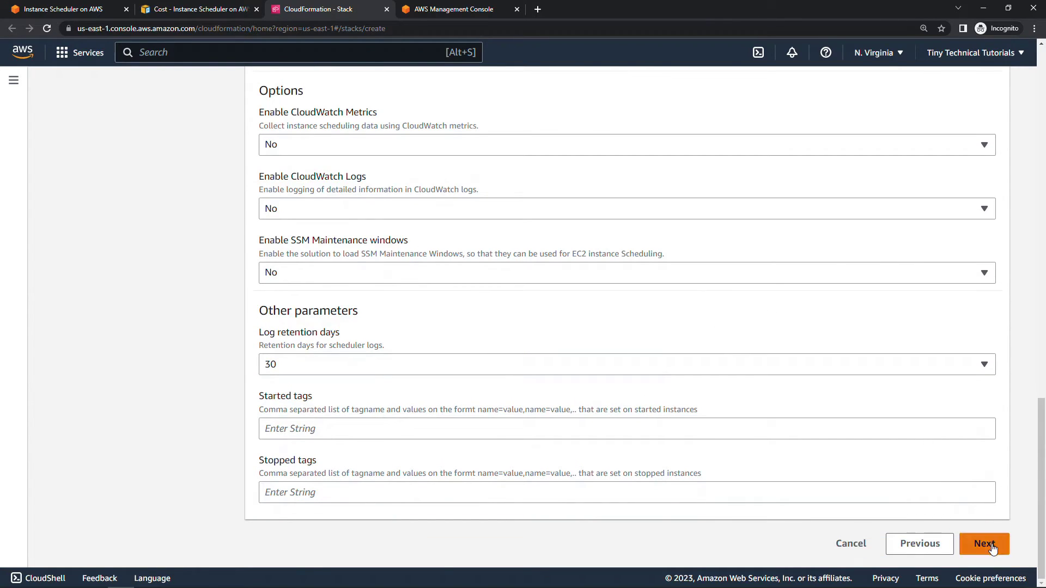
pyautogui.click(983, 544)
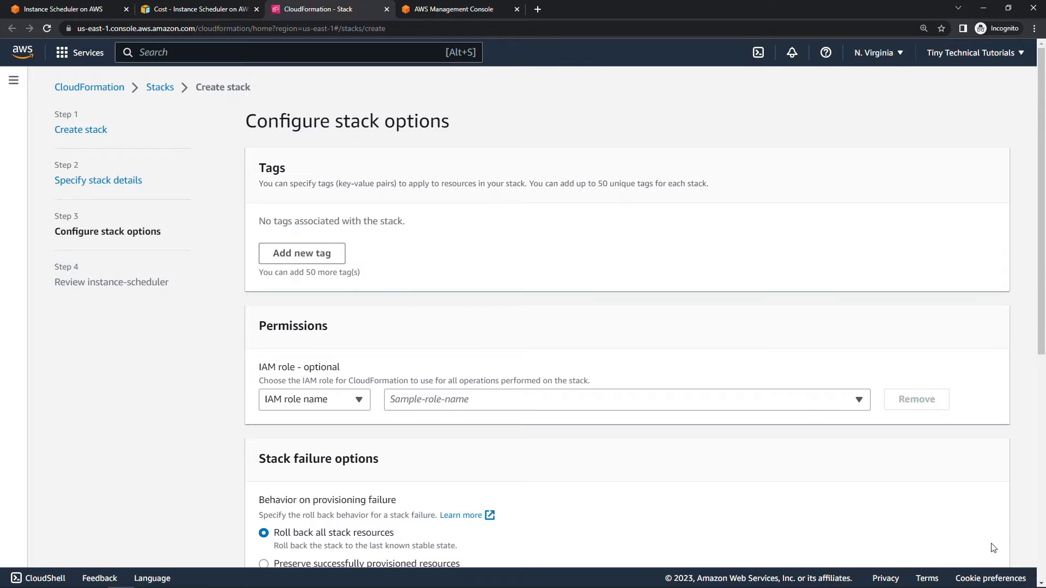
pyautogui.scroll(-3)
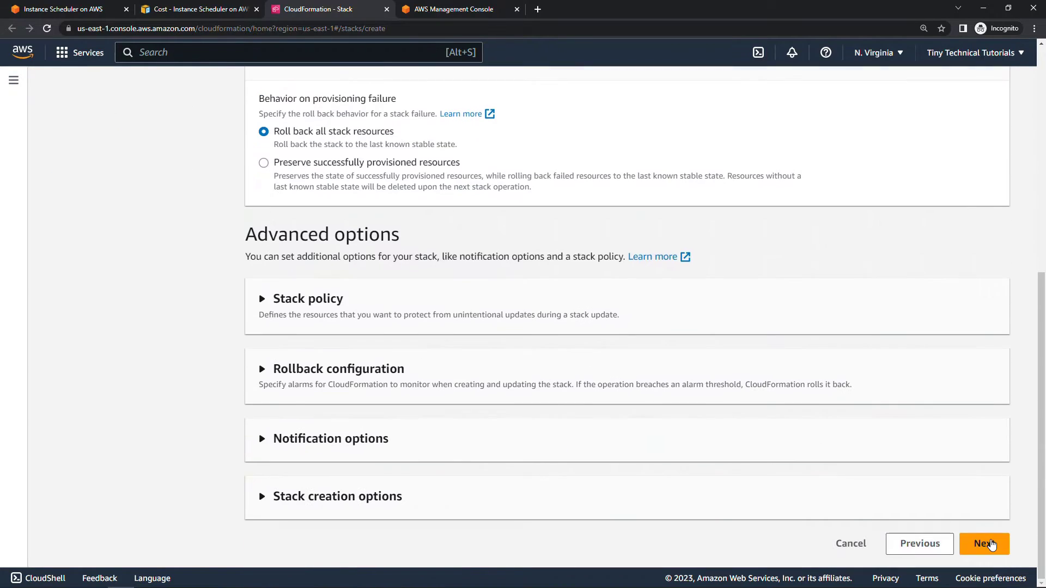
# Step: On the review step, acknowledge the IAM resources capability and submit the instance-scheduler stack
pyautogui.click(983, 544)
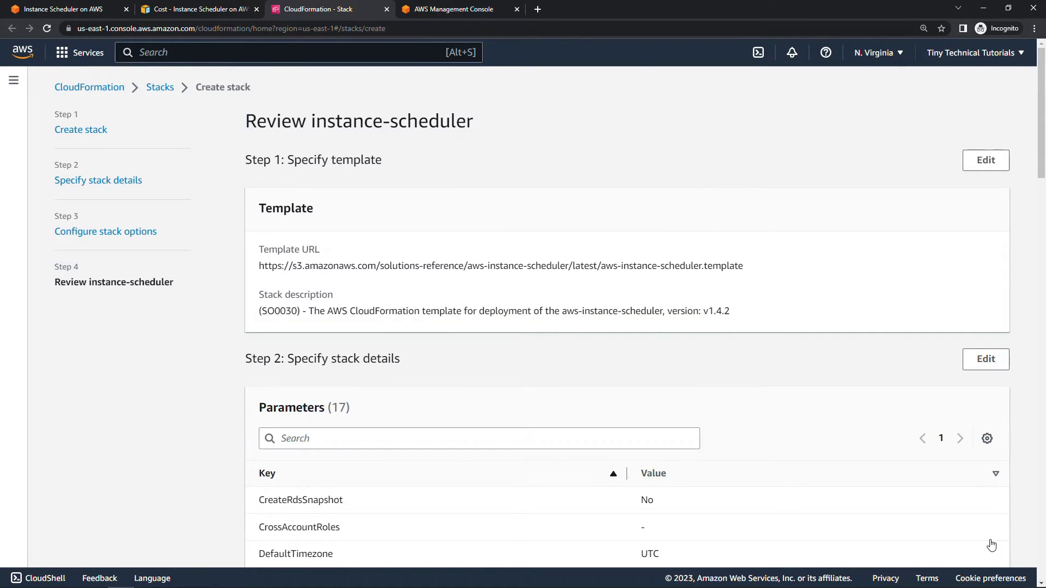
pyautogui.scroll(-3)
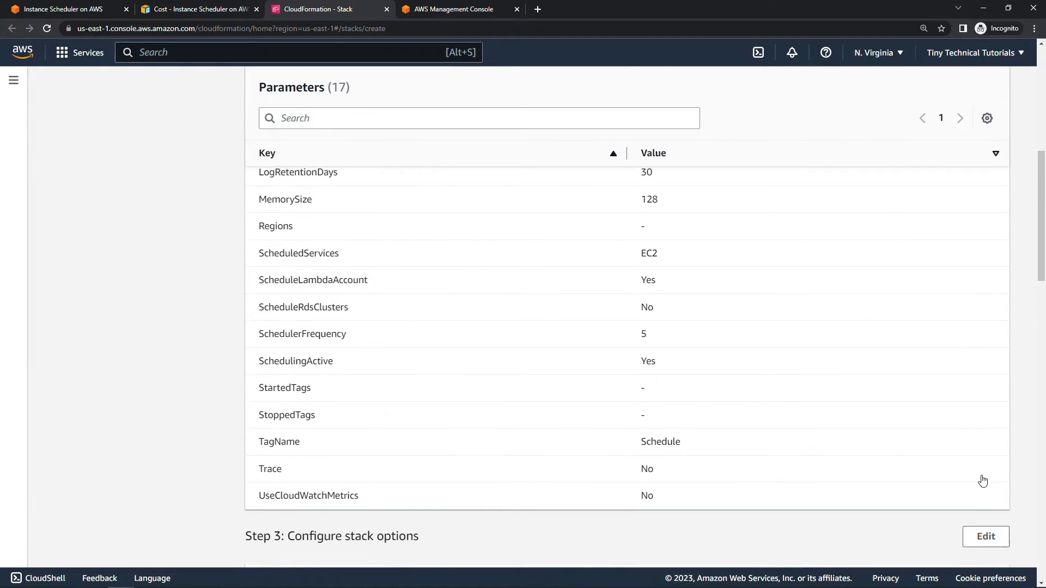
pyautogui.scroll(-3)
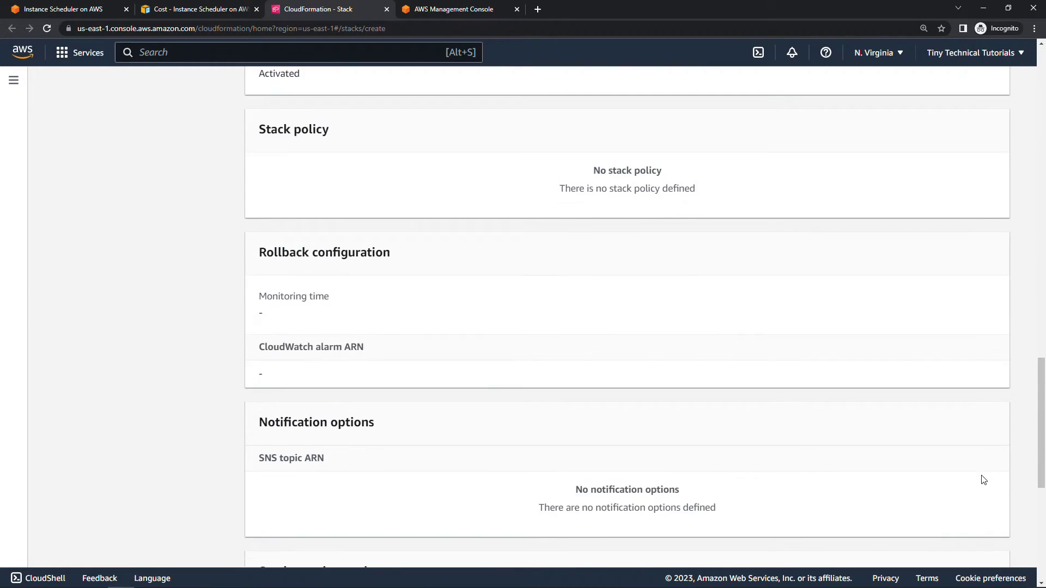
pyautogui.scroll(-3)
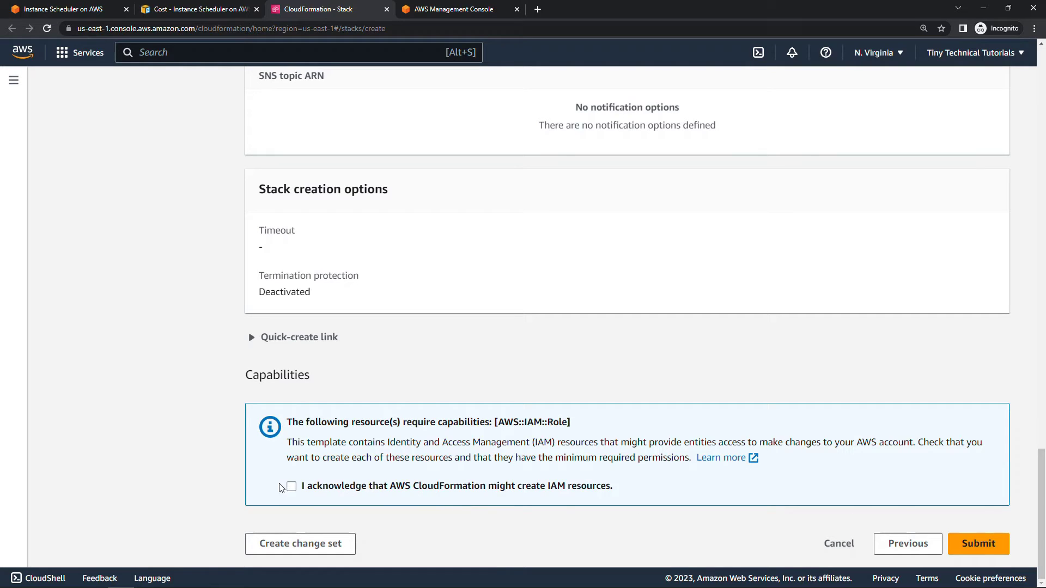
pyautogui.click(291, 486)
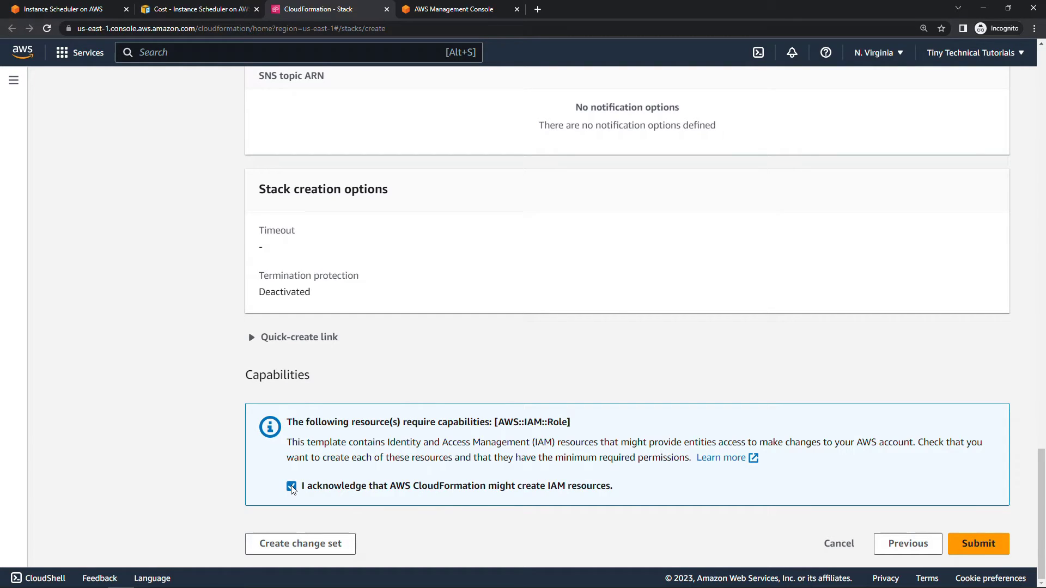
pyautogui.click(291, 485)
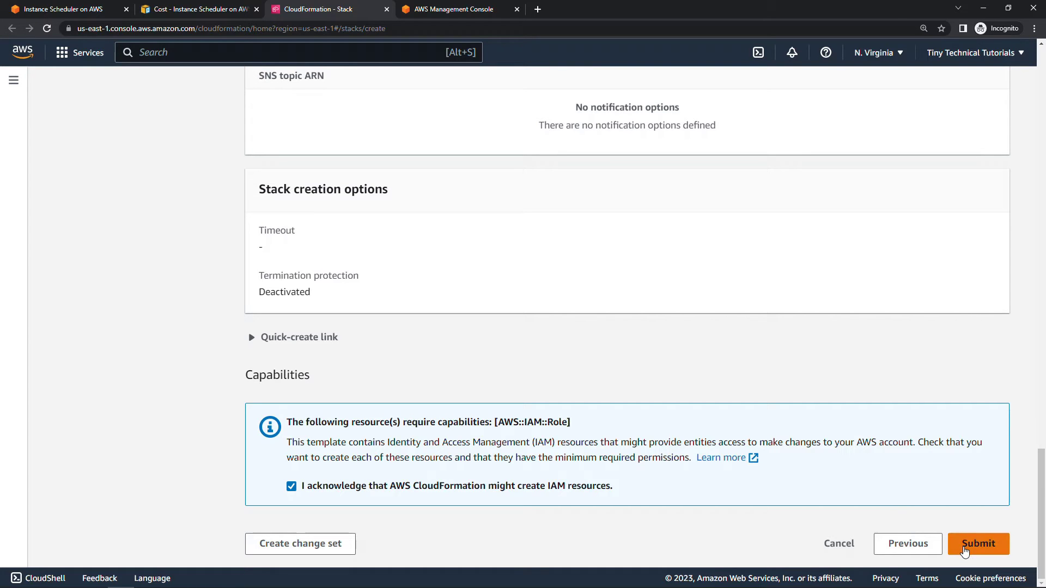
pyautogui.click(978, 544)
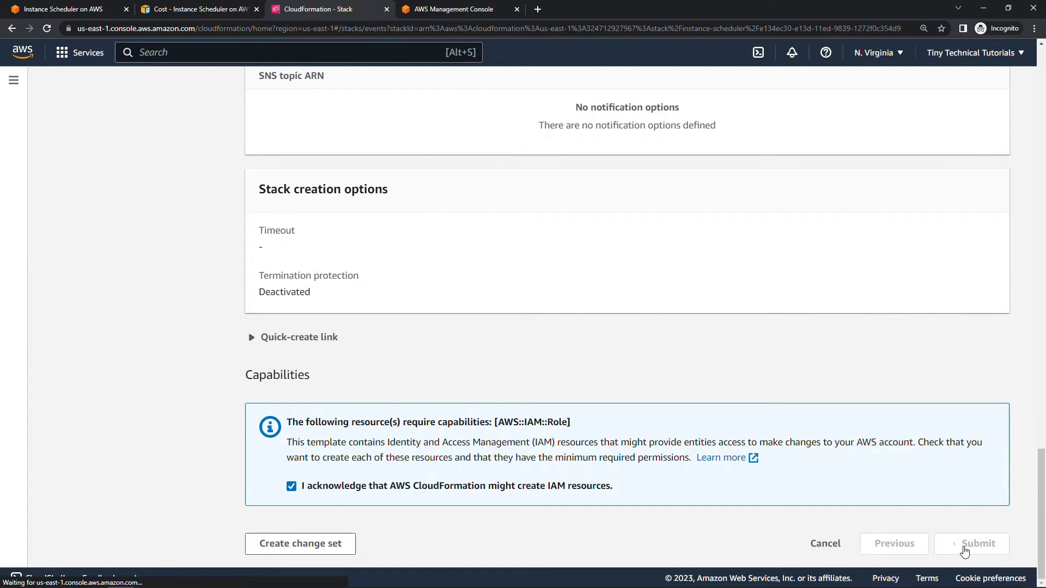
# Step: Refresh the stack's Events list to see SchedulerRole and SchedulerLogGroup reach CREATE_COMPLETE
pyautogui.click(971, 542)
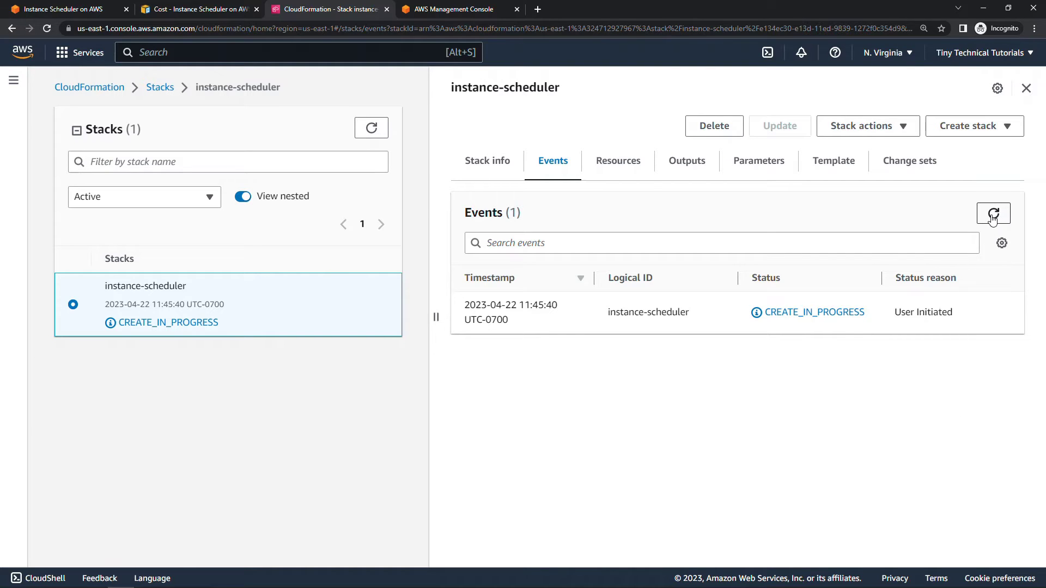
pyautogui.click(993, 214)
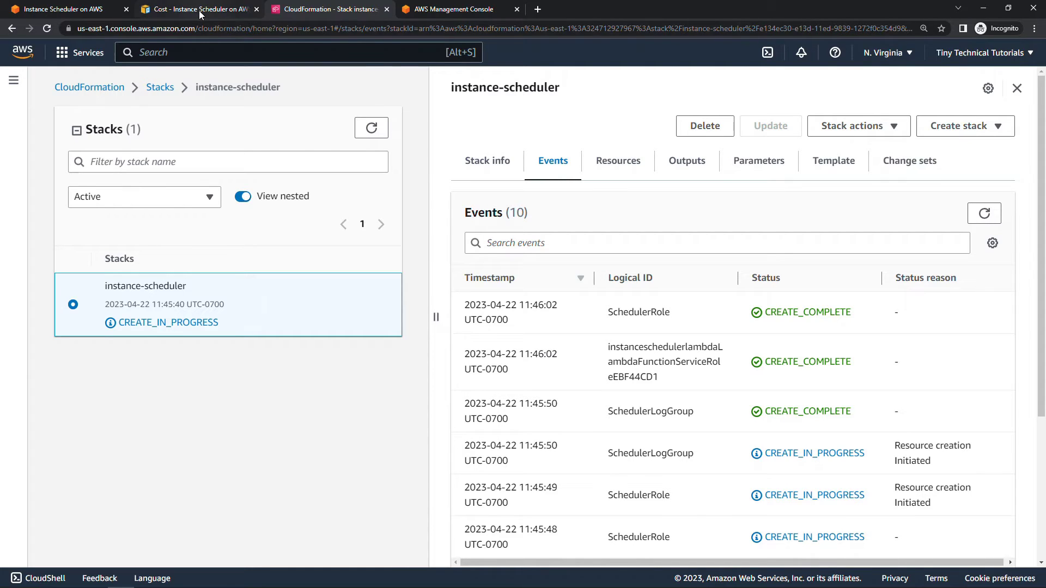
# Step: Read the Automated deployment guide from Step 1 launch instructions down to Step 2, Configure periods
pyautogui.click(194, 9)
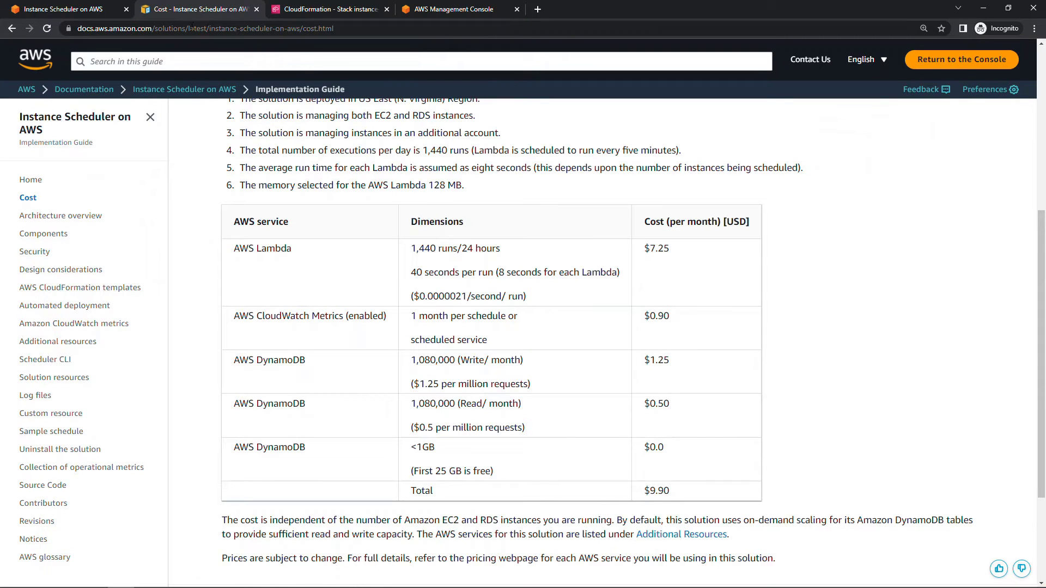
pyautogui.click(64, 305)
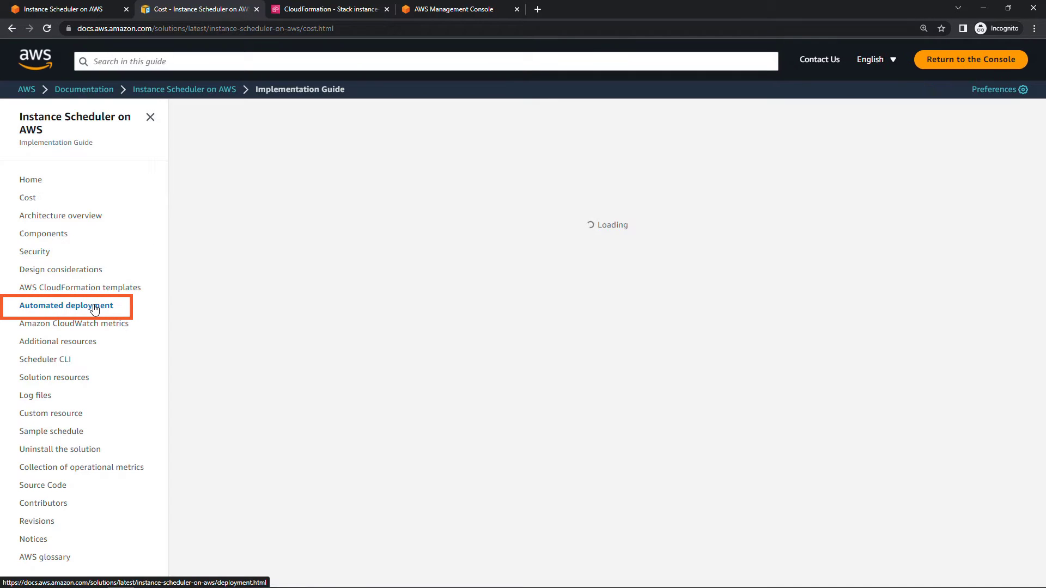
pyautogui.click(65, 305)
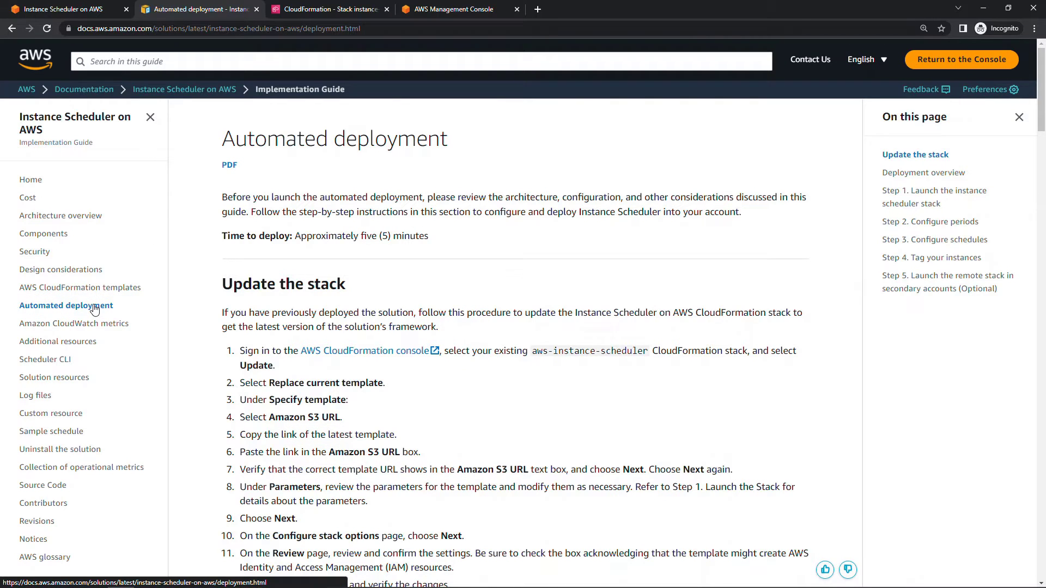
pyautogui.moveTo(190, 304)
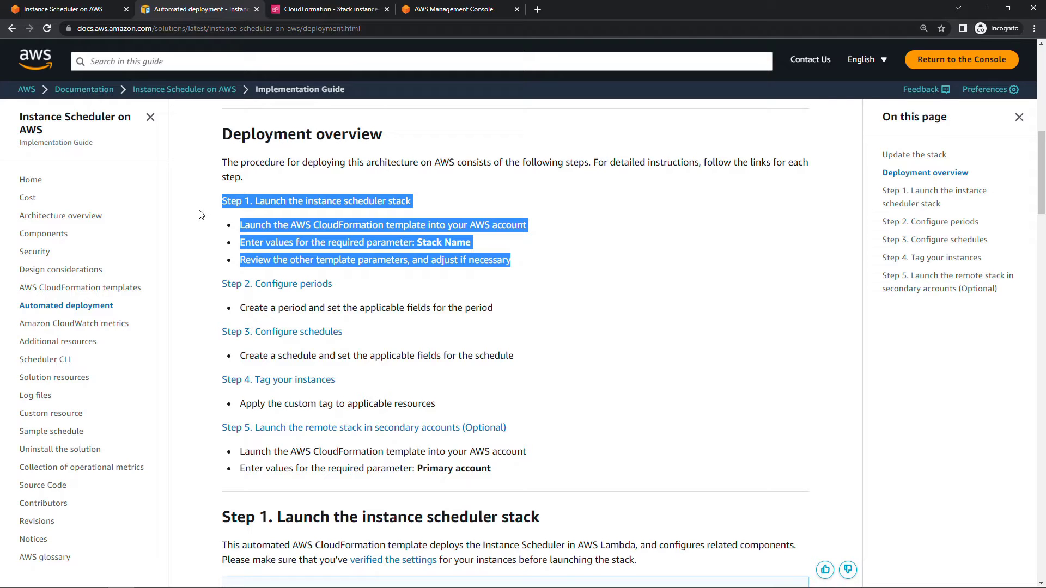
pyautogui.scroll(-3)
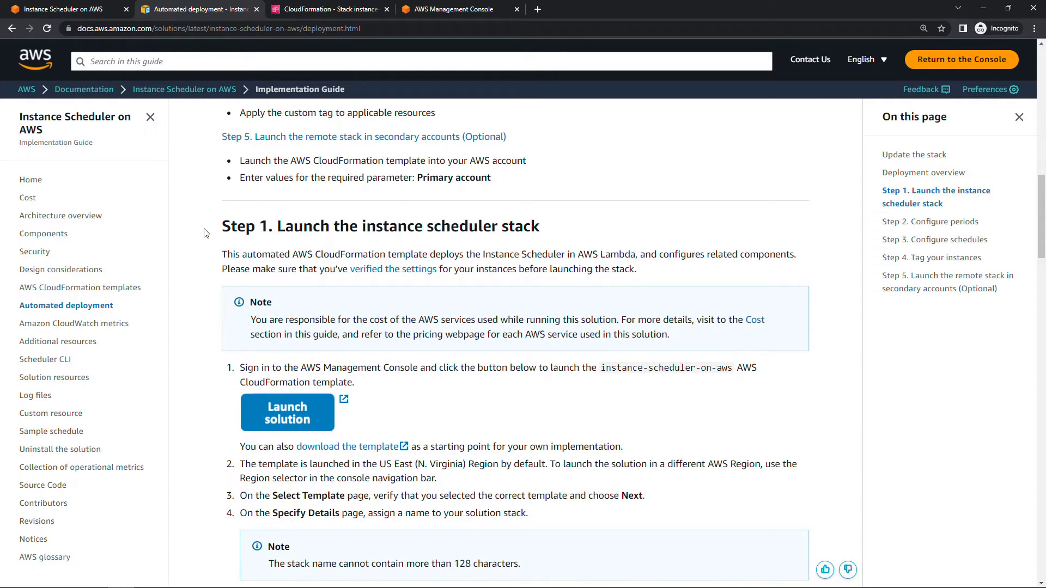
pyautogui.scroll(-3)
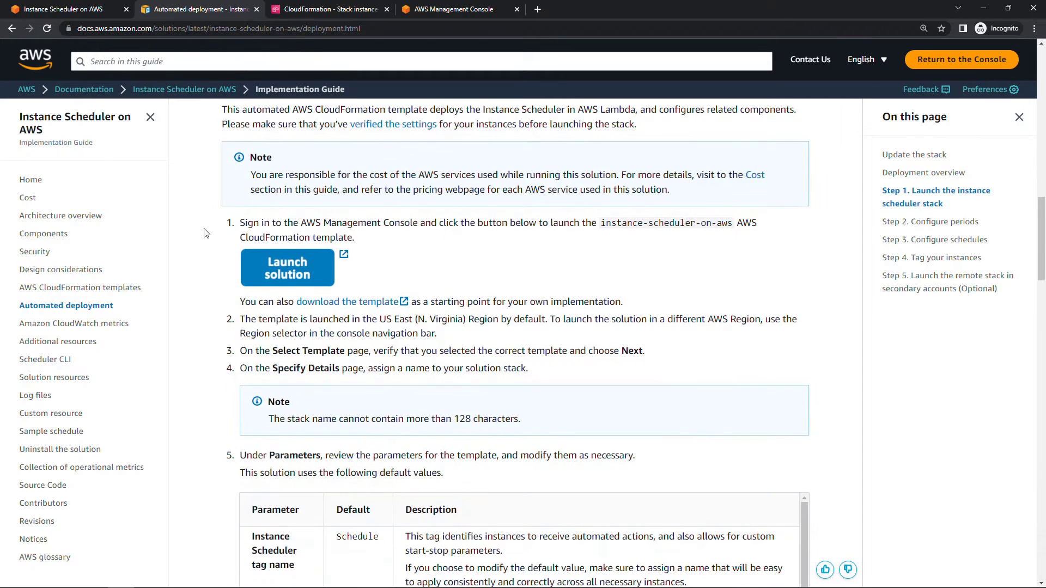
pyautogui.scroll(-3)
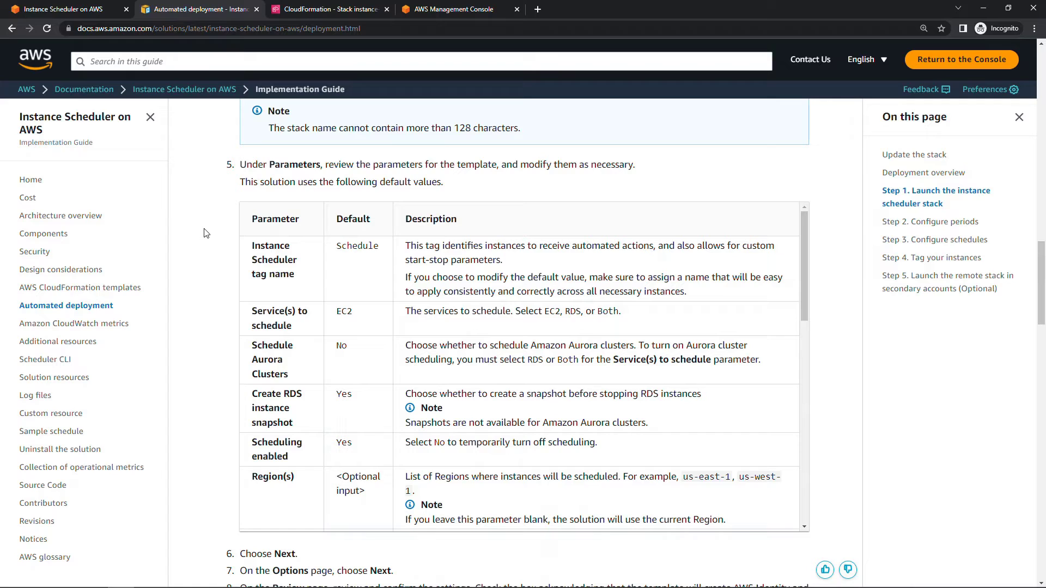
pyautogui.moveTo(245, 251)
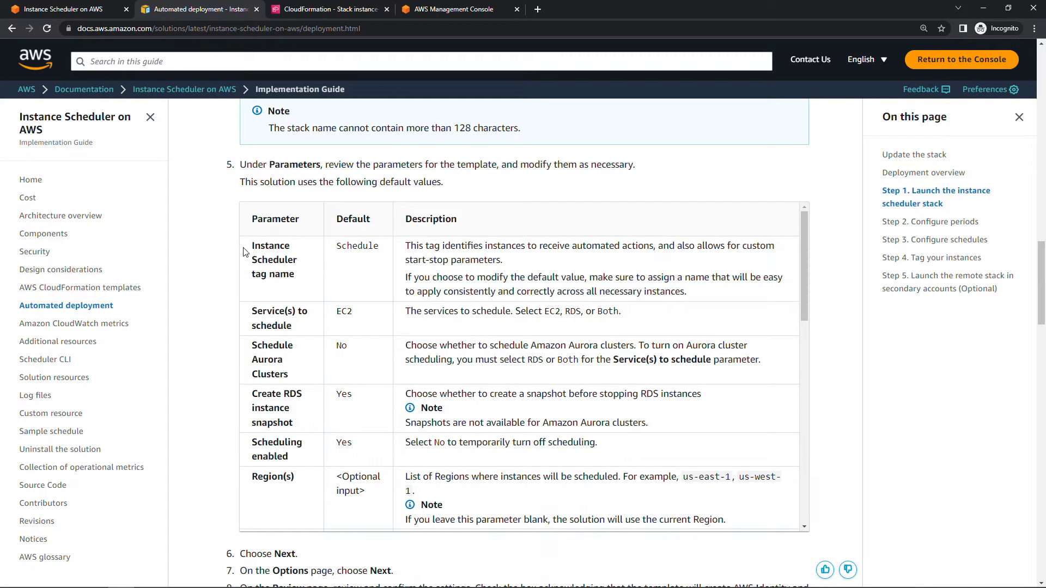
pyautogui.scroll(-3)
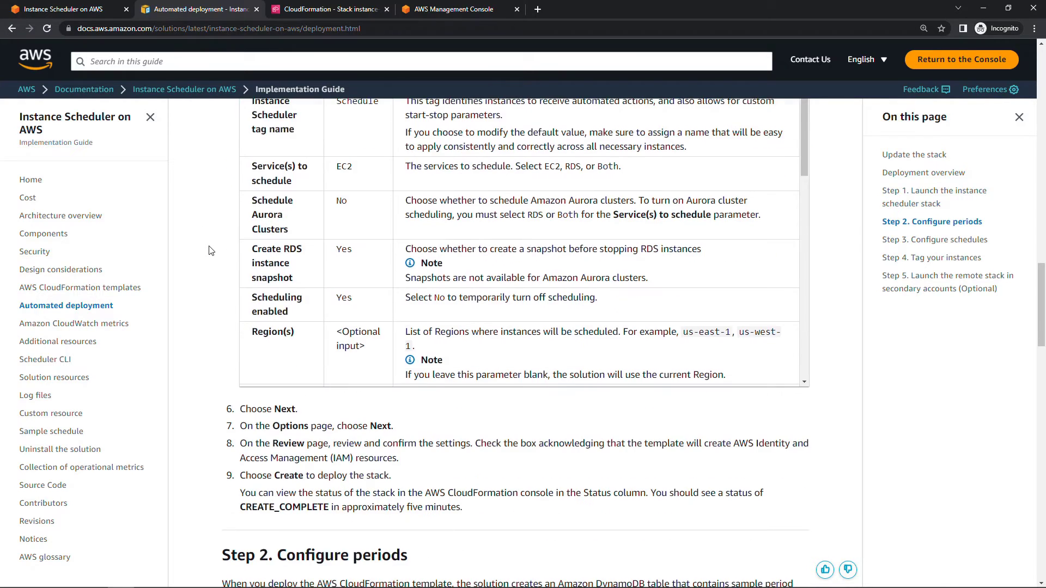
pyautogui.scroll(-3)
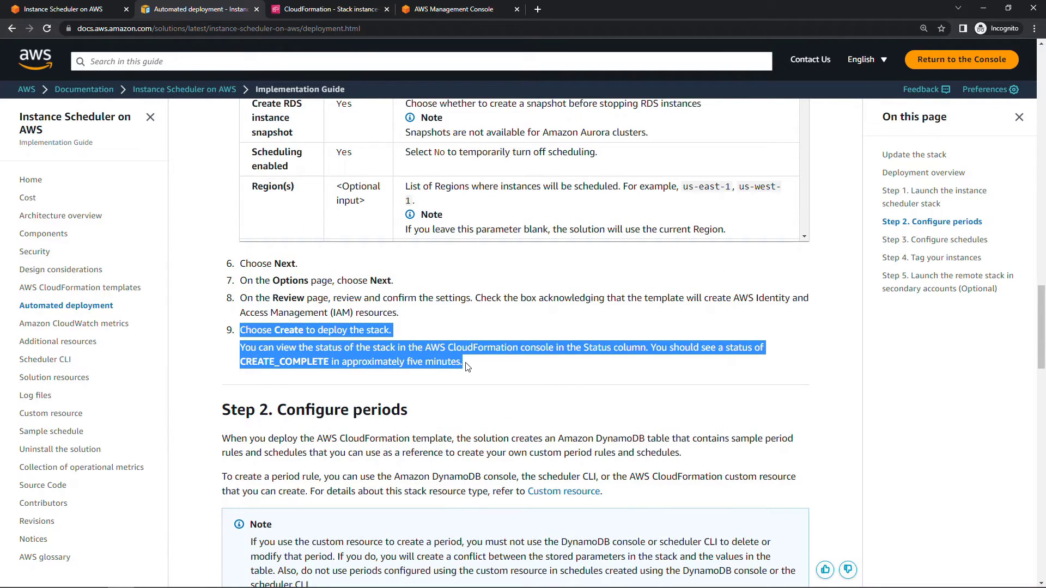
pyautogui.scroll(-3)
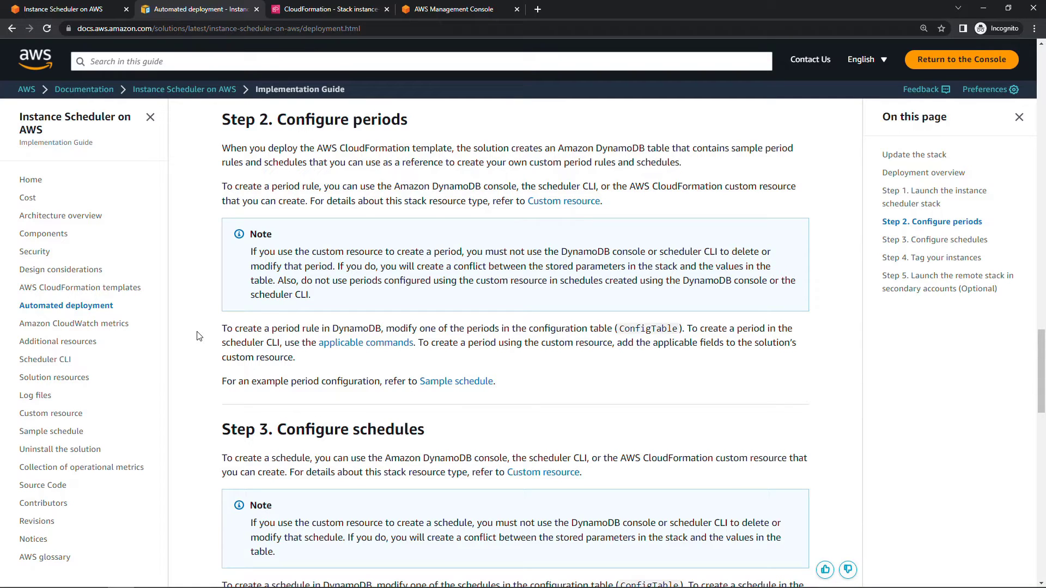
pyautogui.moveTo(224, 435)
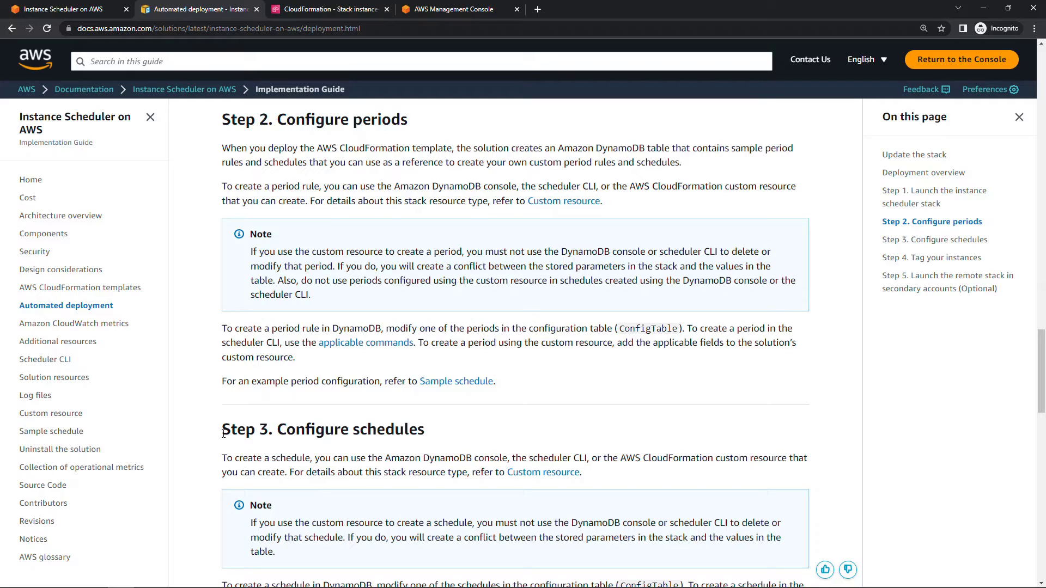
pyautogui.moveTo(456, 381)
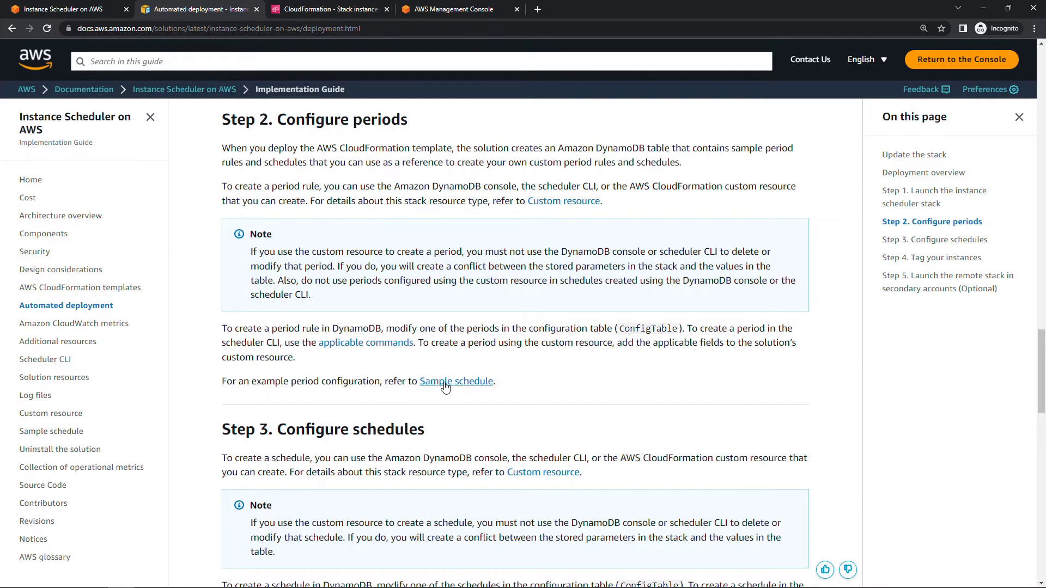
pyautogui.rightClick(456, 381)
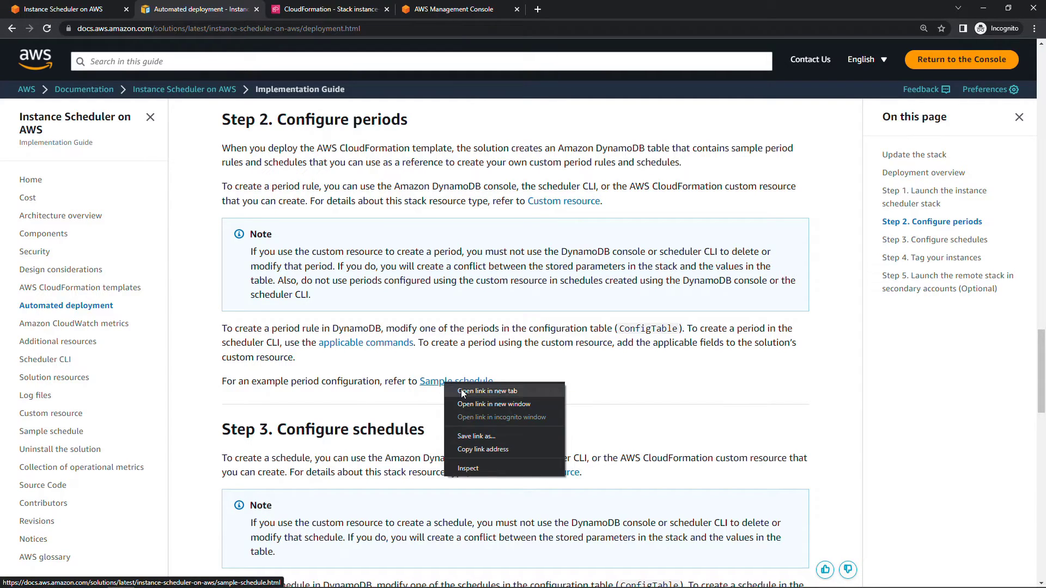
pyautogui.click(488, 391)
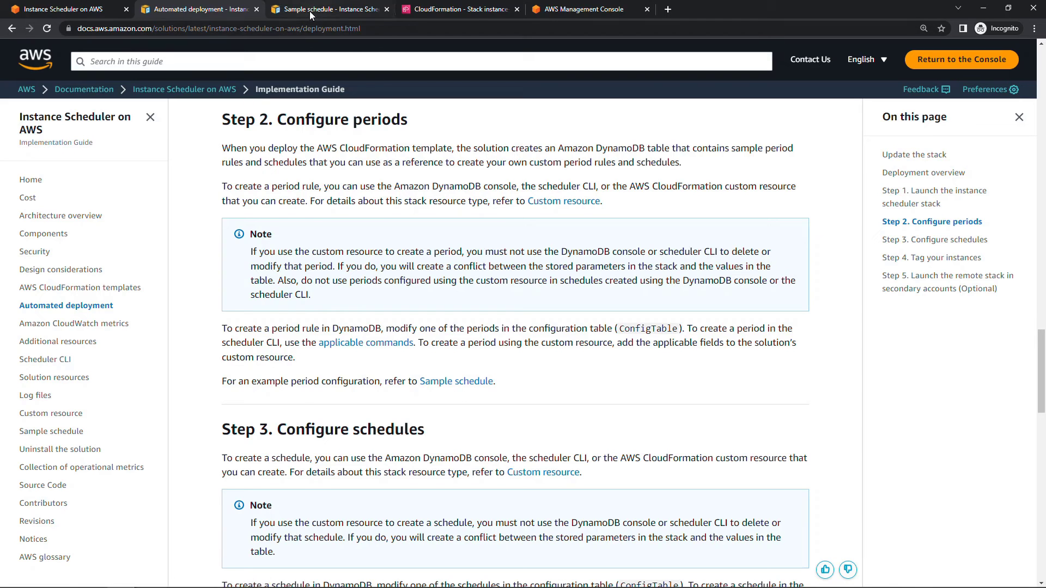
pyautogui.click(327, 8)
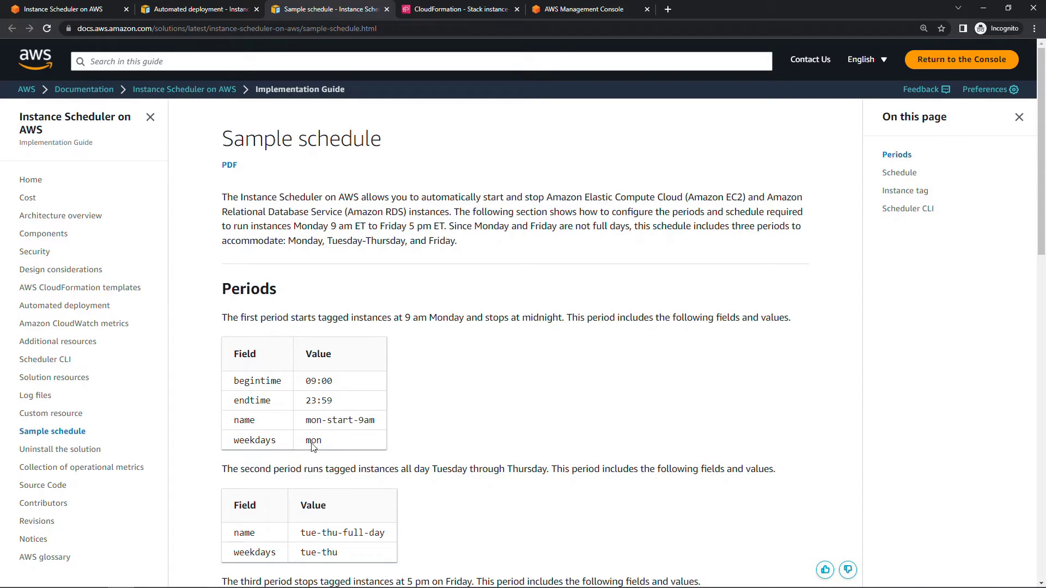
pyautogui.doubleClick(318, 382)
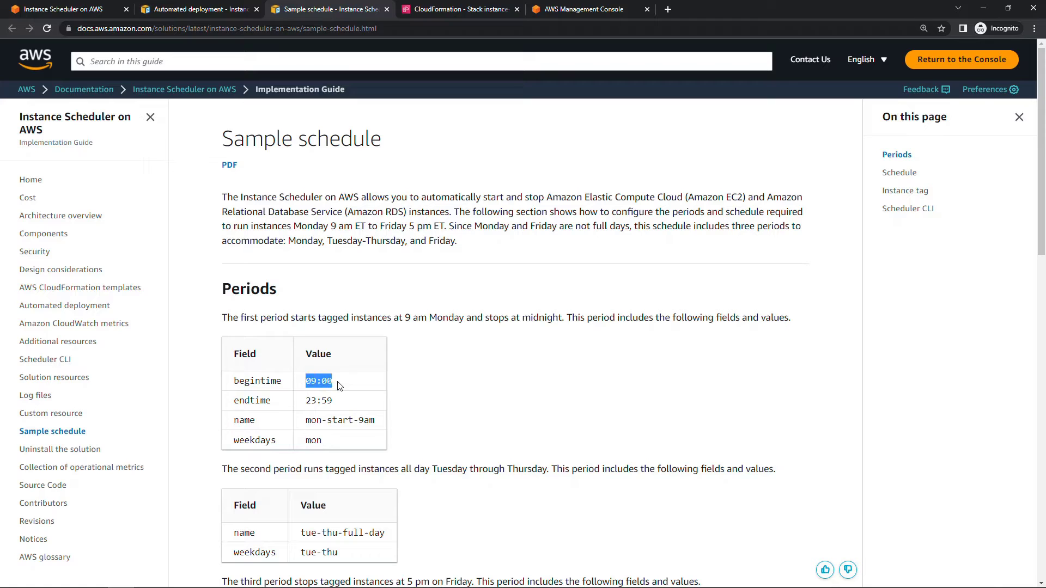
pyautogui.doubleClick(318, 399)
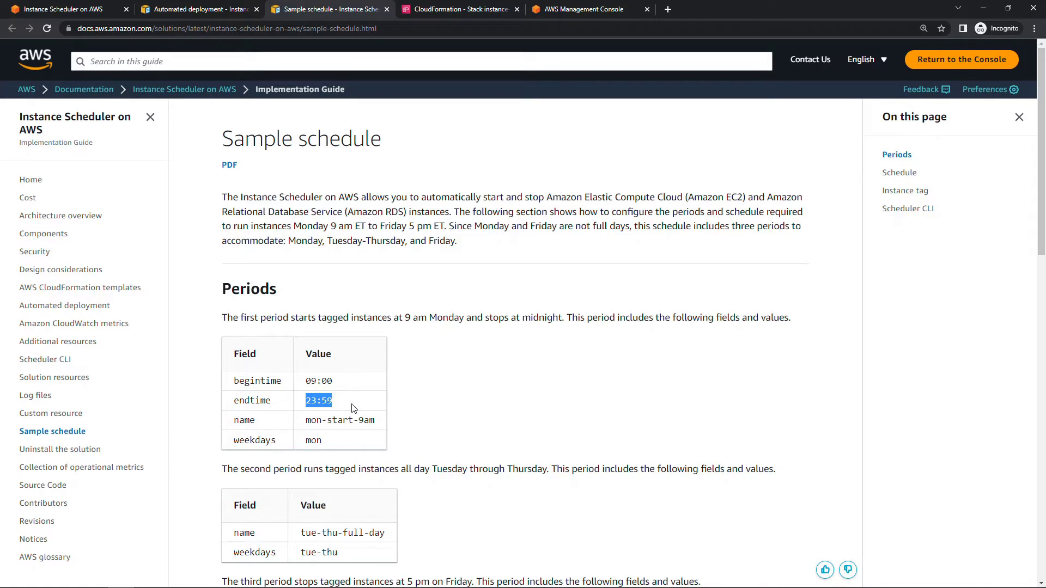
pyautogui.doubleClick(339, 421)
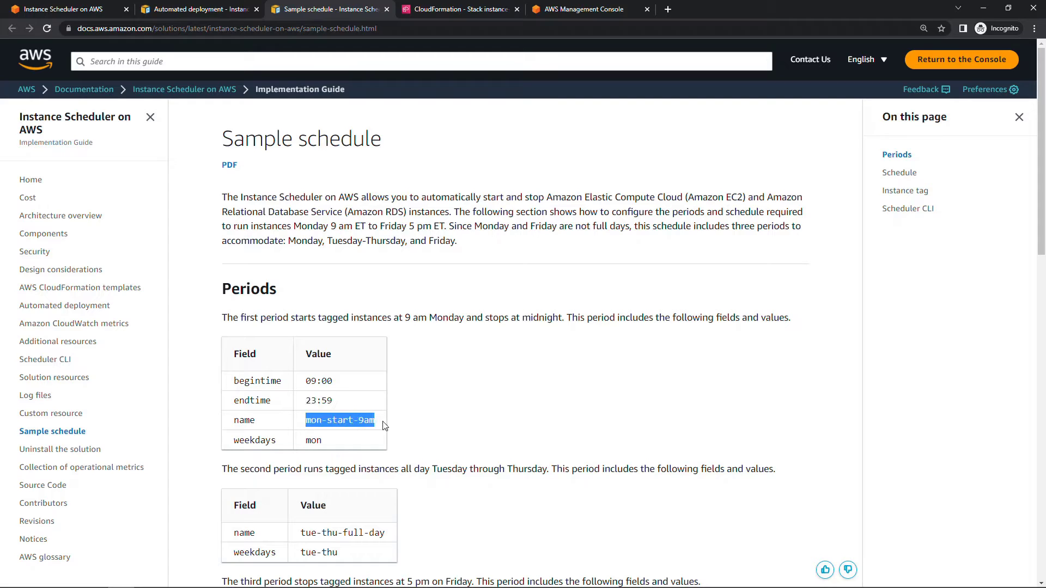
pyautogui.scroll(-3)
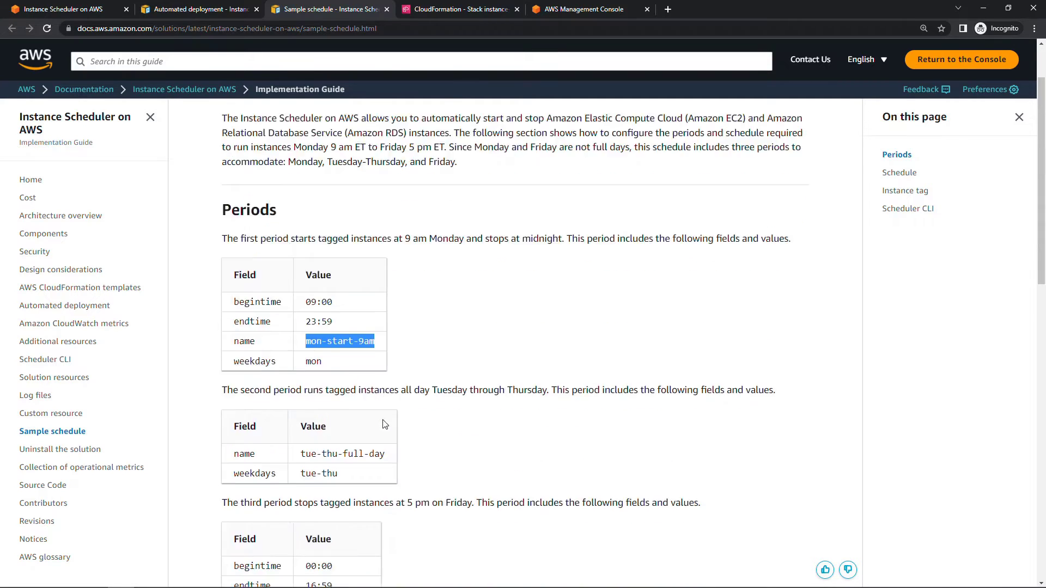
pyautogui.scroll(-3)
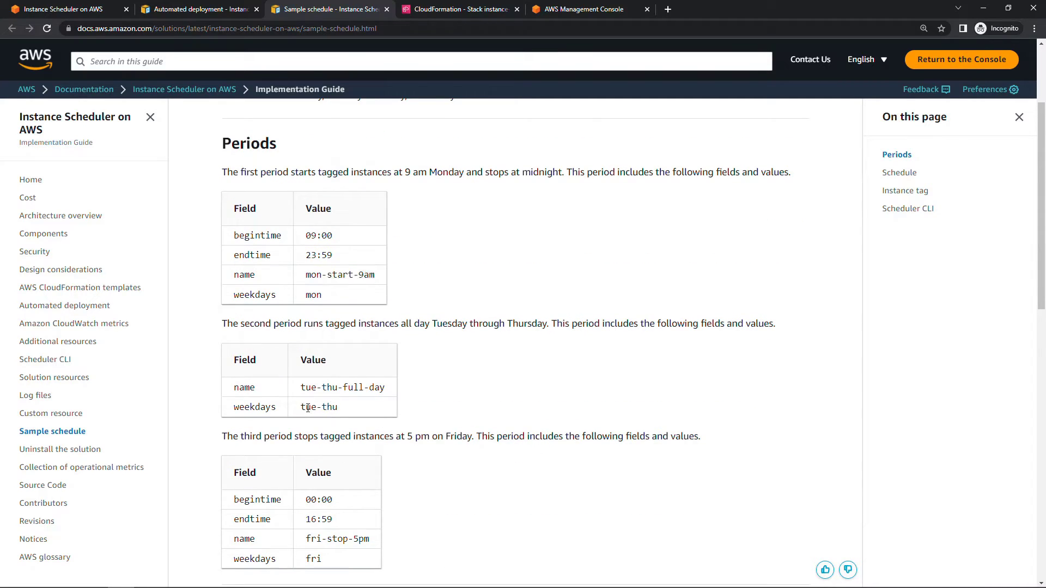
pyautogui.doubleClick(319, 406)
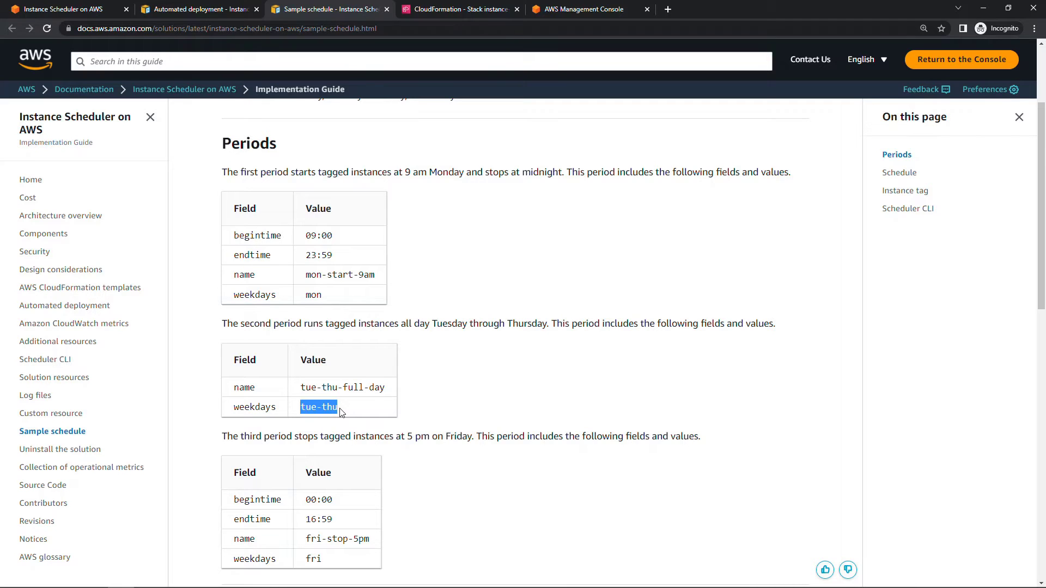
pyautogui.scroll(-3)
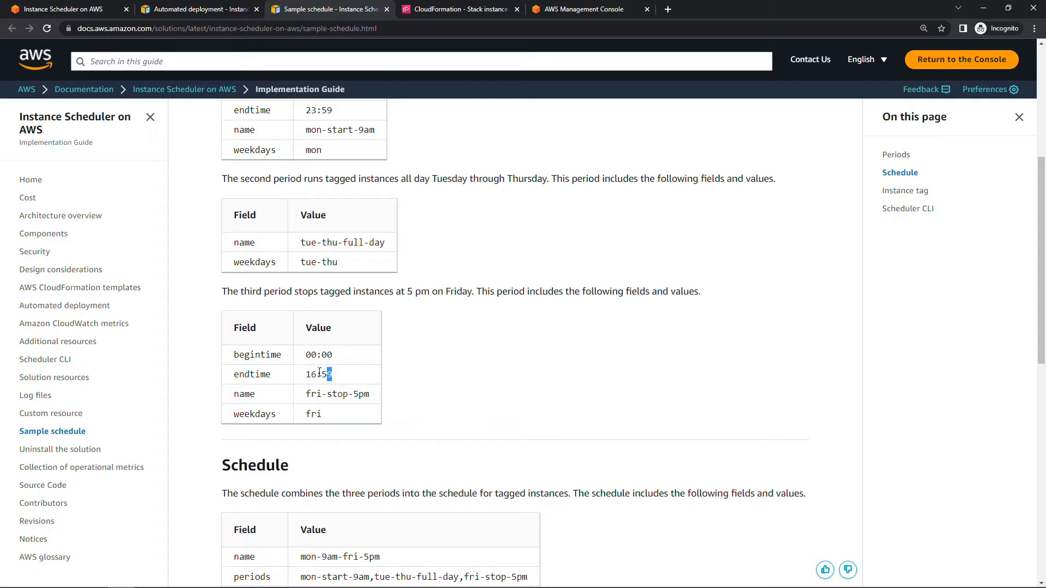
pyautogui.doubleClick(318, 373)
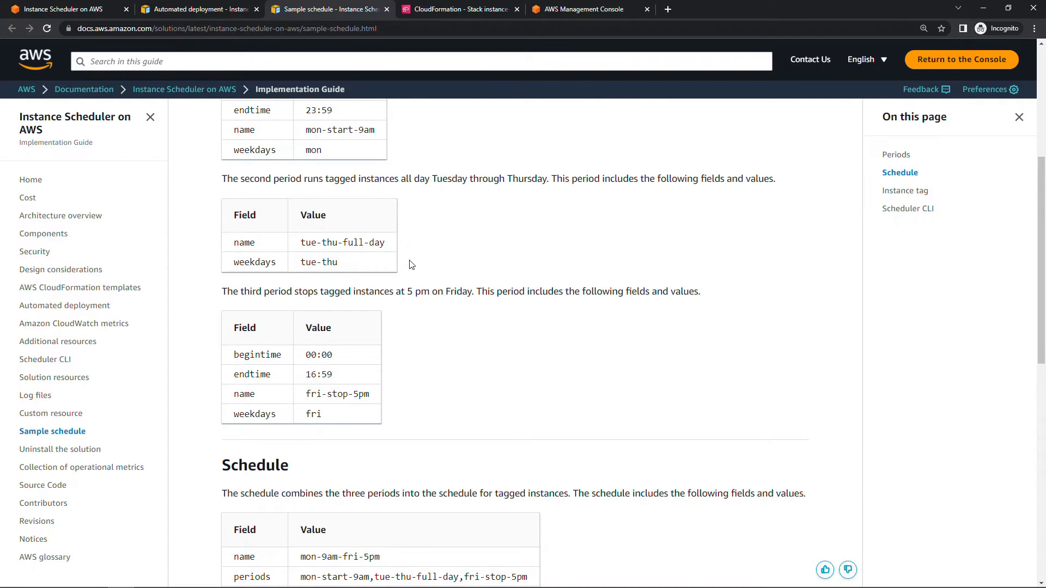
pyautogui.scroll(-3)
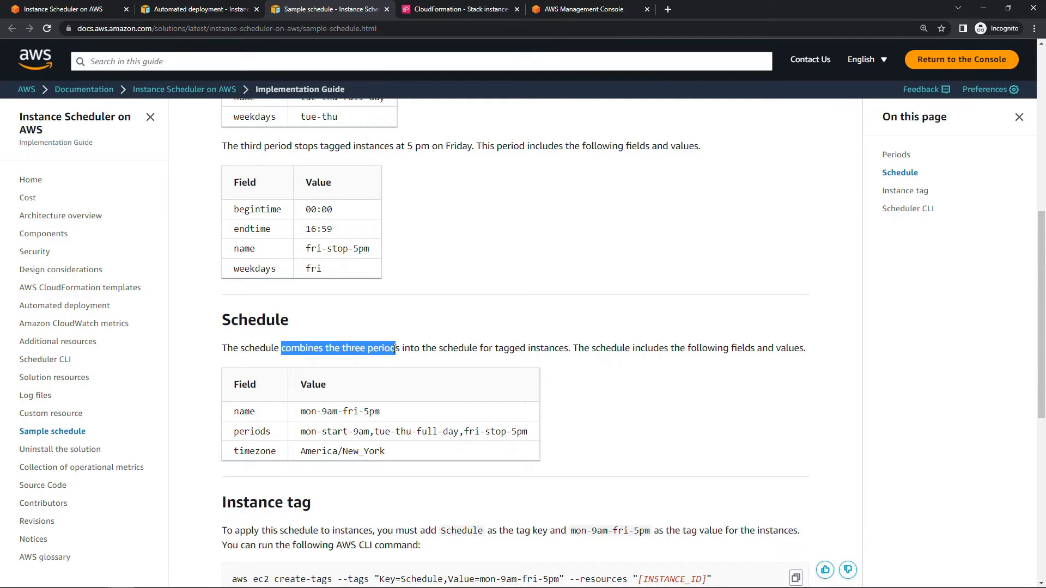
pyautogui.doubleClick(305, 410)
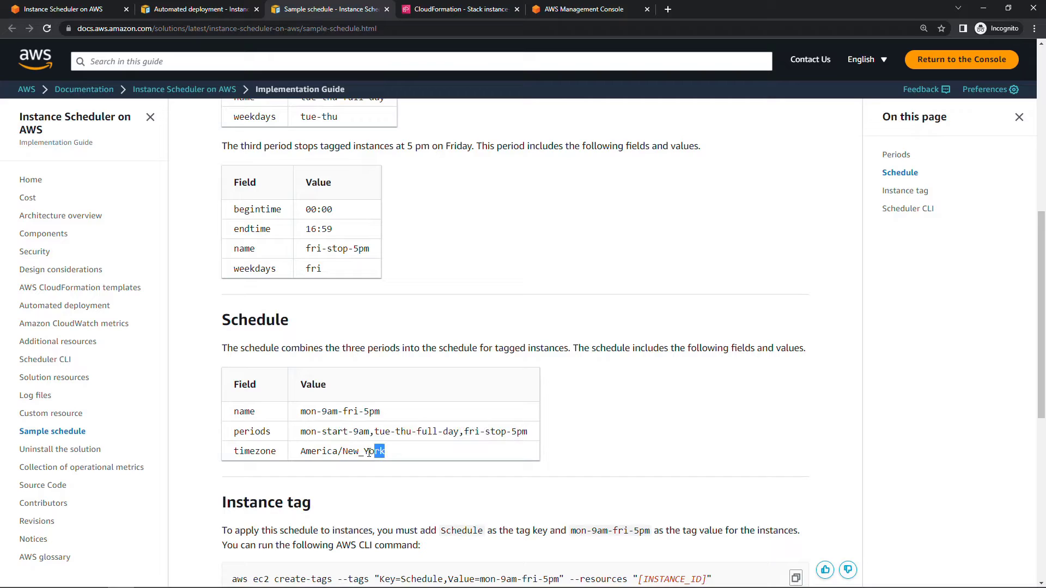
pyautogui.doubleClick(341, 451)
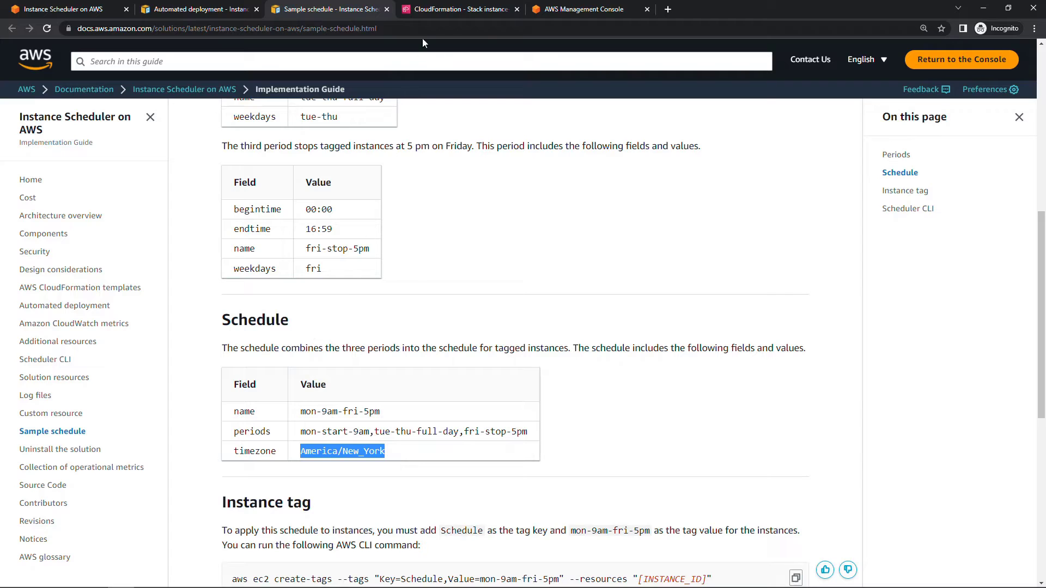
# Step: Refresh the instance-scheduler stack events until the status shows CREATE_COMPLETE
pyautogui.click(459, 9)
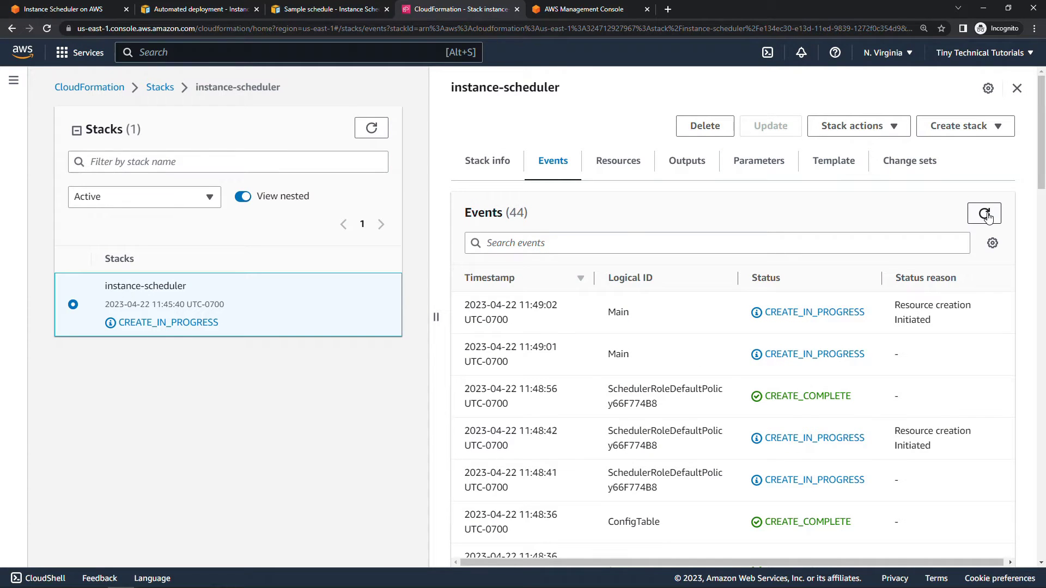
pyautogui.click(984, 213)
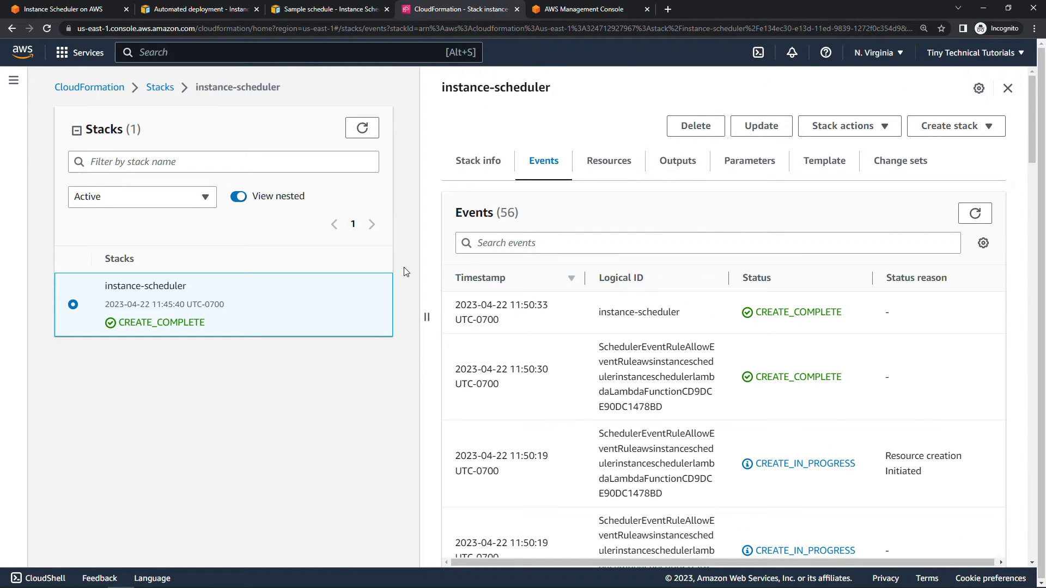
pyautogui.moveTo(217, 326)
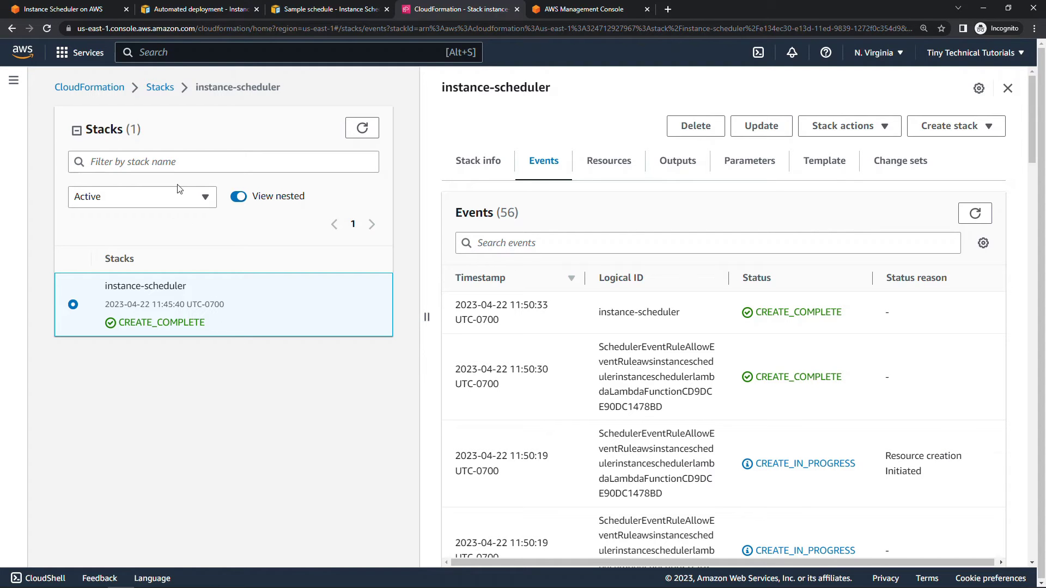
pyautogui.click(198, 9)
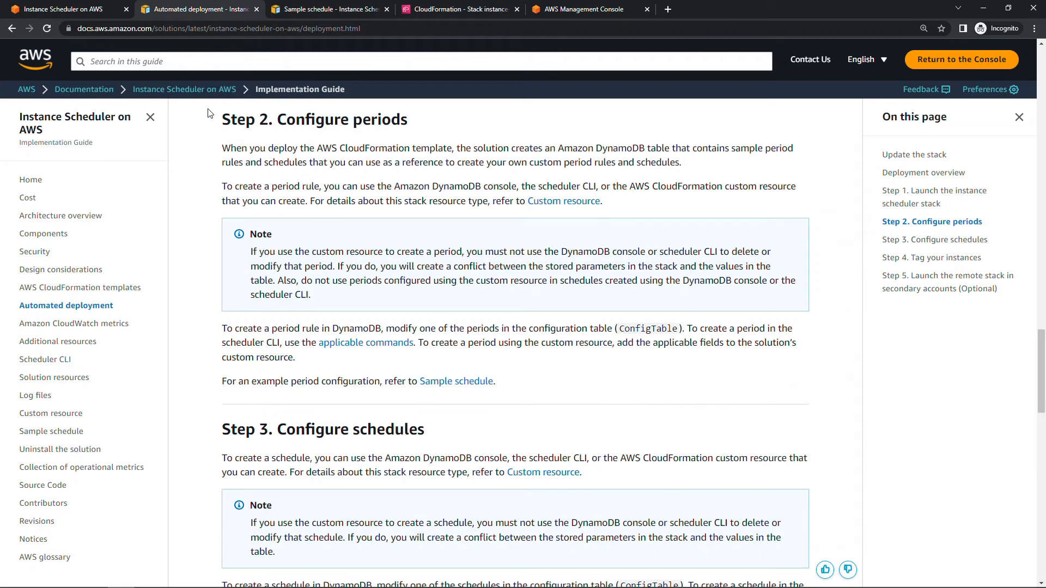
pyautogui.moveTo(209, 140)
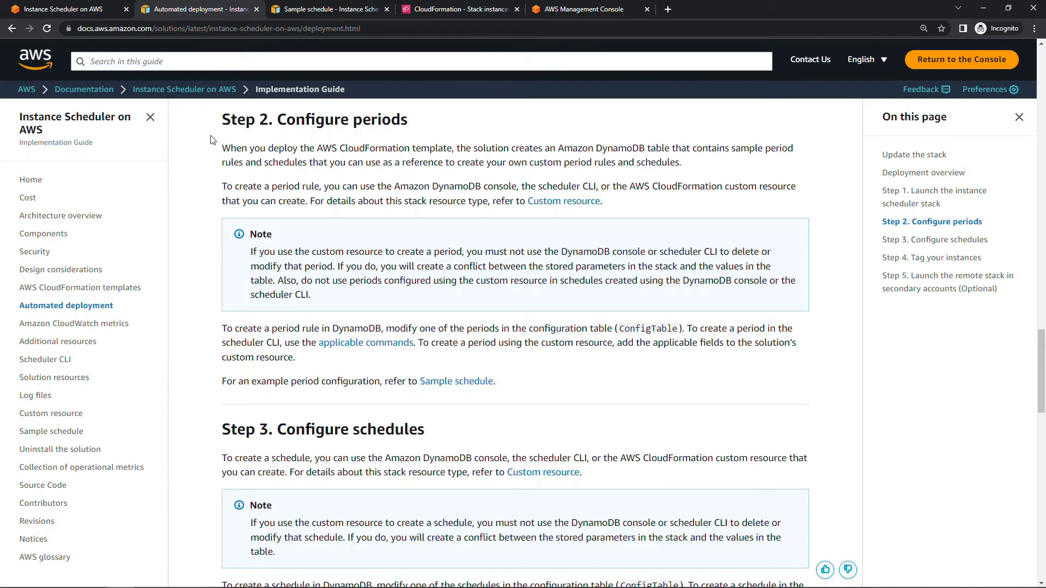
pyautogui.moveTo(399, 191)
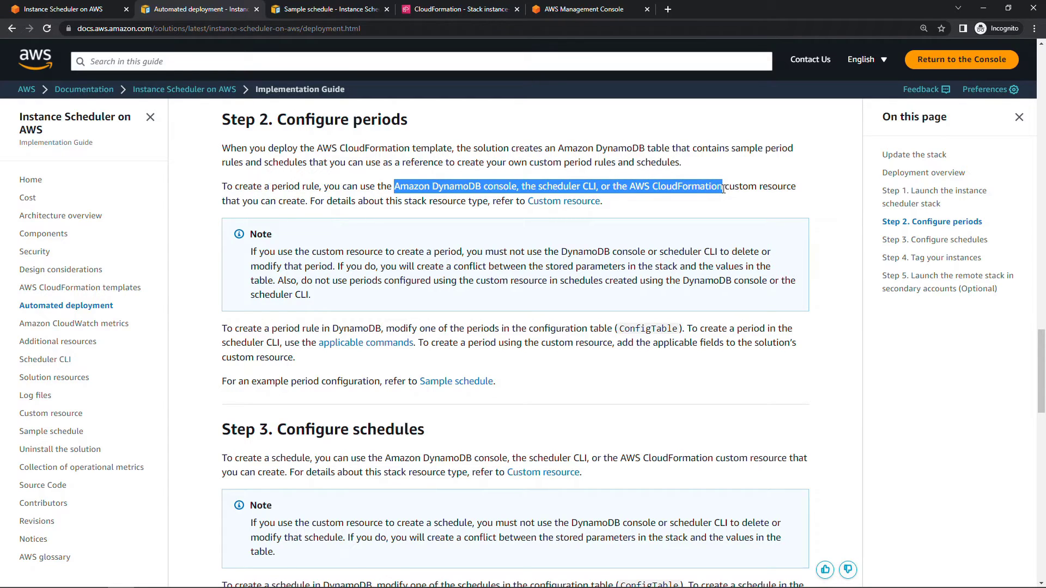
pyautogui.click(723, 186)
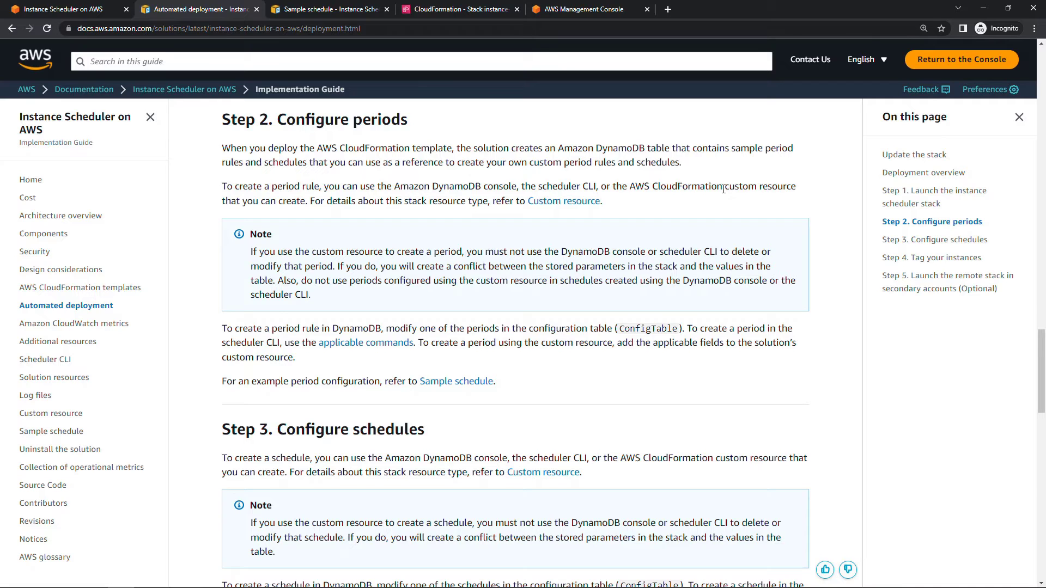
pyautogui.moveTo(646, 112)
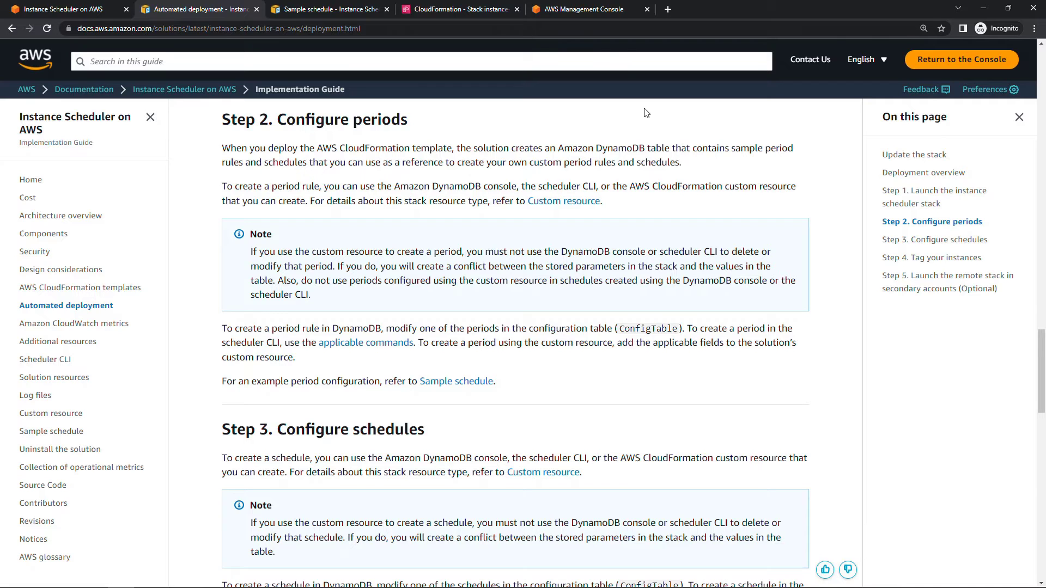
# Step: Search for DynamoDB from console home and open the instance-scheduler ConfigTable
pyautogui.click(590, 8)
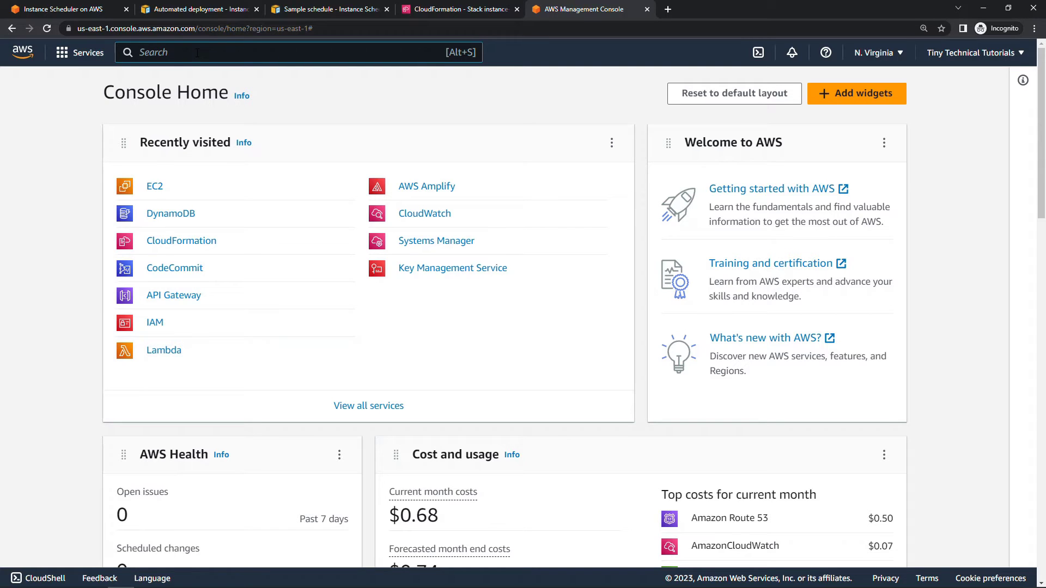
pyautogui.write('dynamoDB')
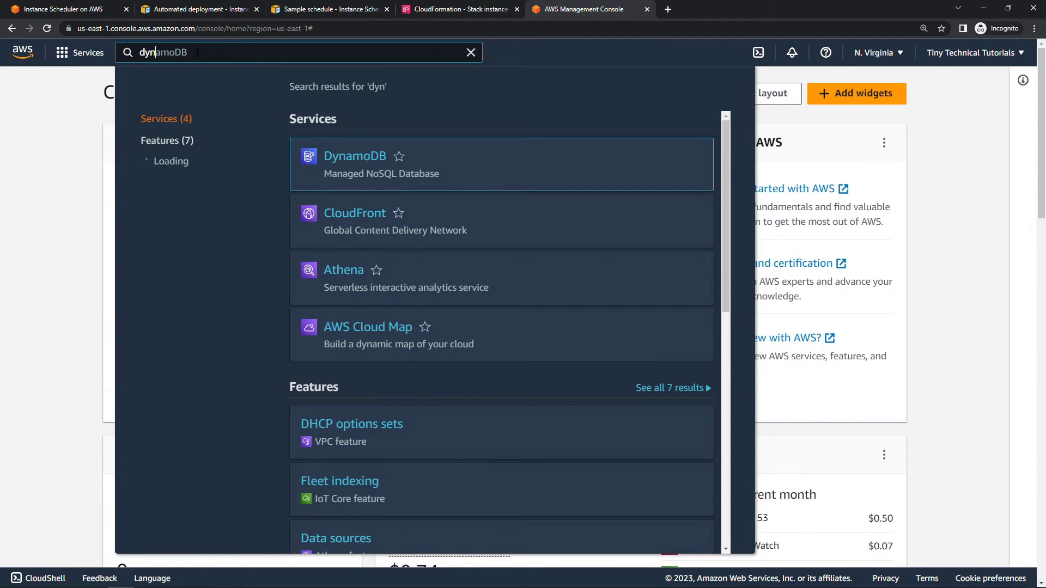
pyautogui.click(355, 156)
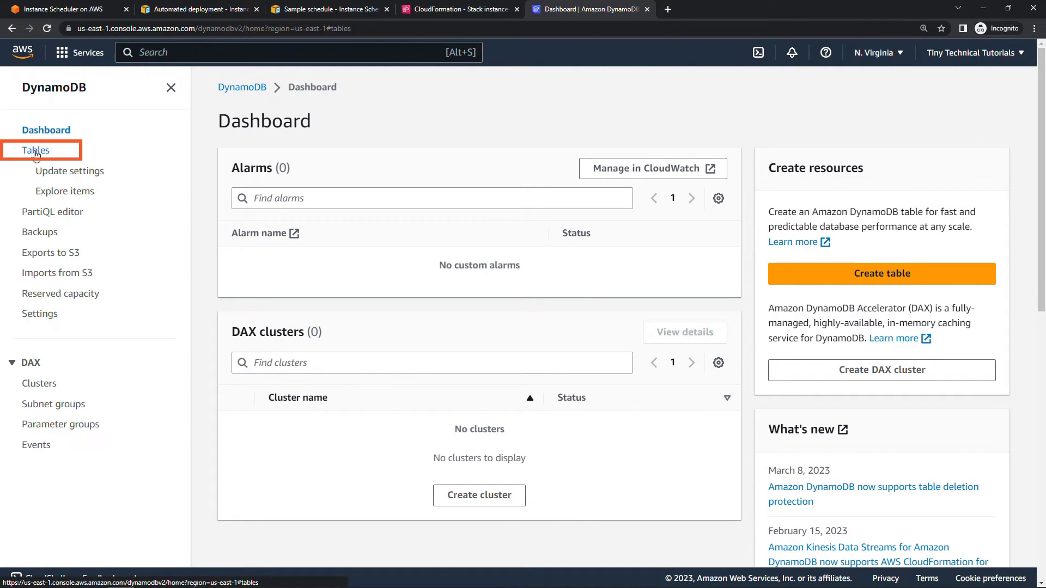
pyautogui.click(36, 151)
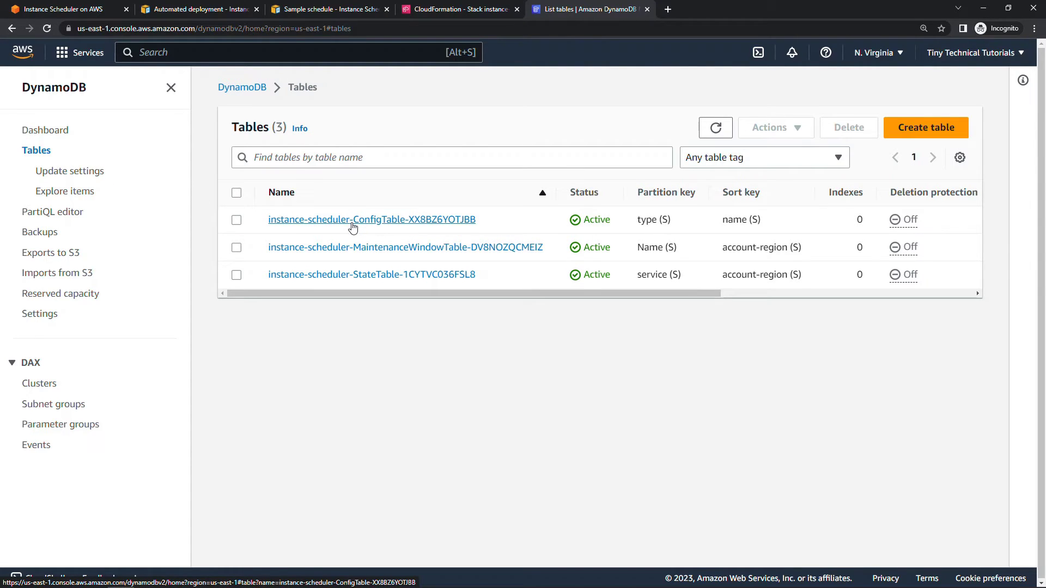
pyautogui.moveTo(380, 228)
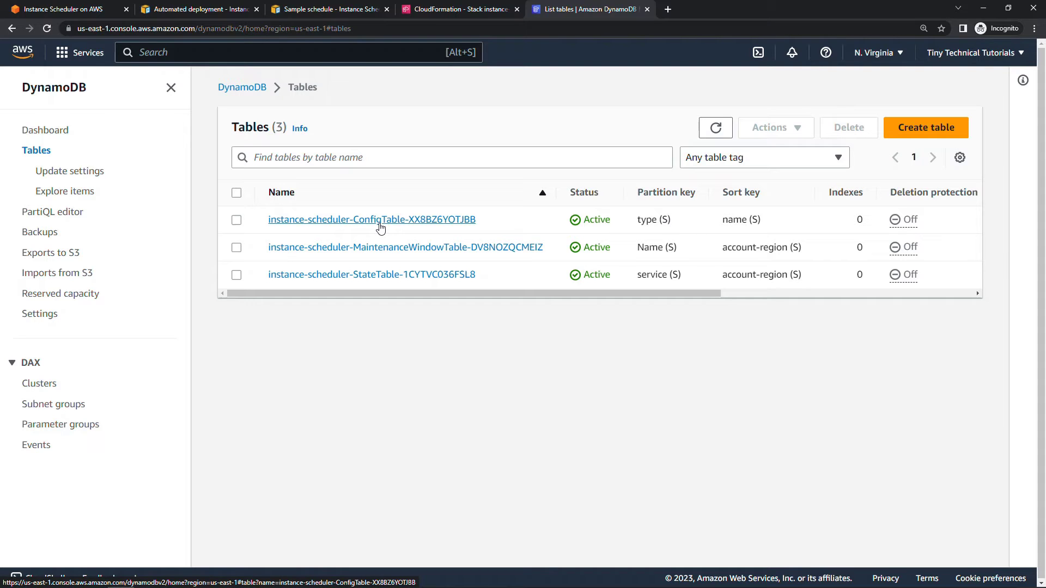
pyautogui.click(370, 219)
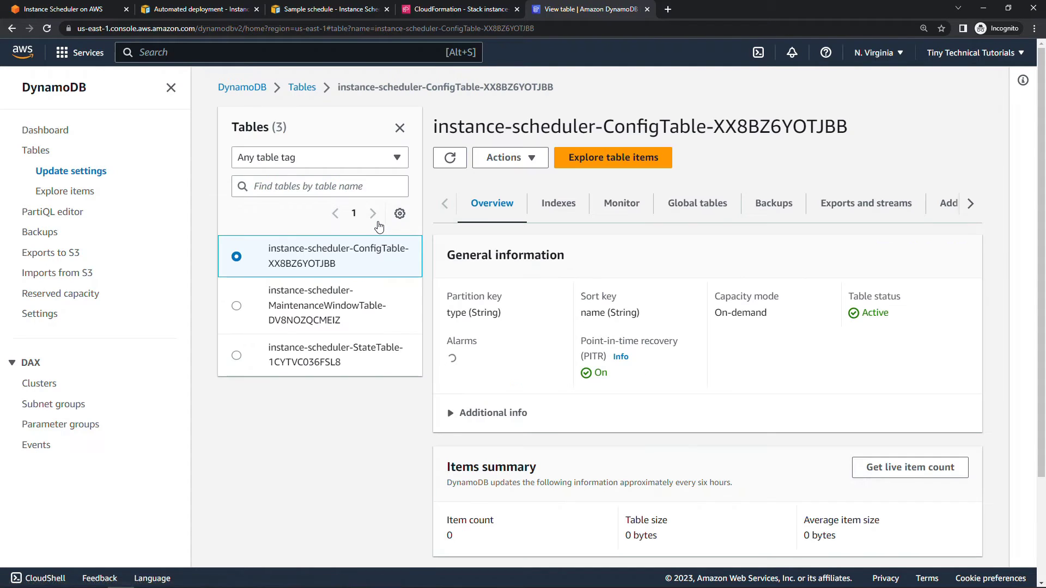
pyautogui.moveTo(611, 157)
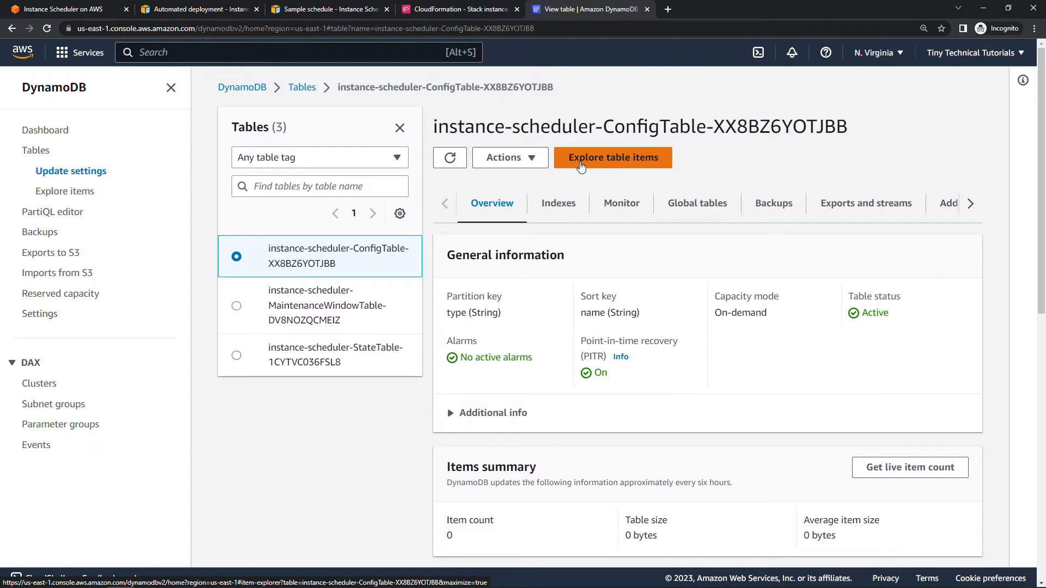
# Step: Explore the ConfigTable items, select the office-hours period and scroll across its attributes
pyautogui.click(611, 156)
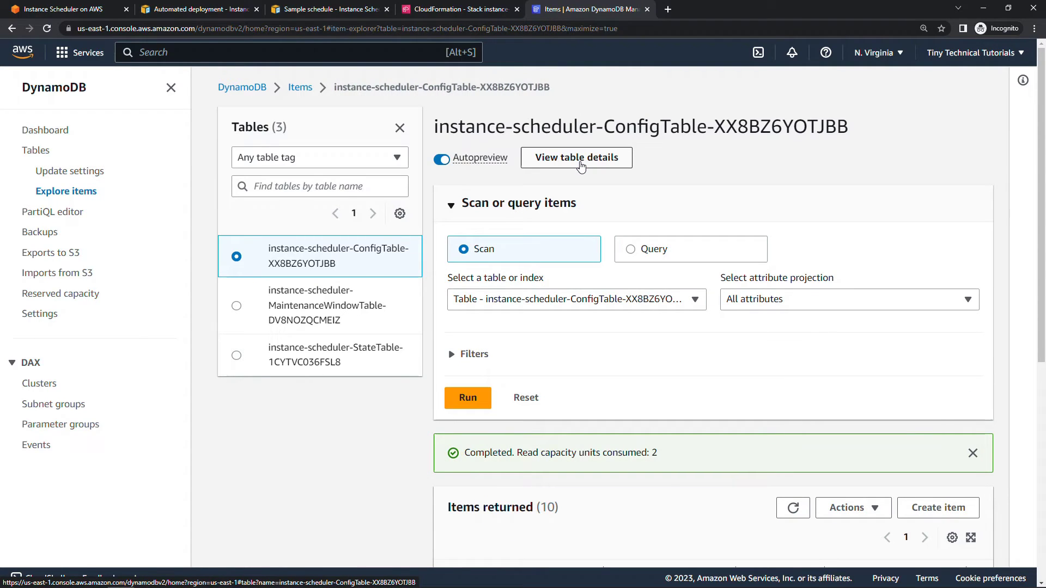
pyautogui.scroll(-3)
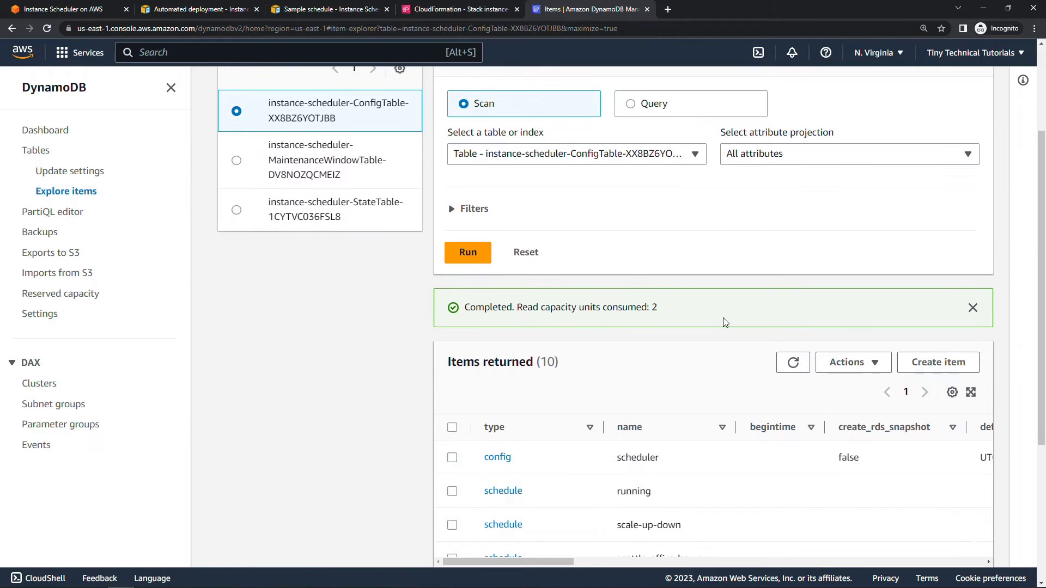
pyautogui.scroll(-3)
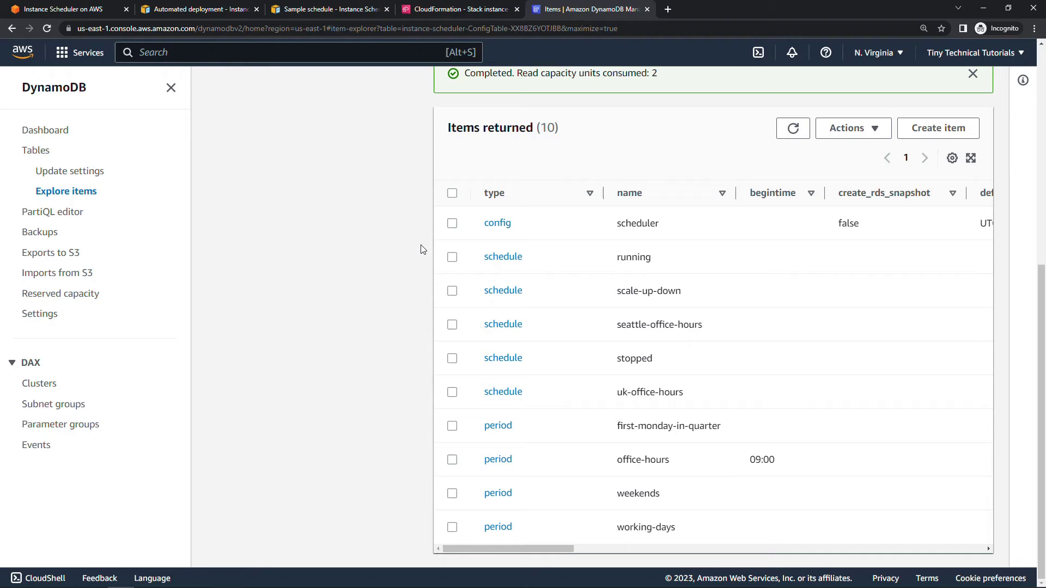
pyautogui.moveTo(421, 257)
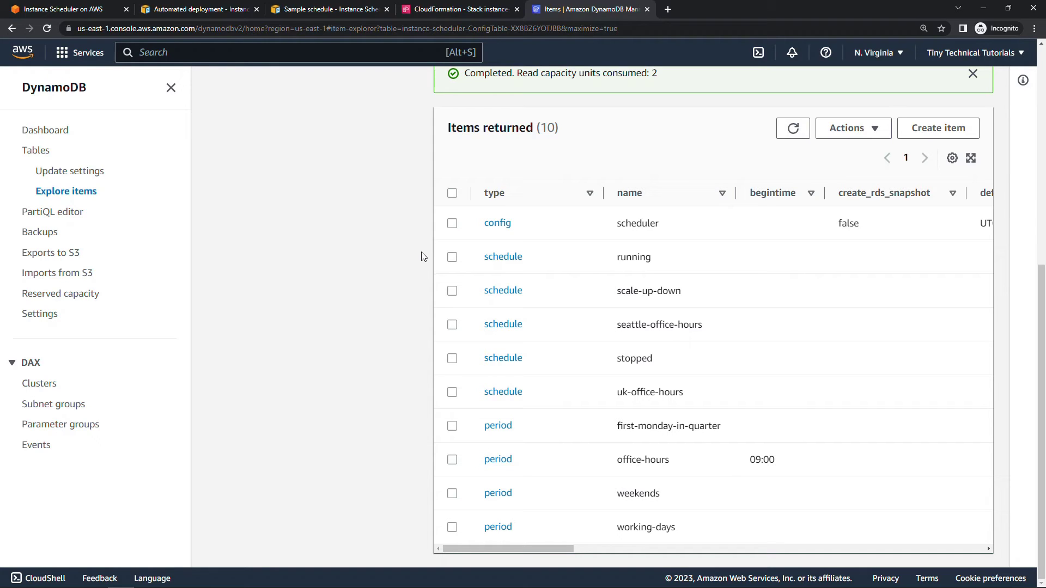
pyautogui.moveTo(459, 465)
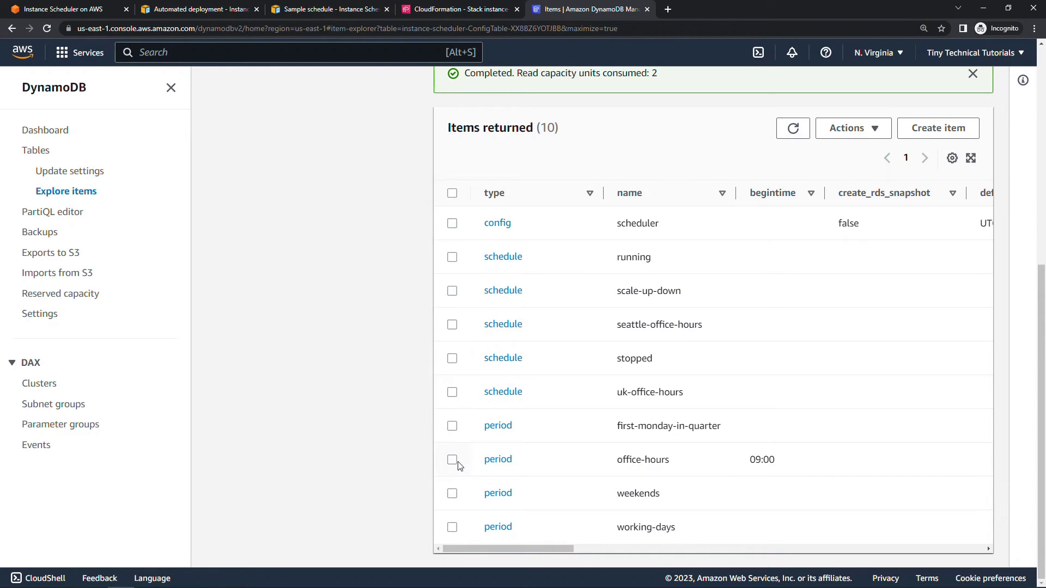
pyautogui.click(452, 458)
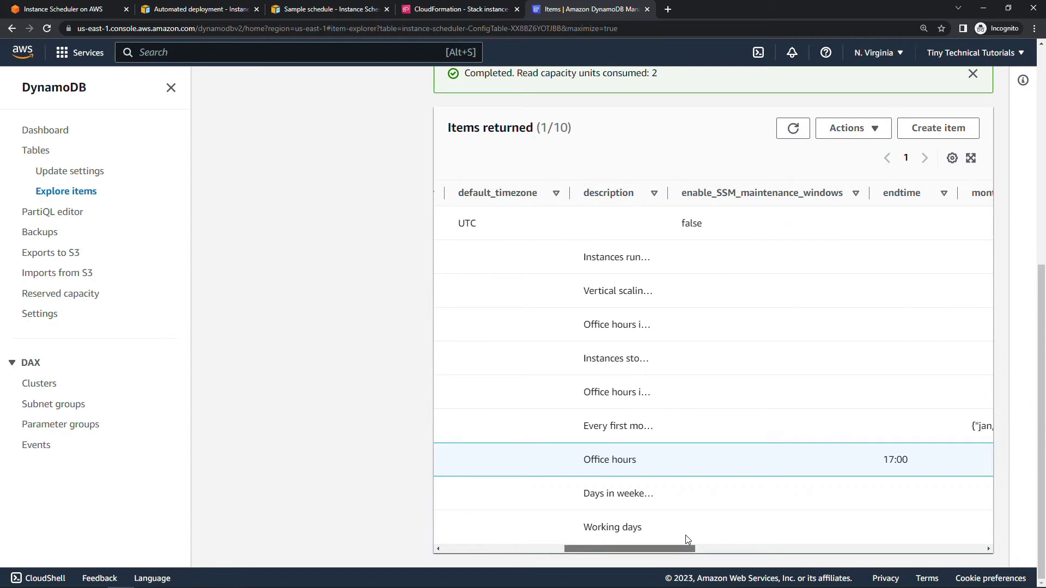
pyautogui.hscroll(3)
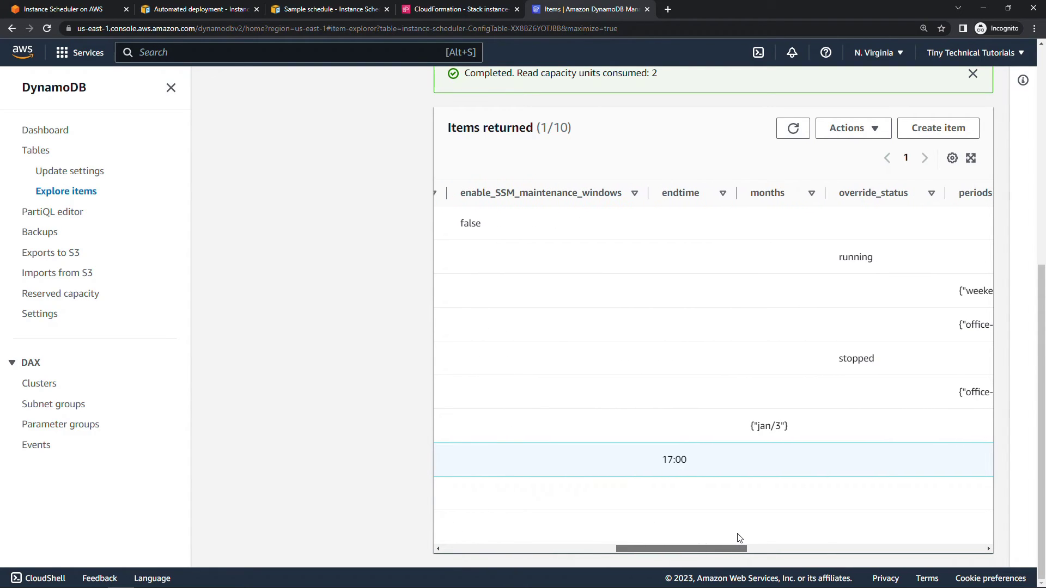
pyautogui.hscroll(3)
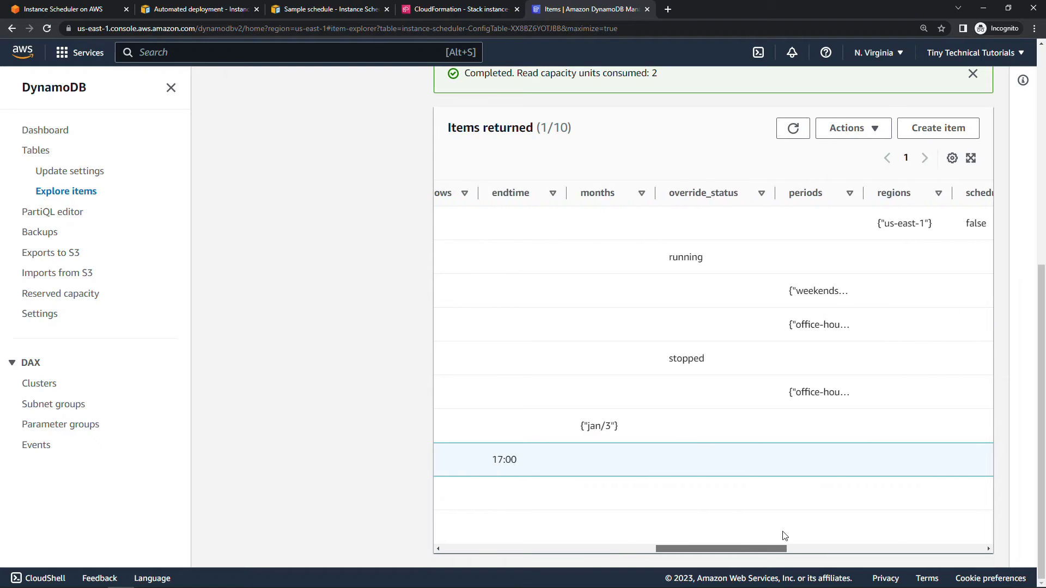
pyautogui.hscroll(3)
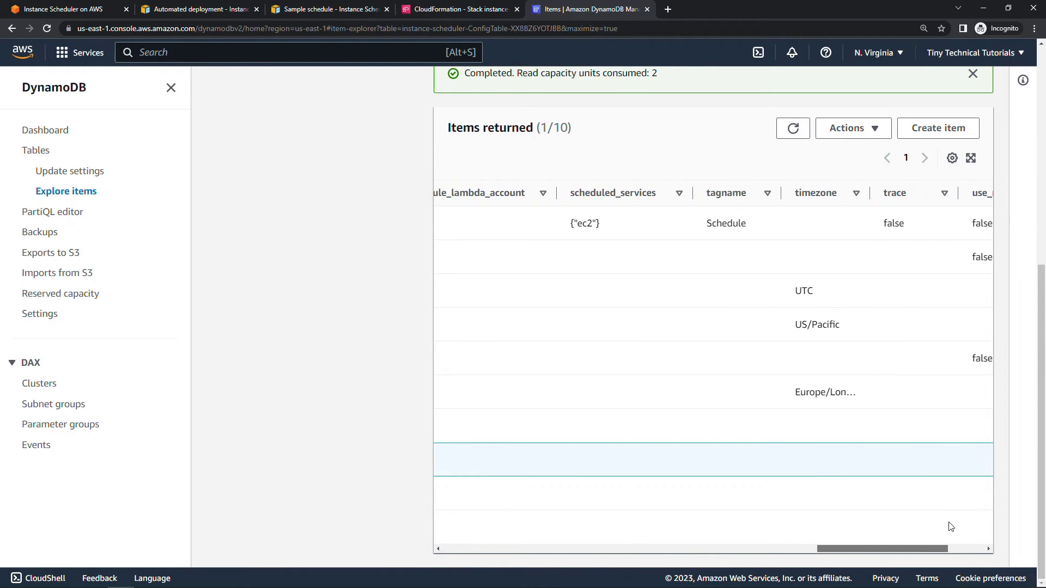
pyautogui.hscroll(3)
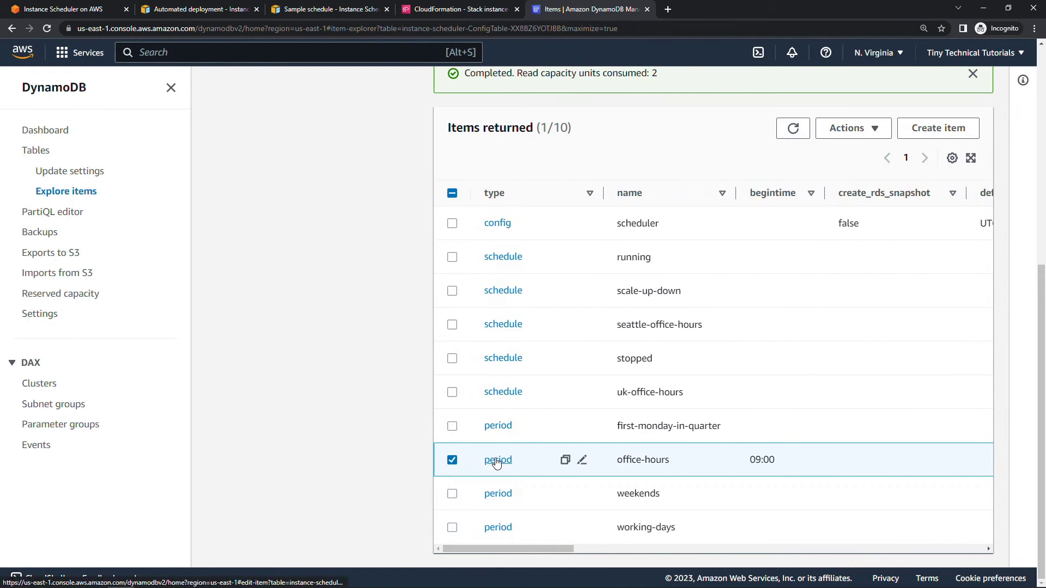
# Step: Open the office-hours period item in DynamoDB for editing (begintime 09:00, endtime 17:00)
pyautogui.click(582, 460)
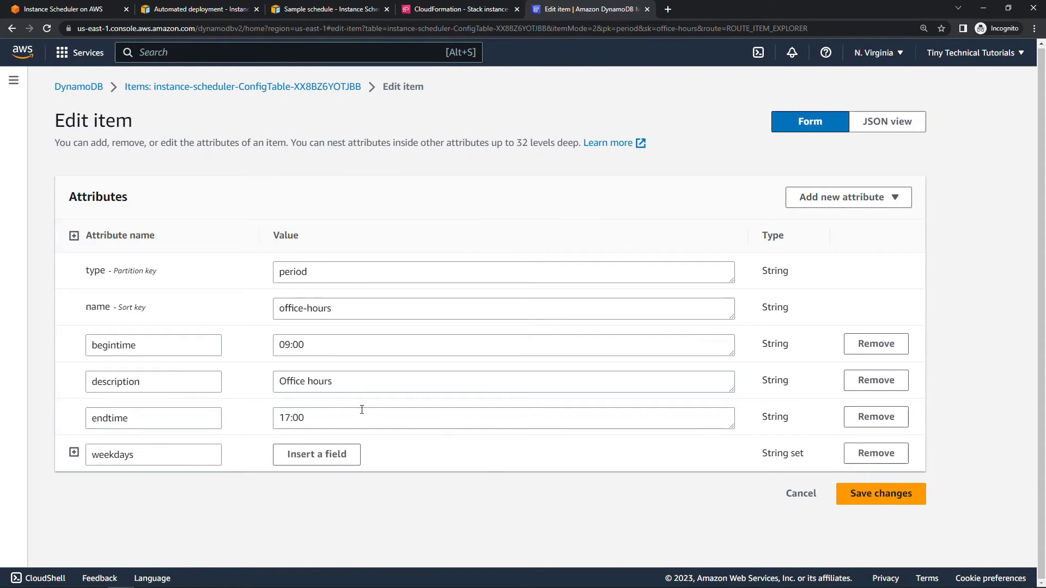
pyautogui.moveTo(314, 344)
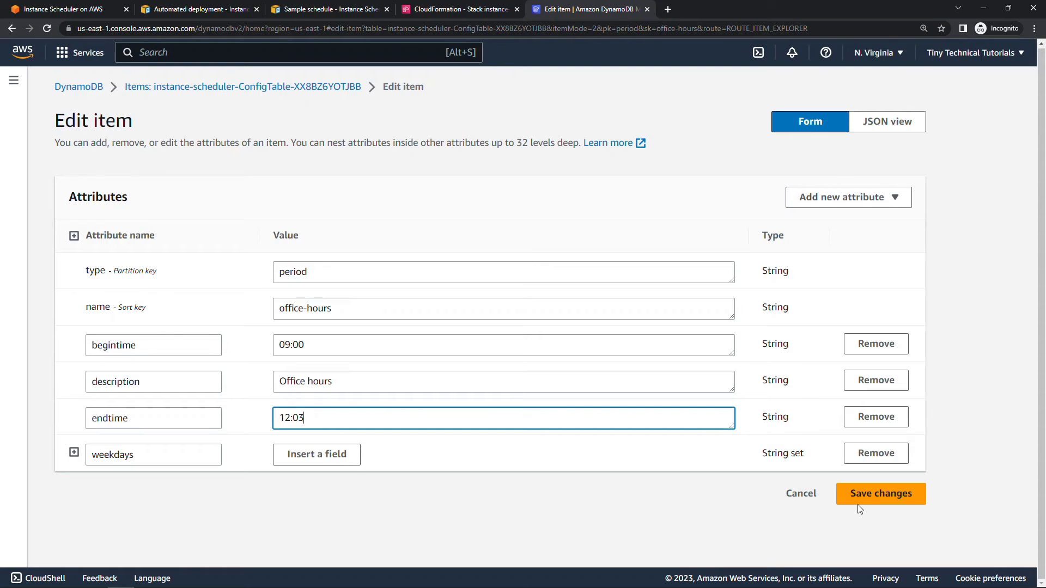
pyautogui.click(880, 494)
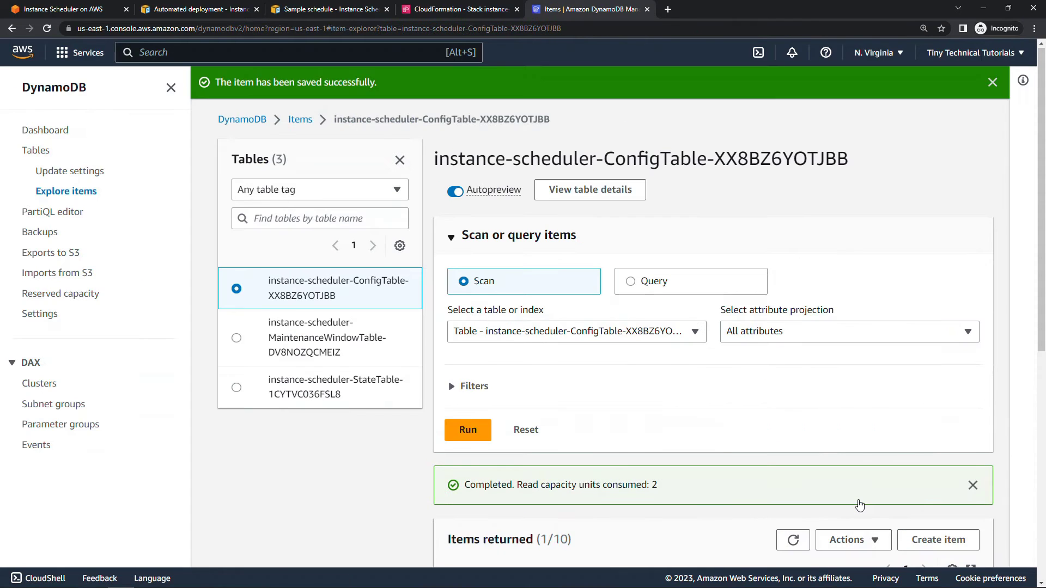
pyautogui.moveTo(594, 445)
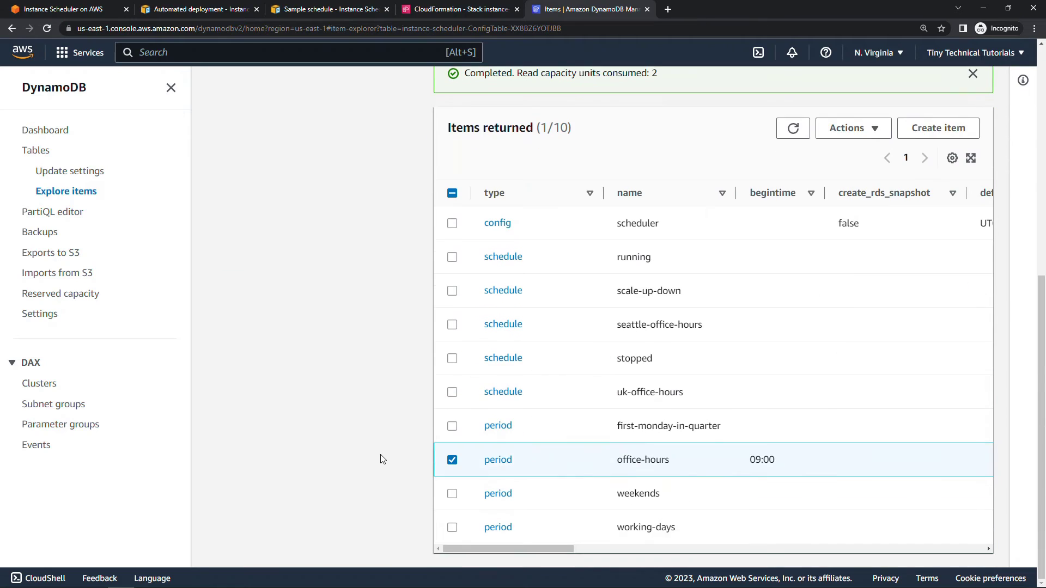
pyautogui.click(451, 460)
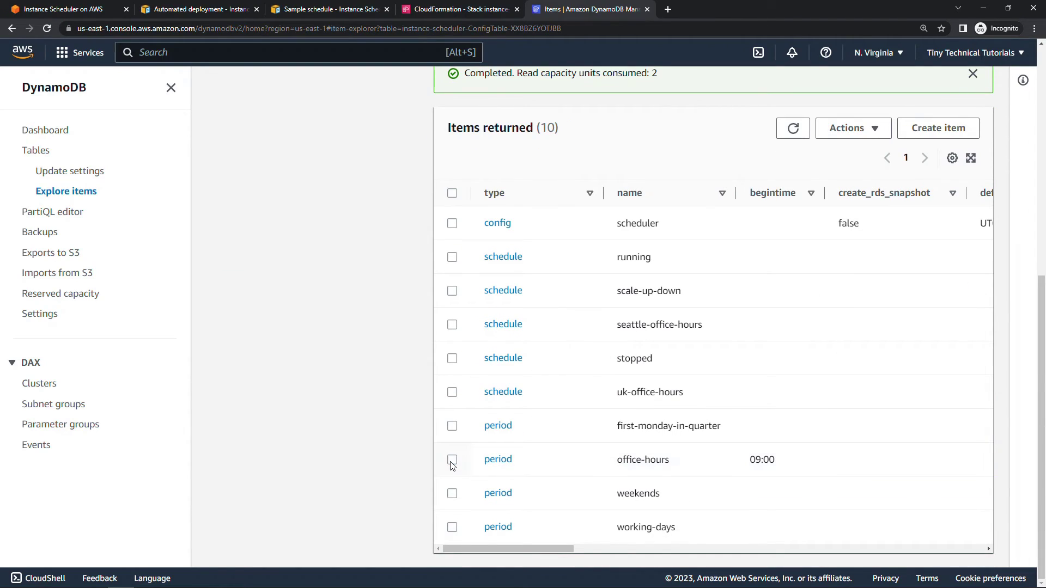
pyautogui.moveTo(451, 331)
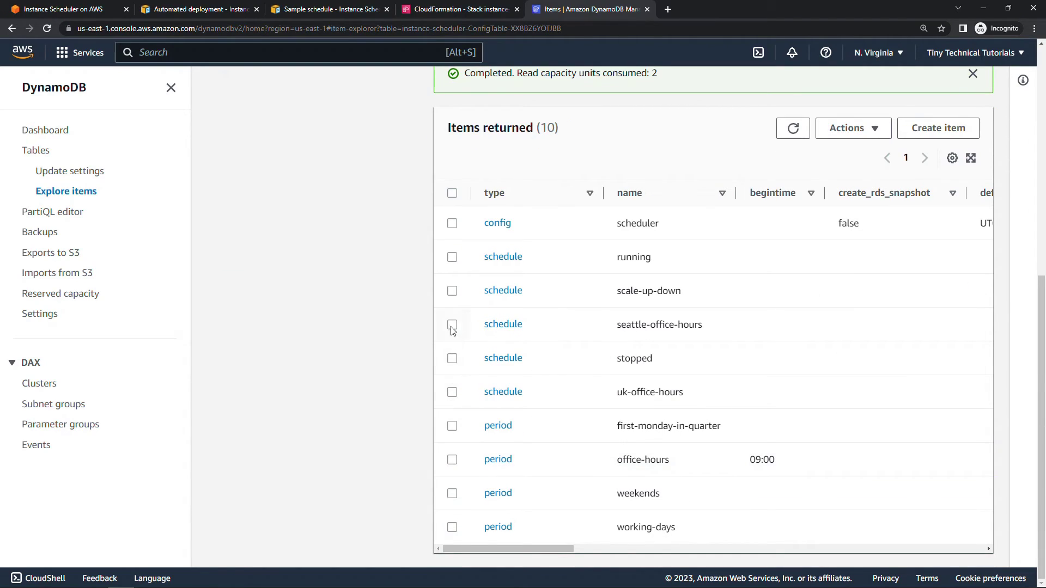
pyautogui.click(450, 325)
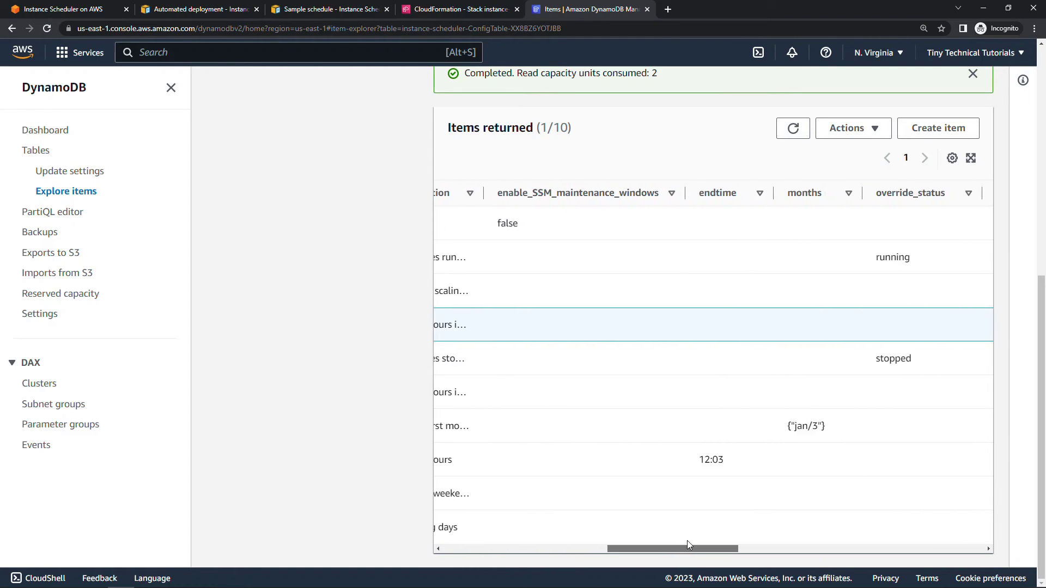
pyautogui.hscroll(3)
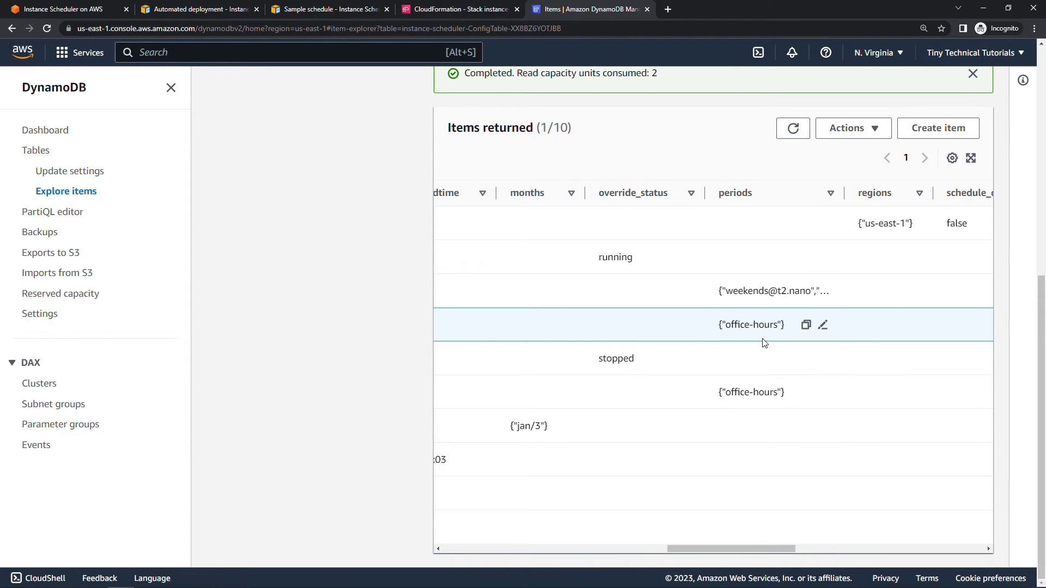
pyautogui.moveTo(763, 353)
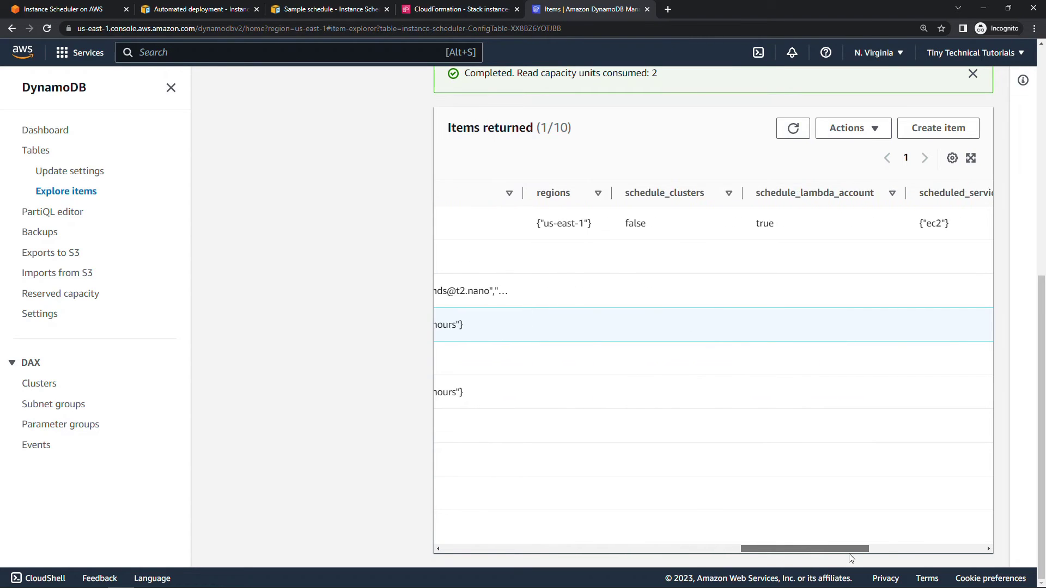
pyautogui.hscroll(3)
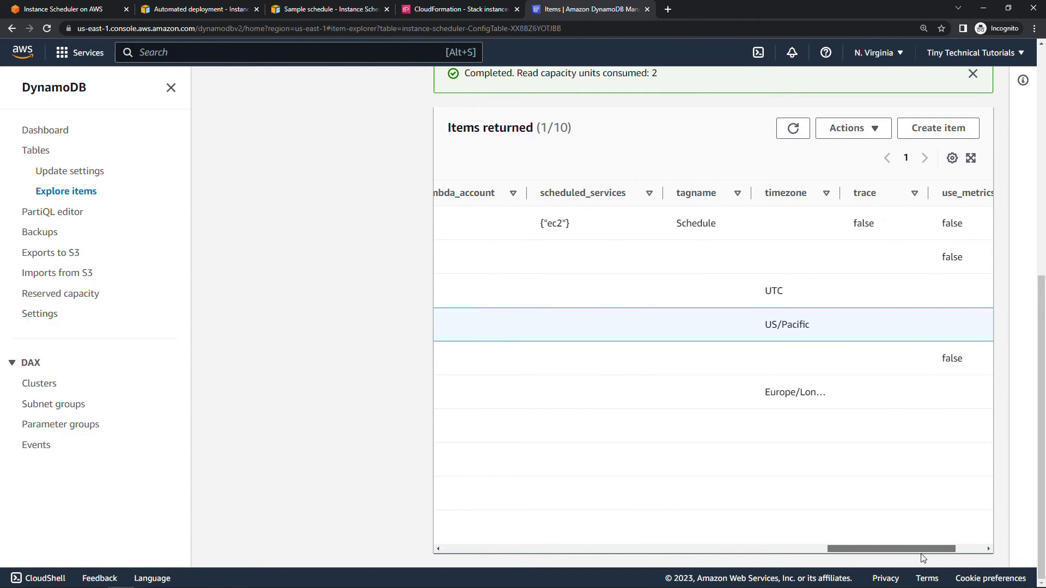
pyautogui.hscroll(3)
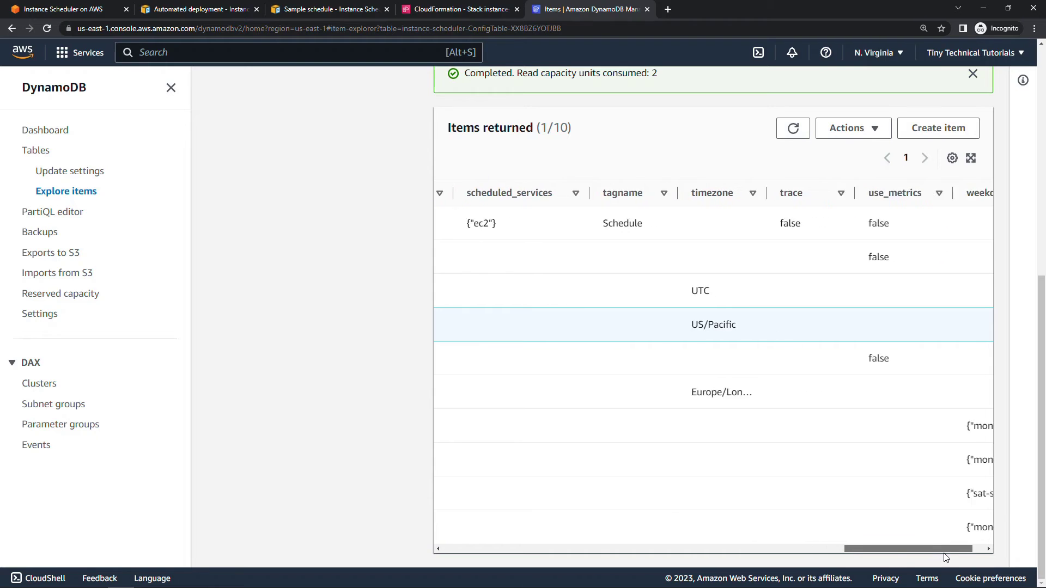
pyautogui.hscroll(3)
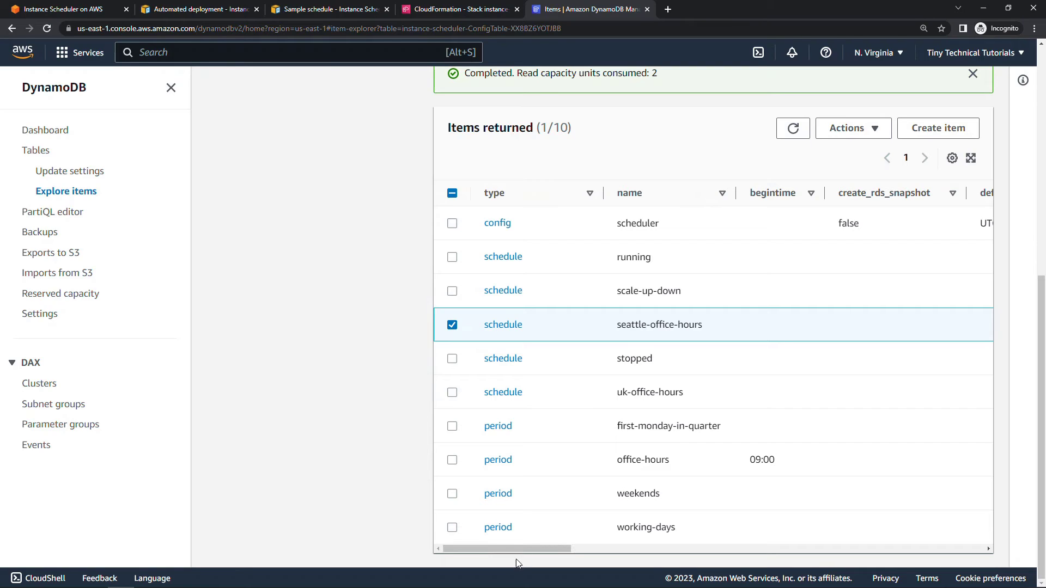
pyautogui.moveTo(660, 324)
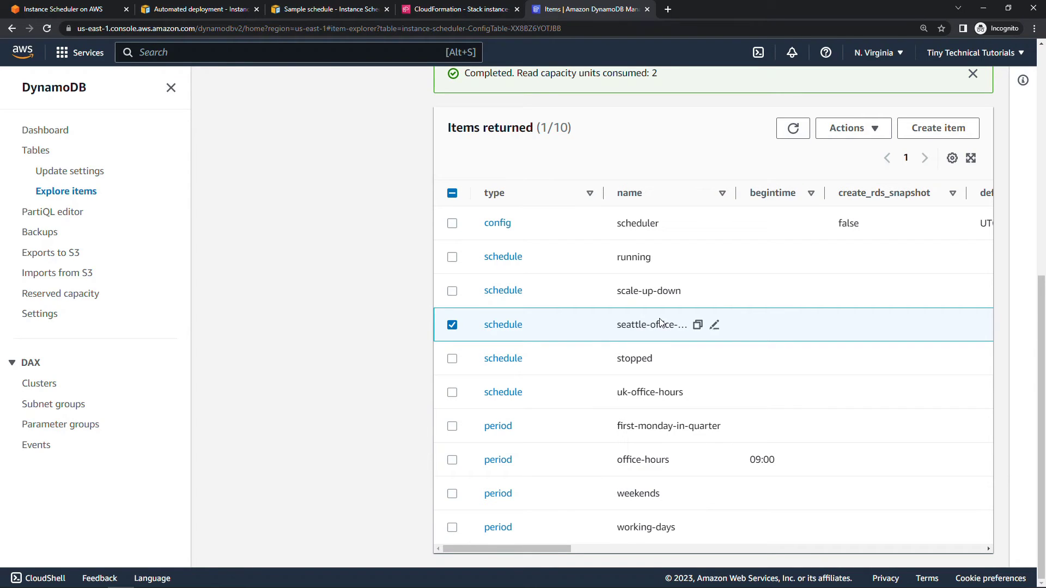
pyautogui.moveTo(697, 342)
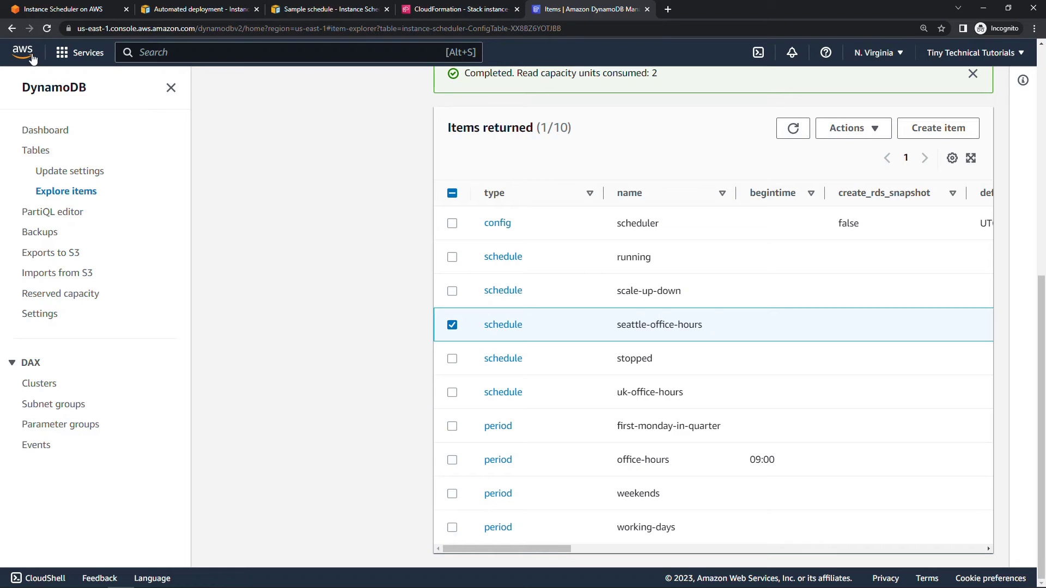
# Step: In a new console tab, search 'ec2' and go to the EC2 dashboard
pyautogui.click(667, 9)
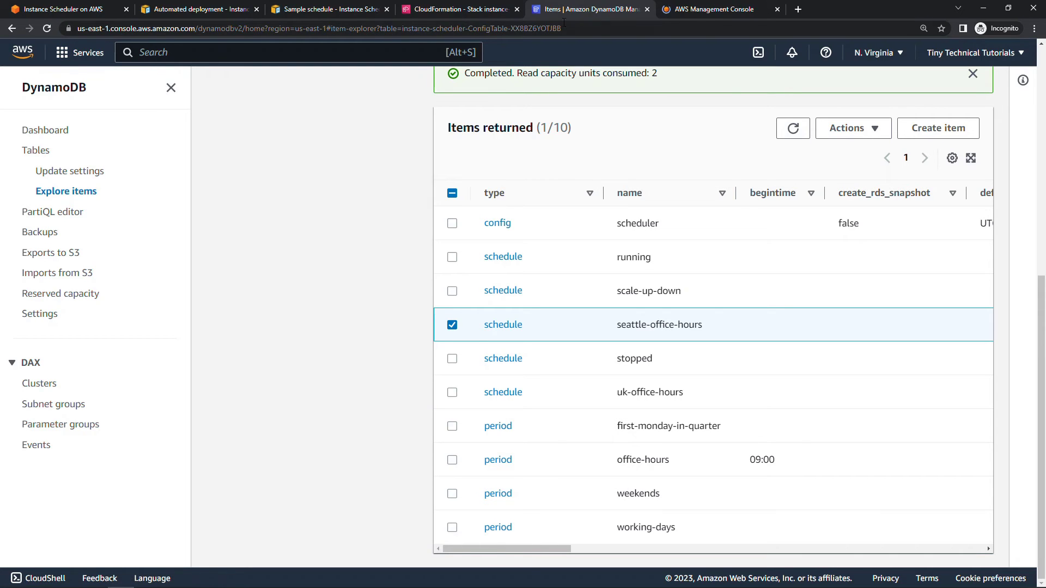
pyautogui.moveTo(713, 9)
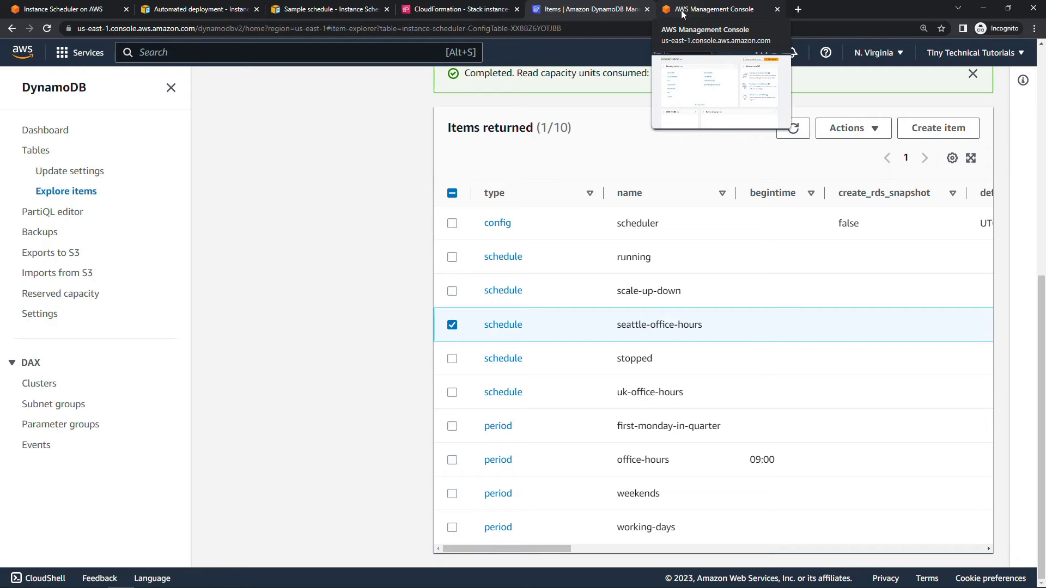
pyautogui.click(714, 9)
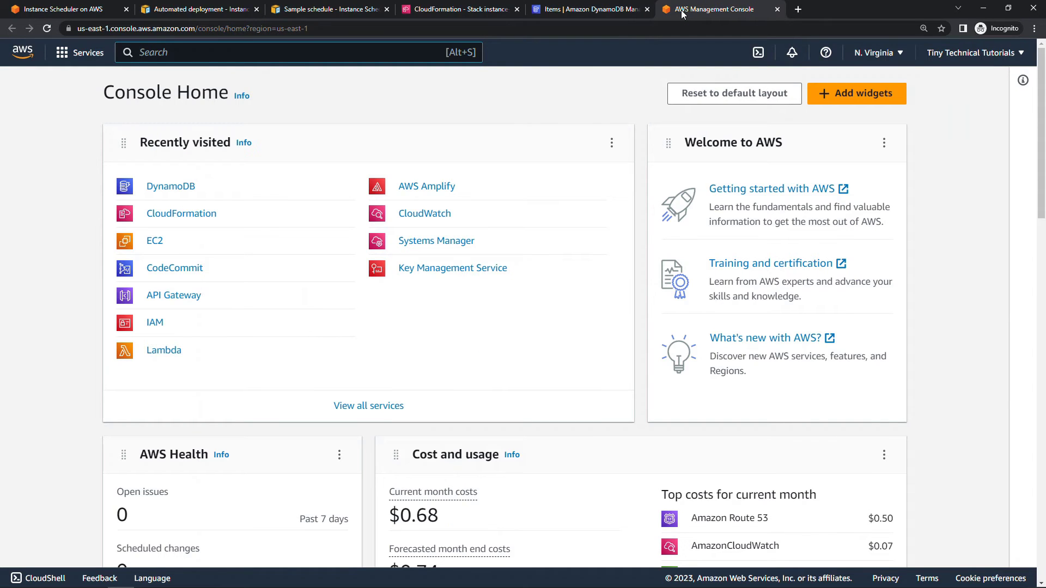
pyautogui.write('e')
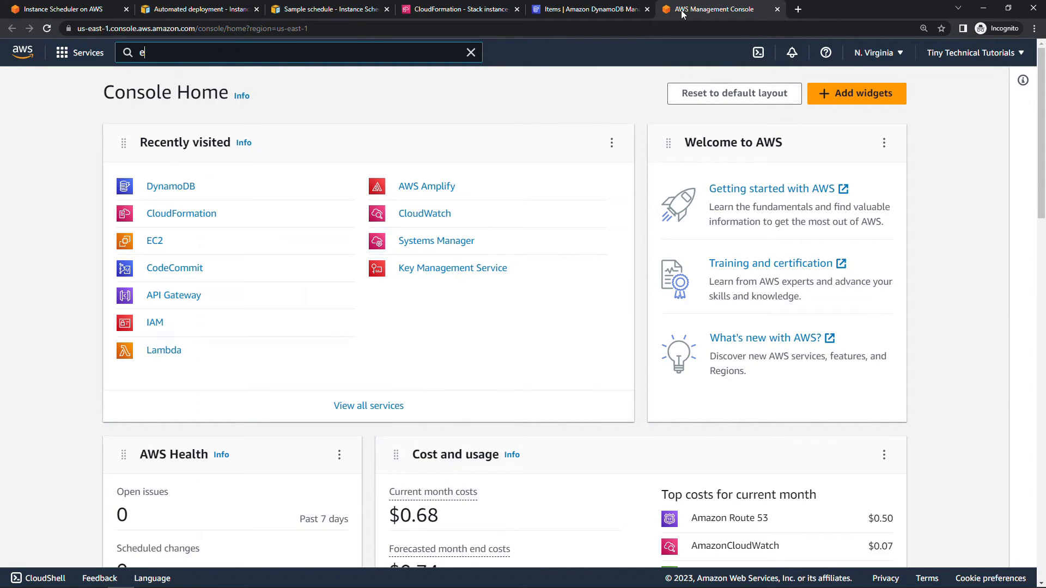
pyautogui.write('c2')
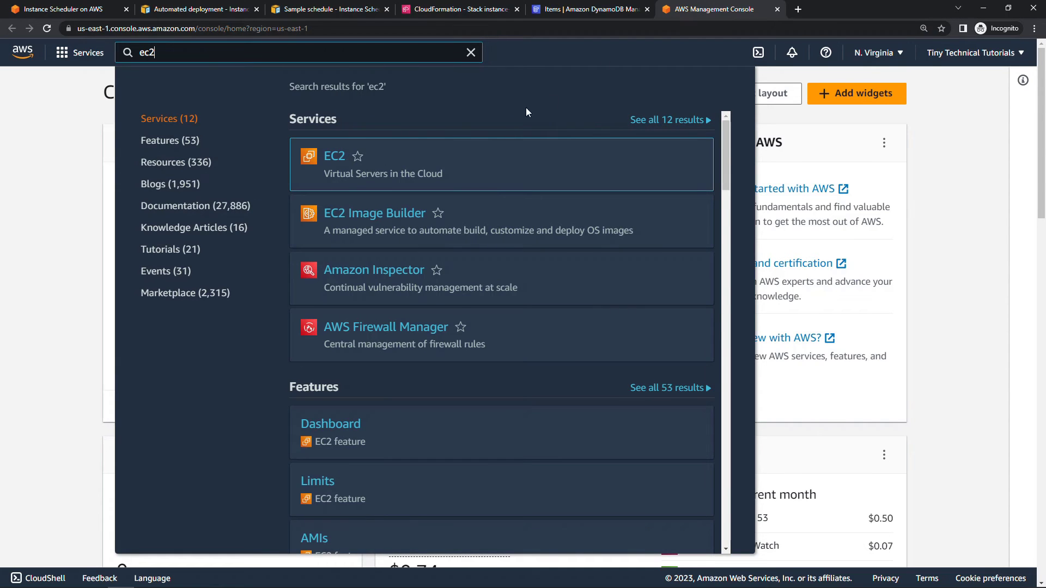
pyautogui.click(334, 156)
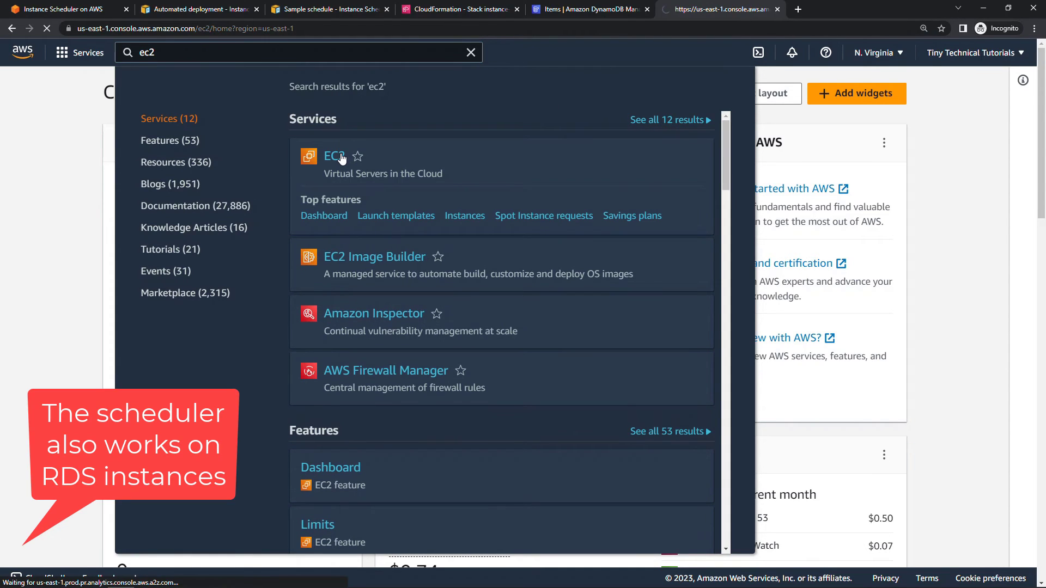
# Step: Begin the Launch an instance wizard from the EC2 dashboard
pyautogui.click(333, 156)
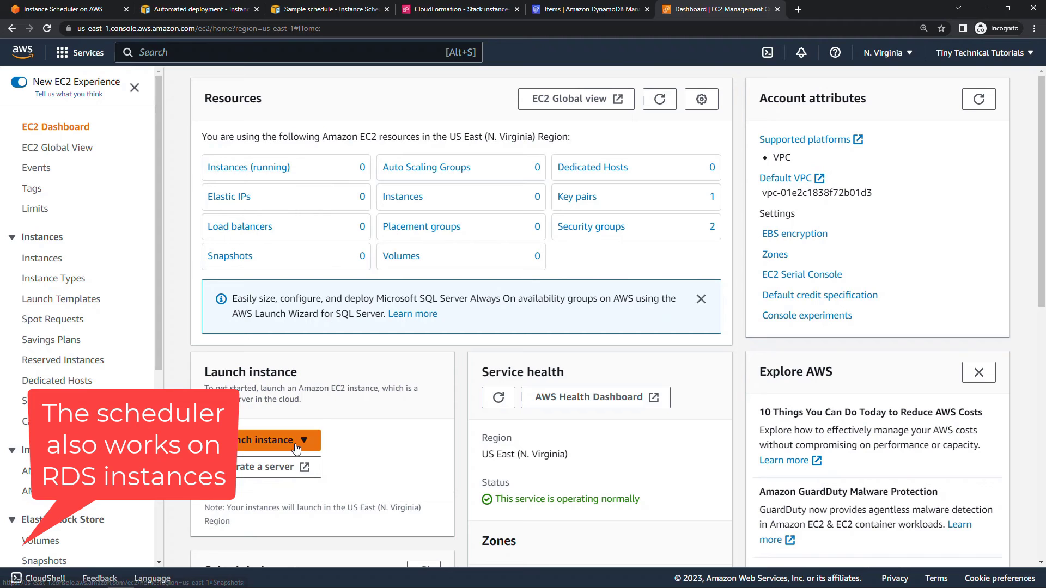
pyautogui.click(257, 439)
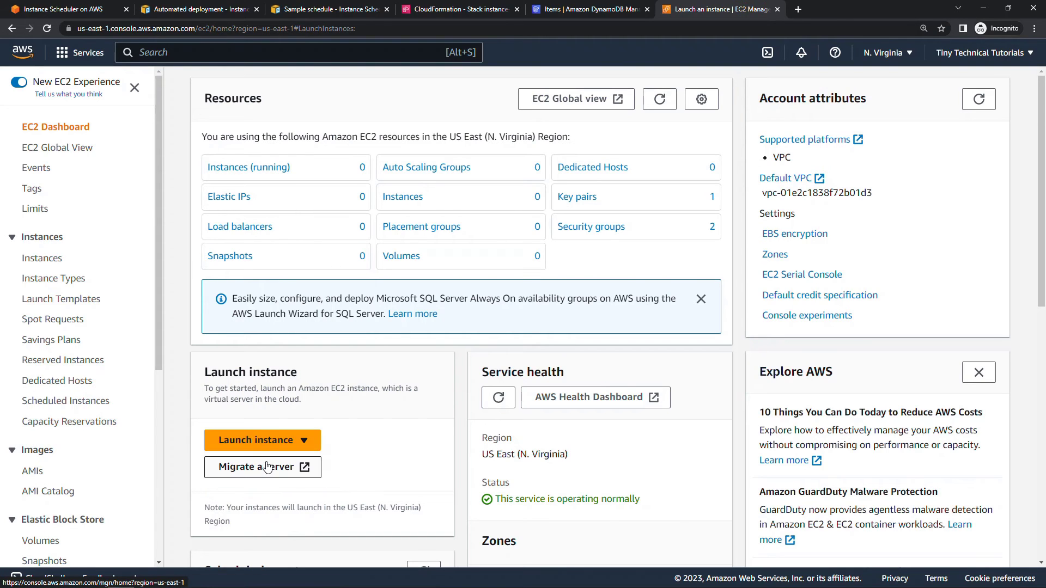
# Step: Name the instance 'Test Scheduler' and choose to proceed without a key pair
pyautogui.click(257, 439)
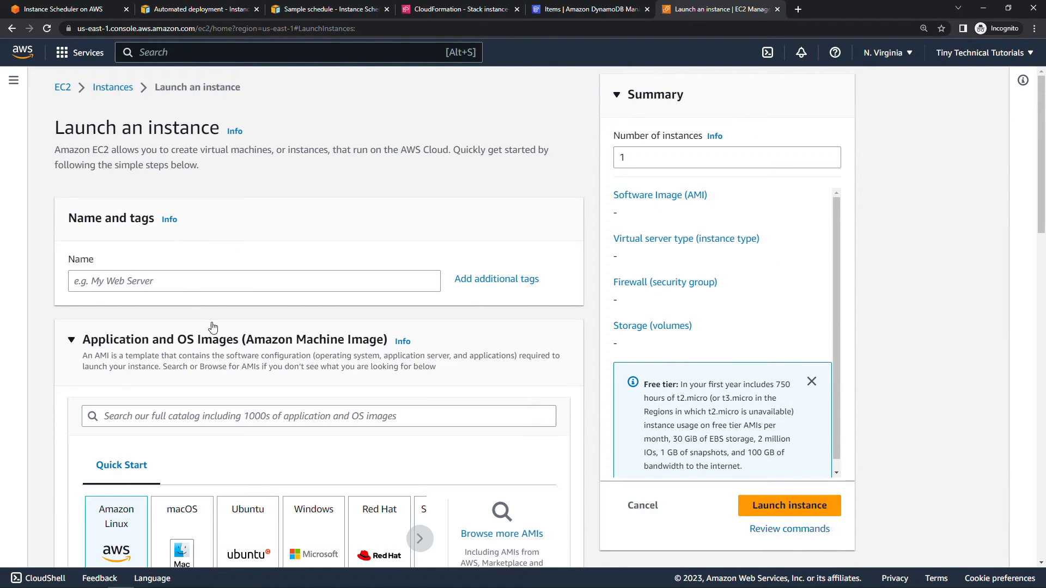
pyautogui.write('Test')
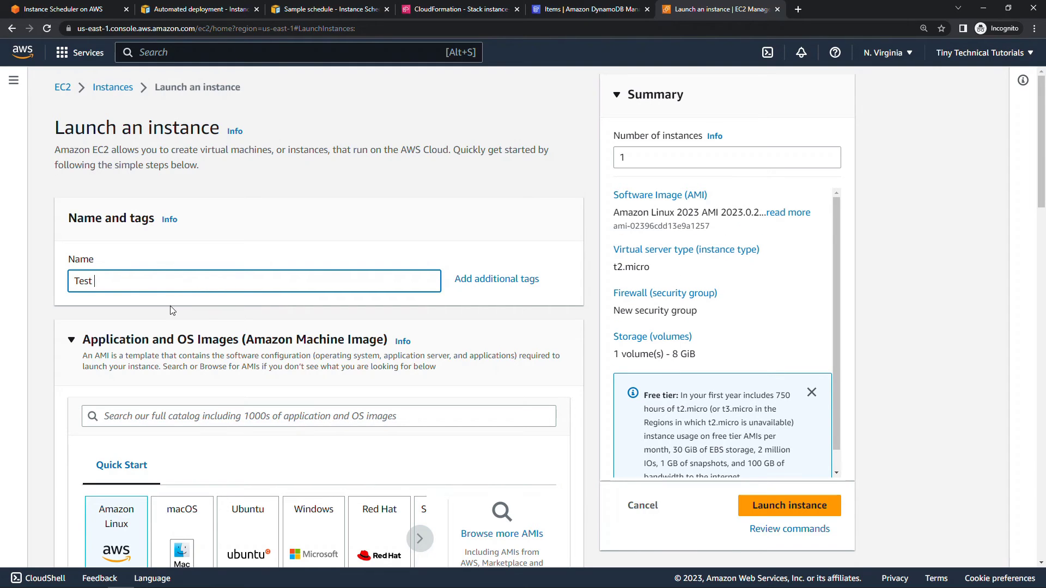
pyautogui.write('Scheduler')
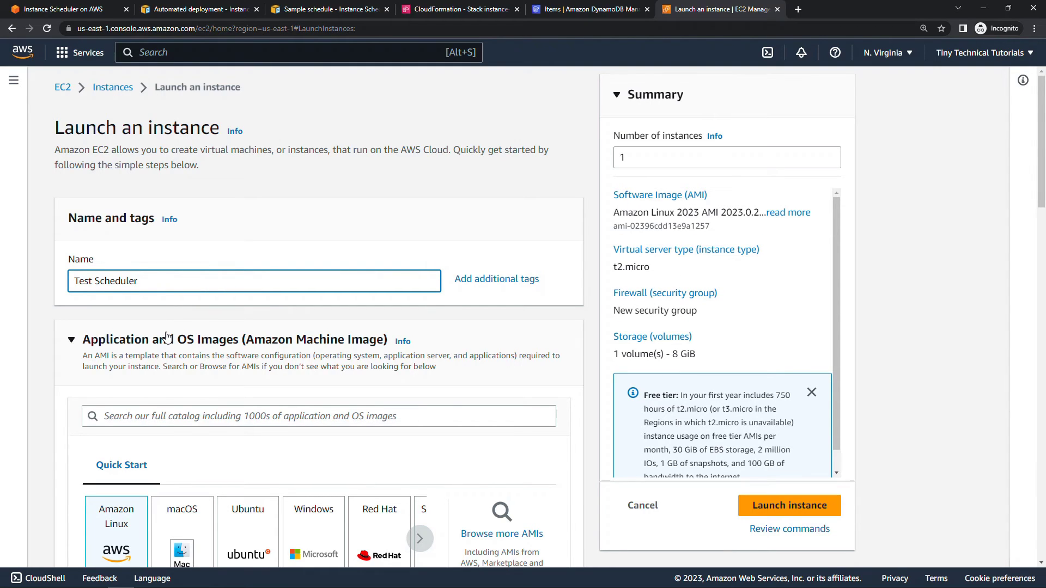
pyautogui.scroll(-3)
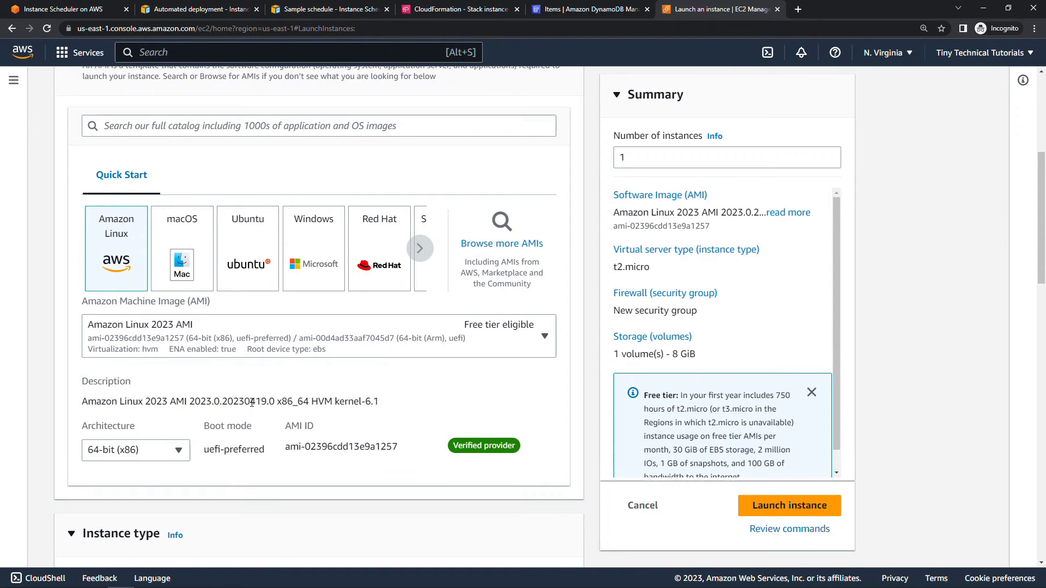
pyautogui.scroll(-3)
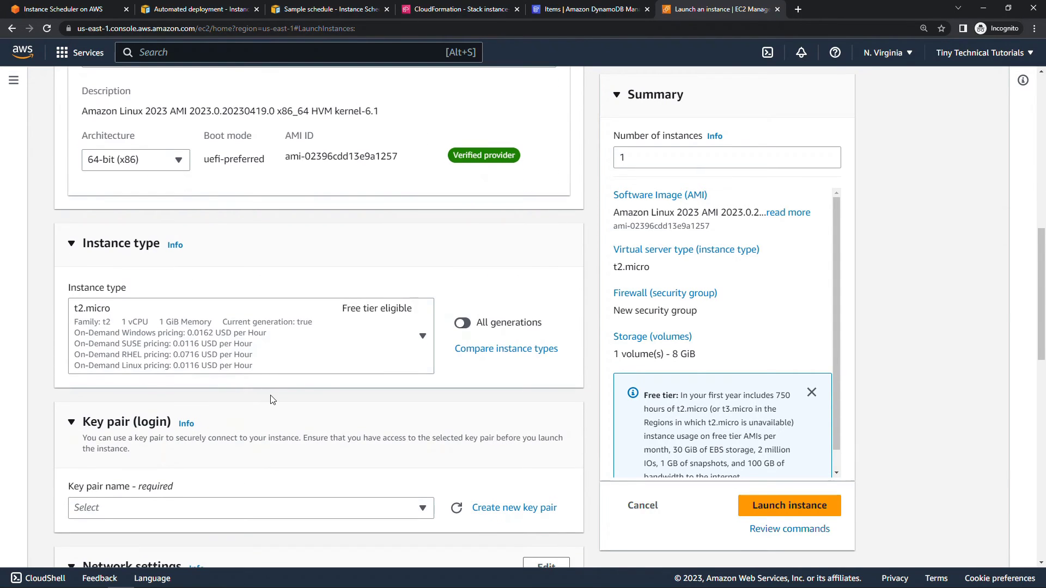
pyautogui.click(250, 508)
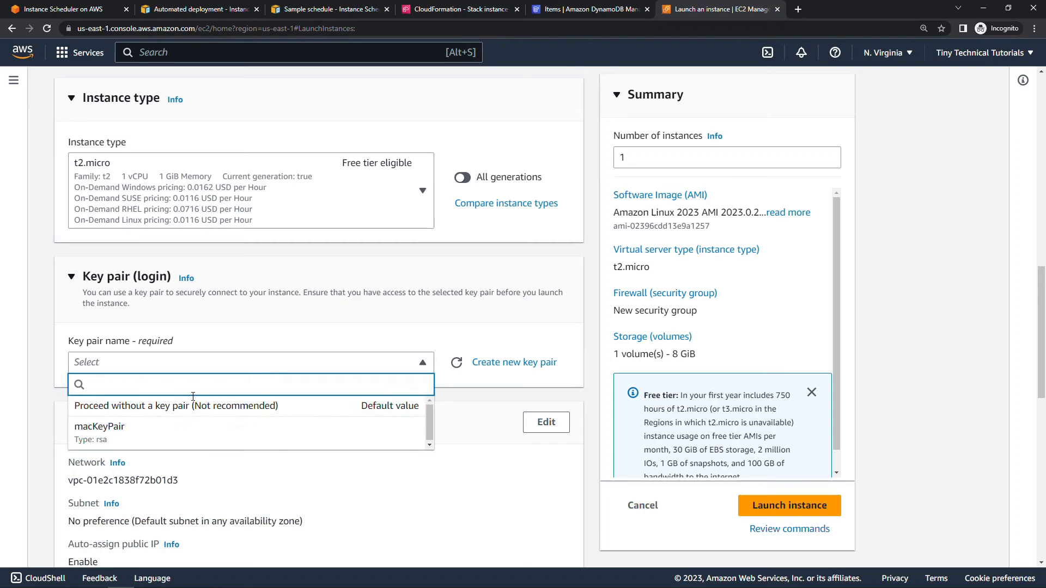
pyautogui.click(176, 405)
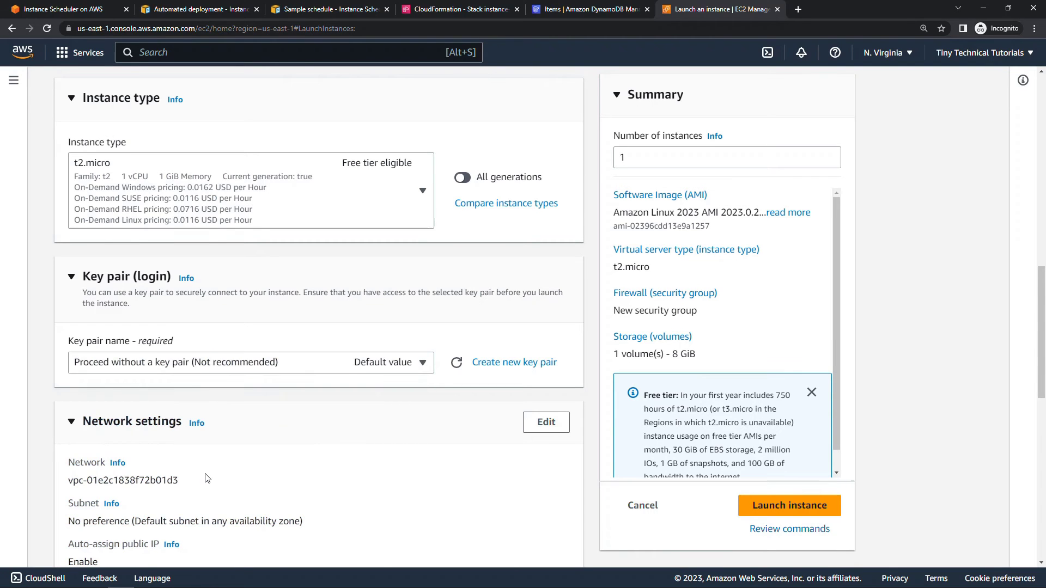
# Step: Allow HTTP traffic from the internet and launch the t2.micro Amazon Linux 2023 instance
pyautogui.scroll(-3)
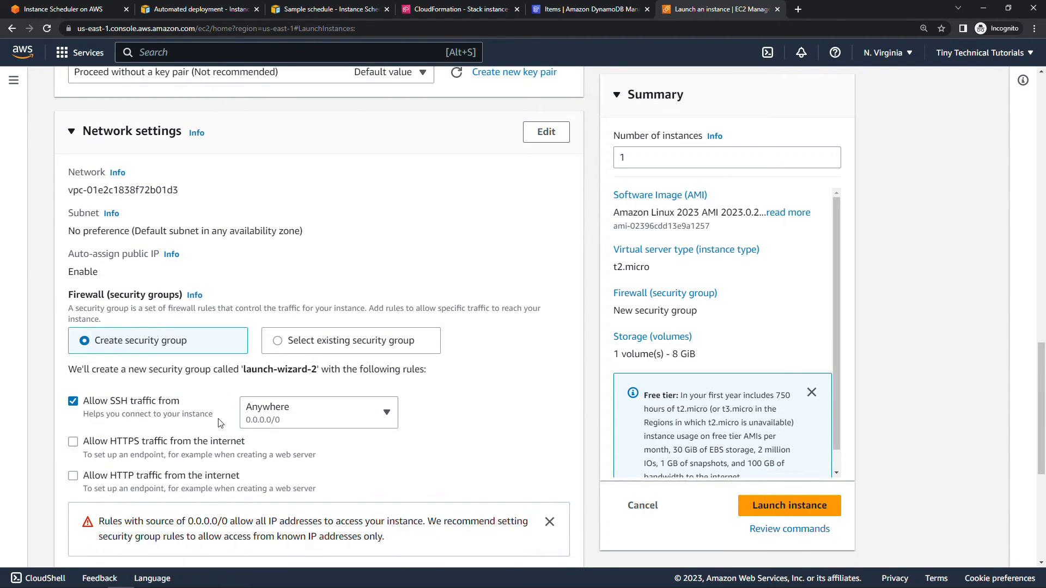
pyautogui.click(72, 475)
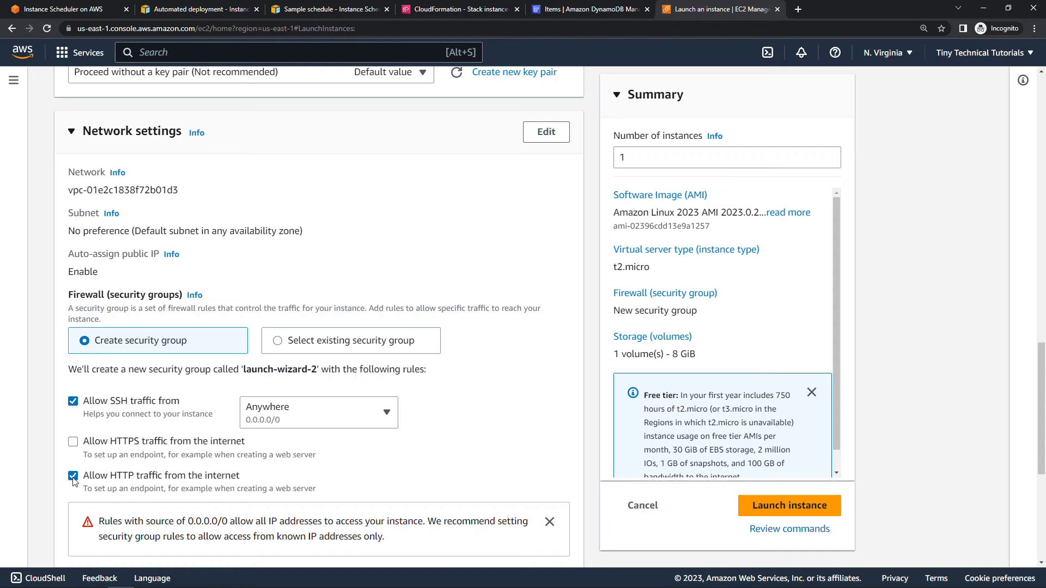
pyautogui.scroll(-3)
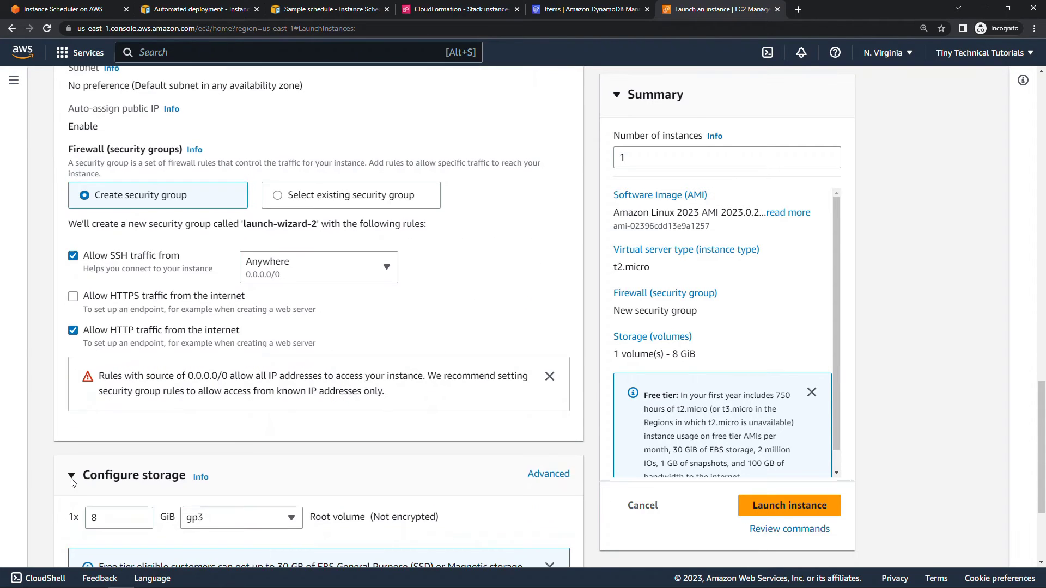
pyautogui.scroll(-3)
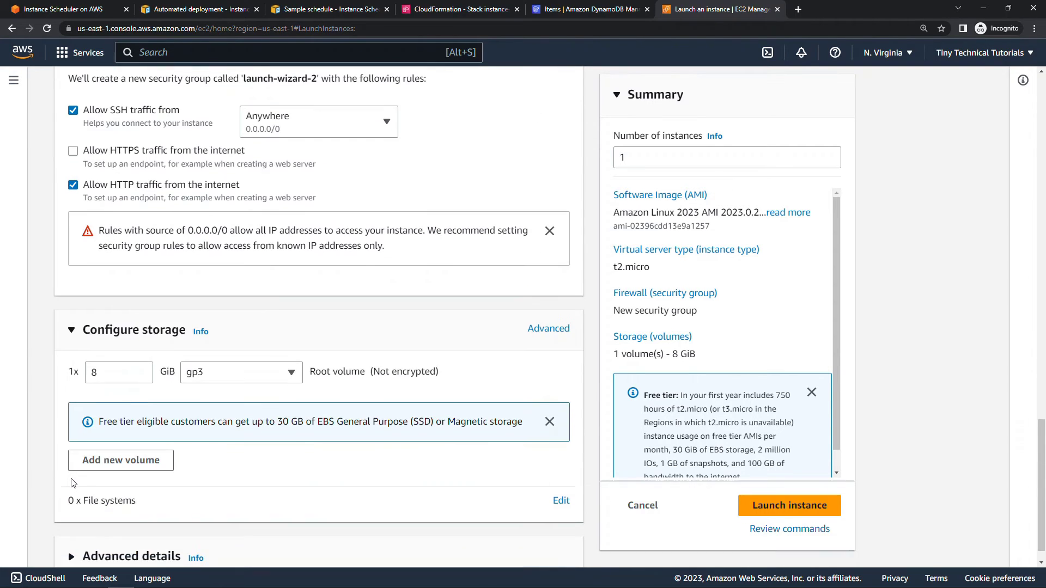
pyautogui.moveTo(374, 465)
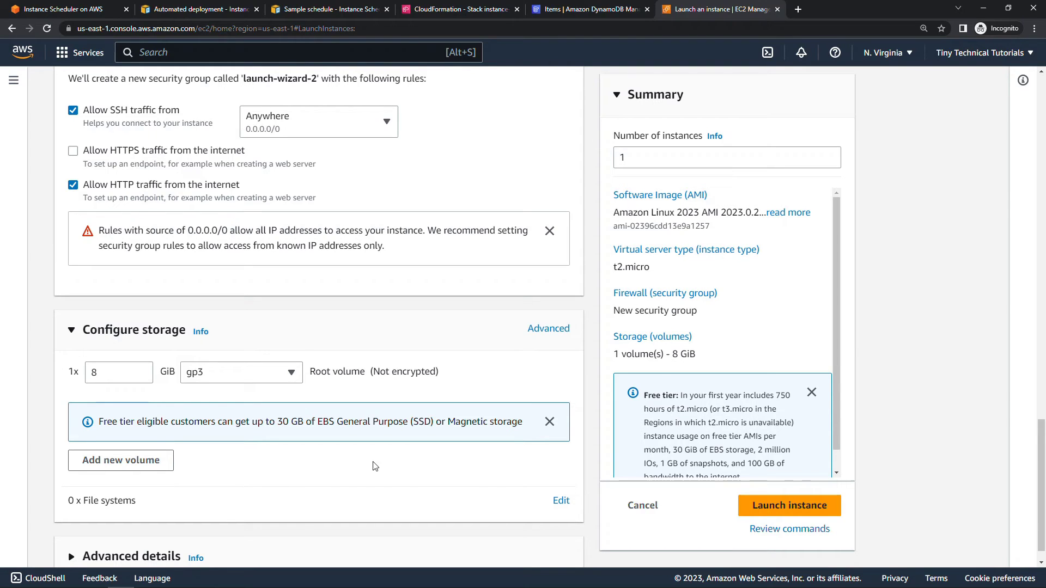
pyautogui.moveTo(788, 505)
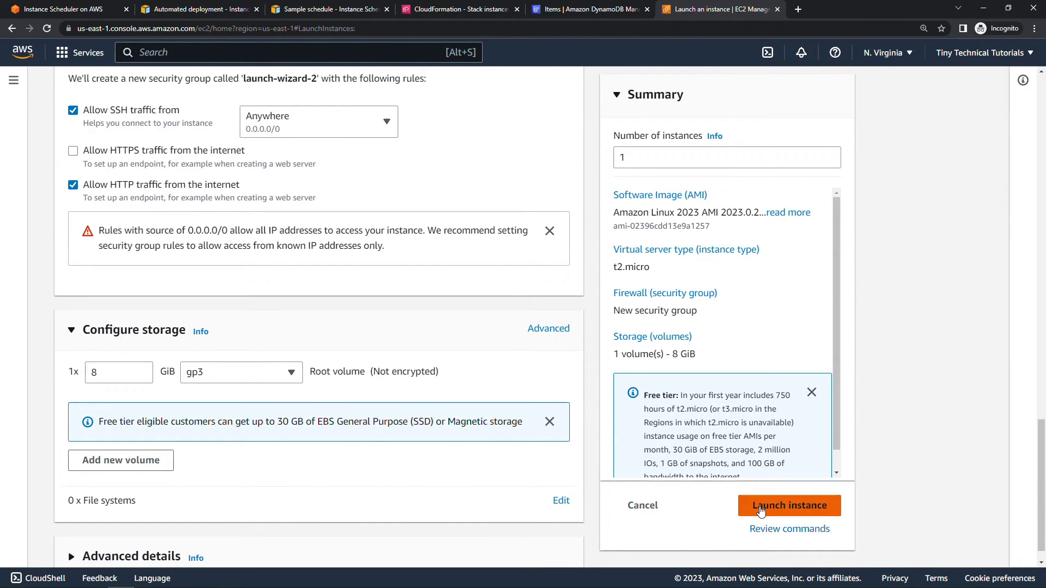
pyautogui.click(789, 504)
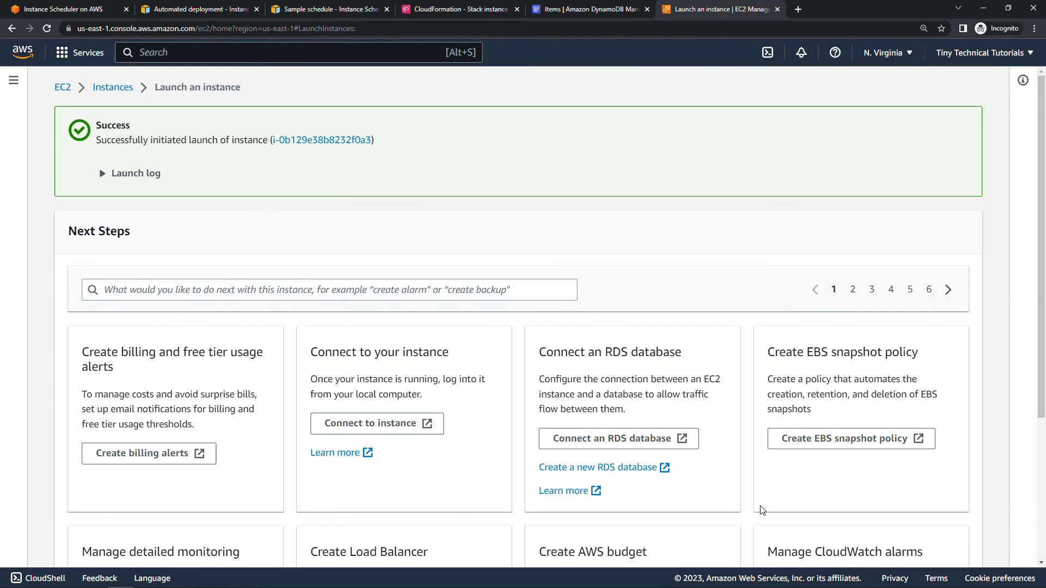
pyautogui.moveTo(327, 253)
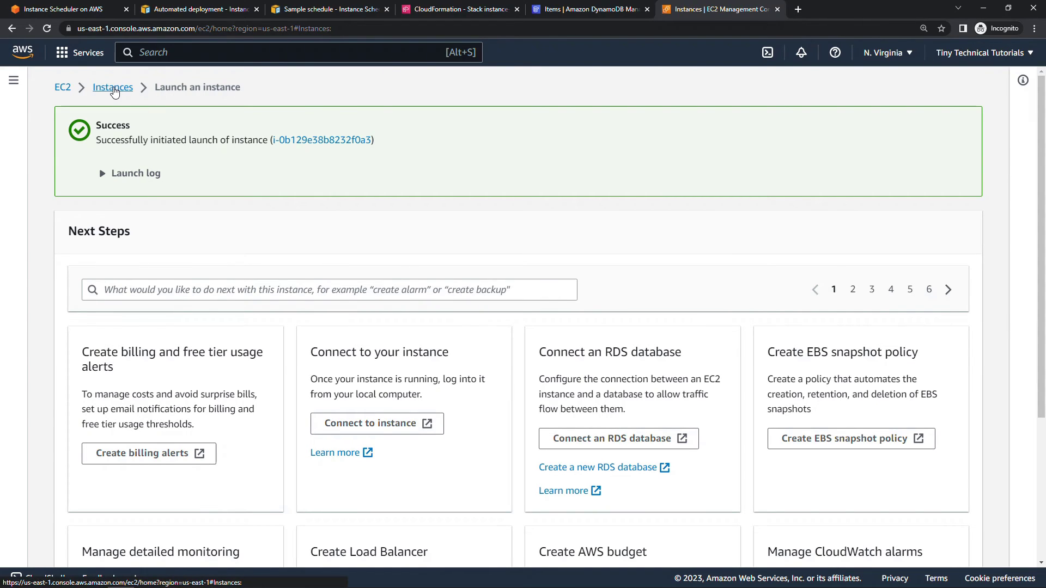
# Step: Select the Test Scheduler instance in the Instances list and view its Tags, showing only the Name tag
pyautogui.click(113, 88)
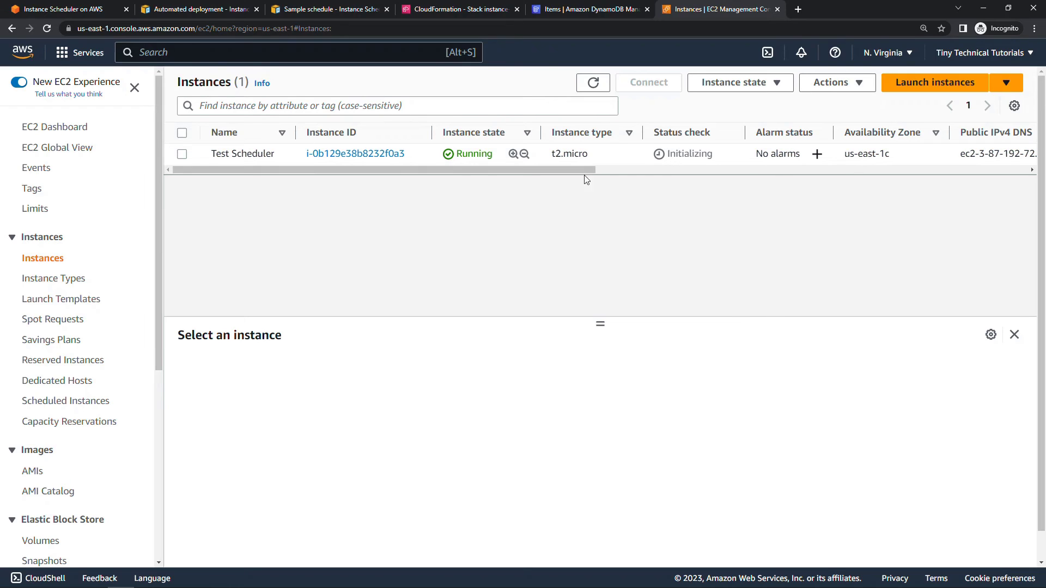
pyautogui.moveTo(695, 170)
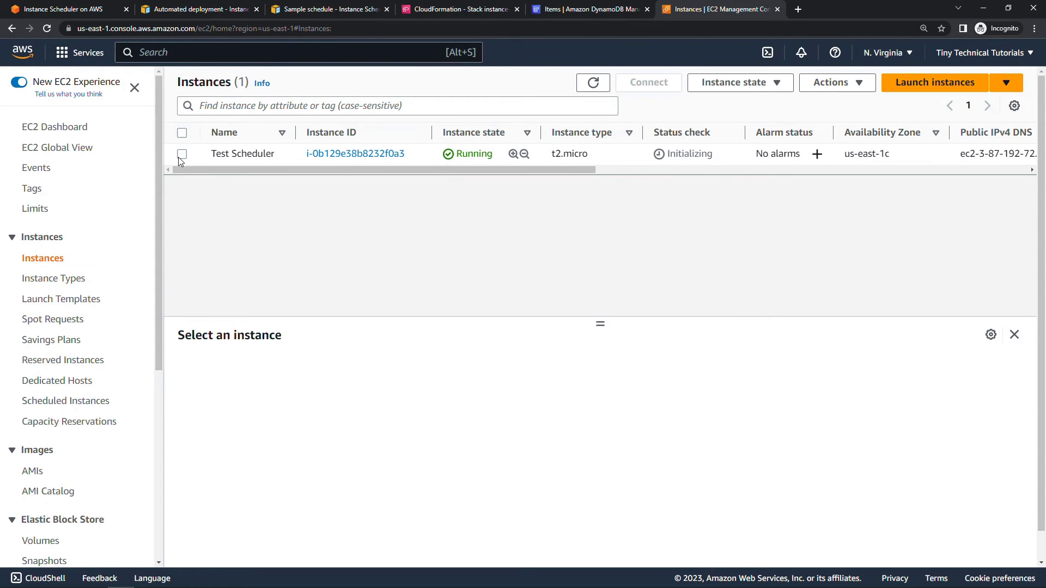
pyautogui.click(182, 154)
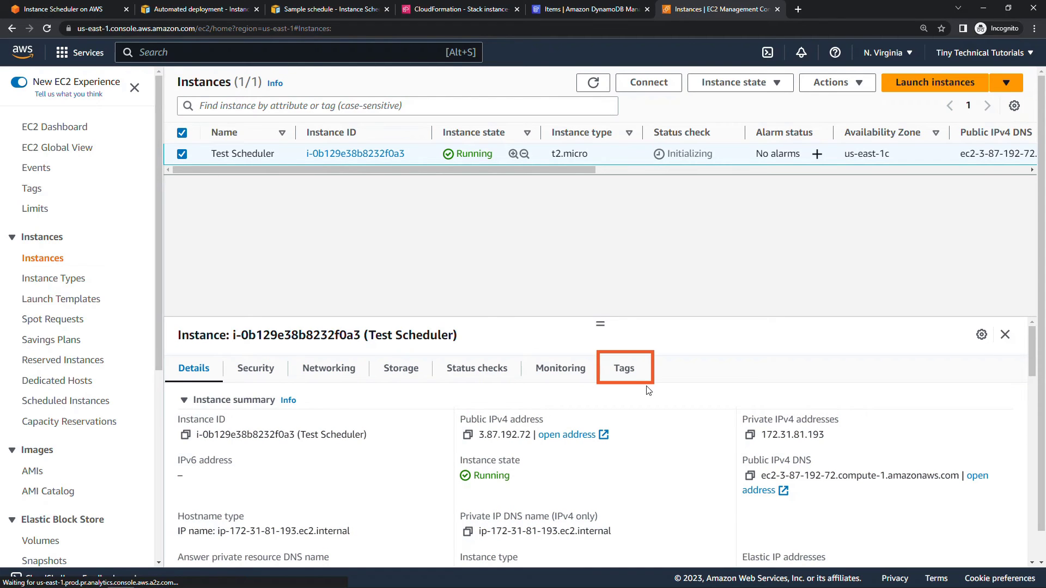
pyautogui.click(623, 367)
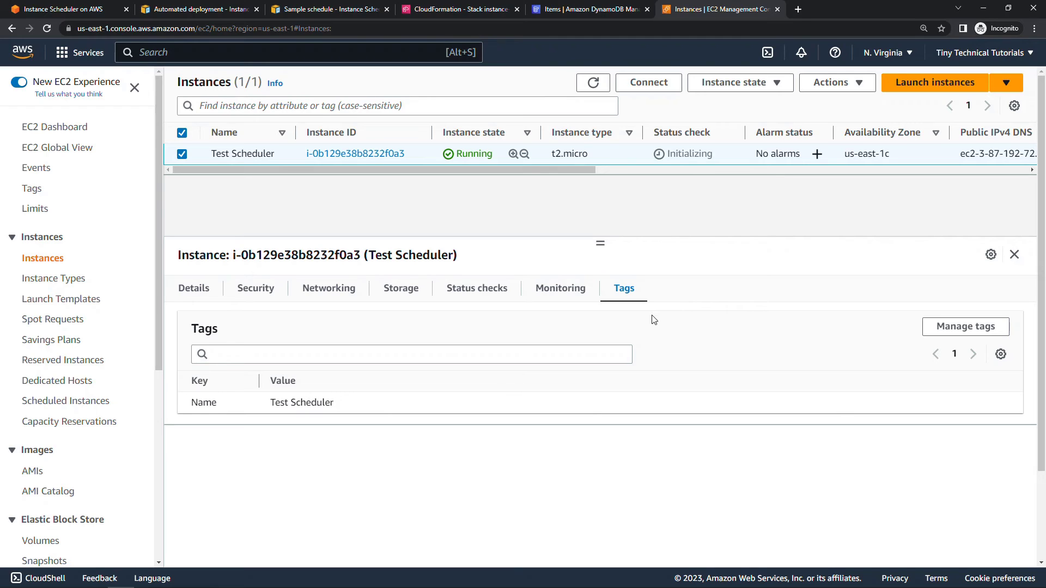
pyautogui.moveTo(964, 327)
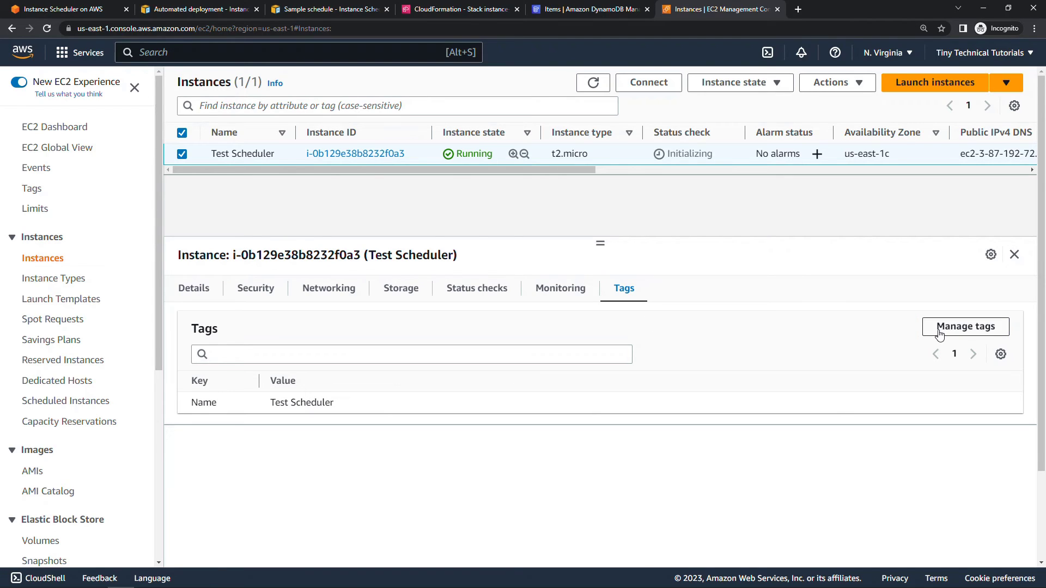
# Step: In Manage tags, add a second tag row with key Schedule for the Test Scheduler instance
pyautogui.click(964, 326)
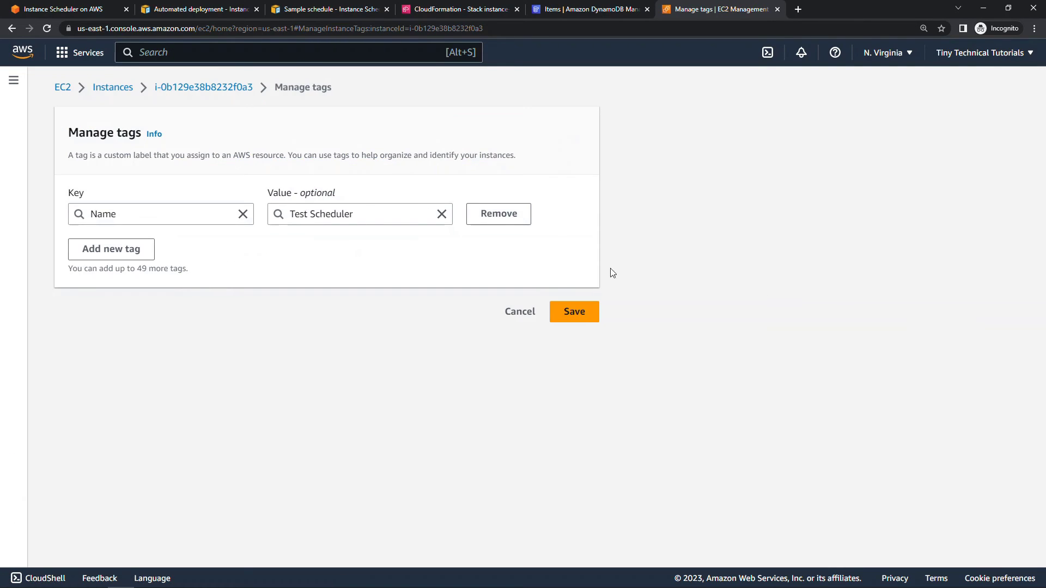
pyautogui.click(111, 248)
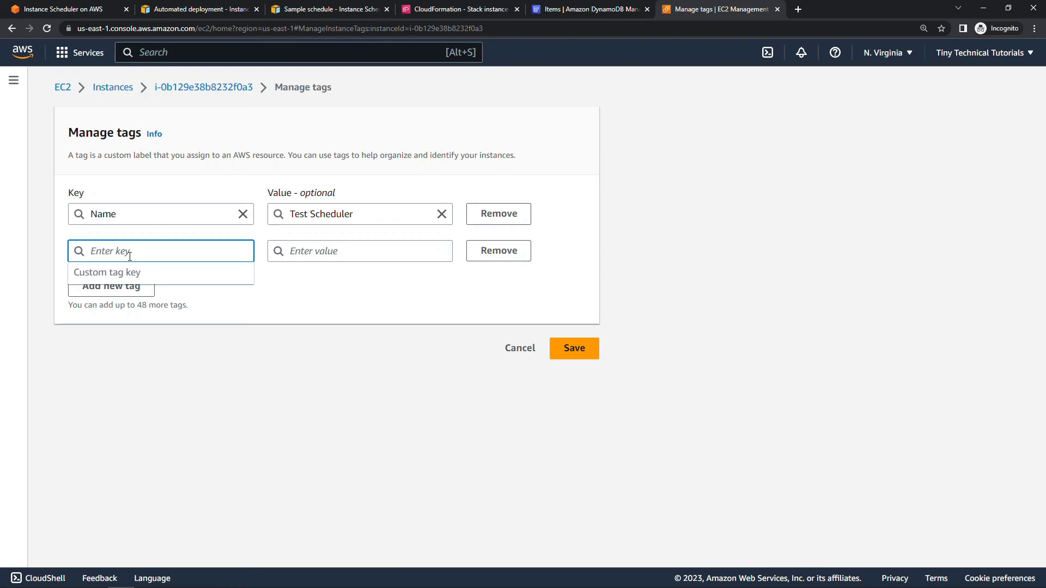
pyautogui.write('Schedule')
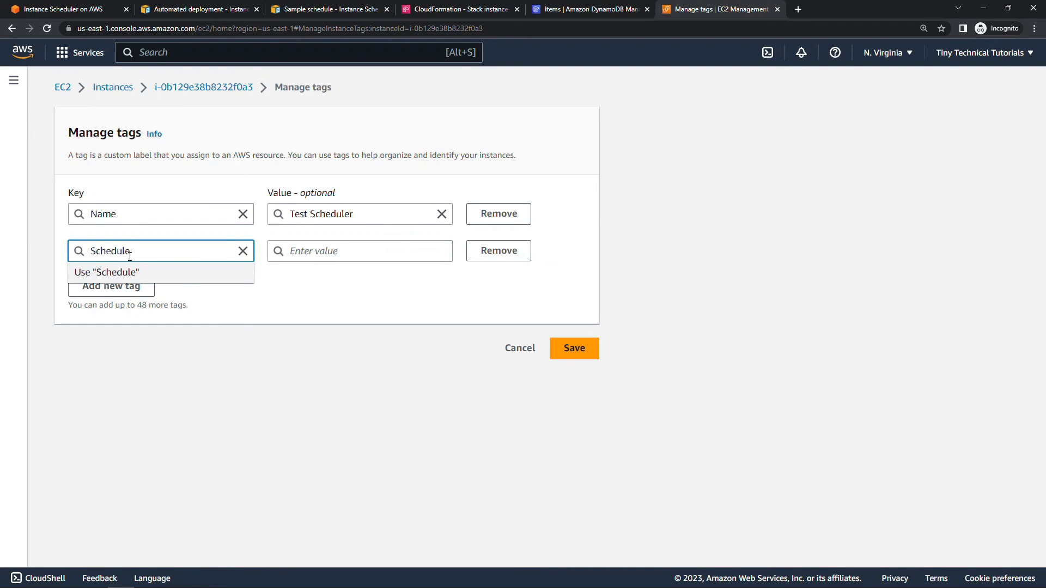
pyautogui.click(197, 10)
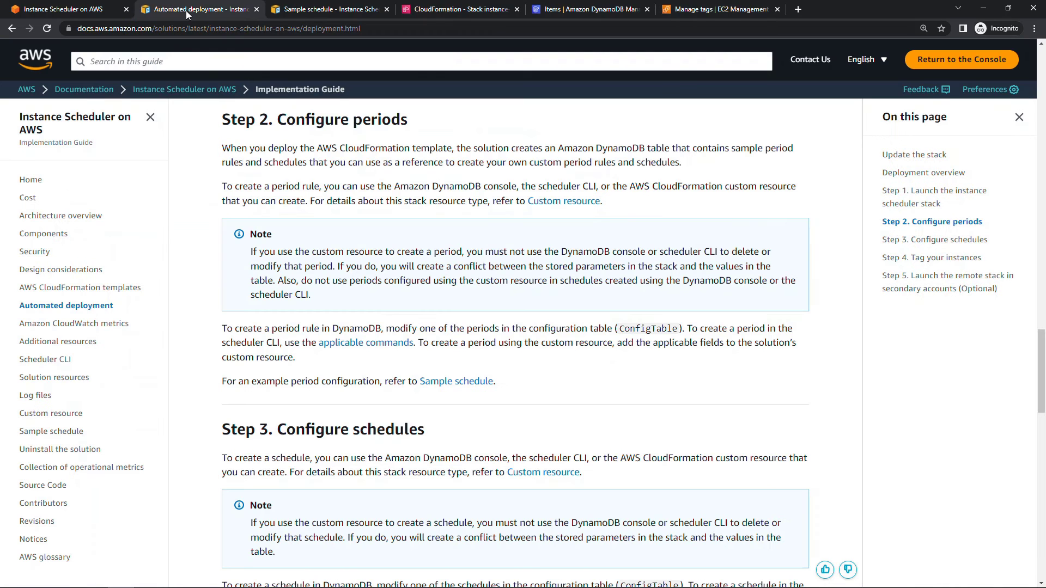
pyautogui.scroll(-3)
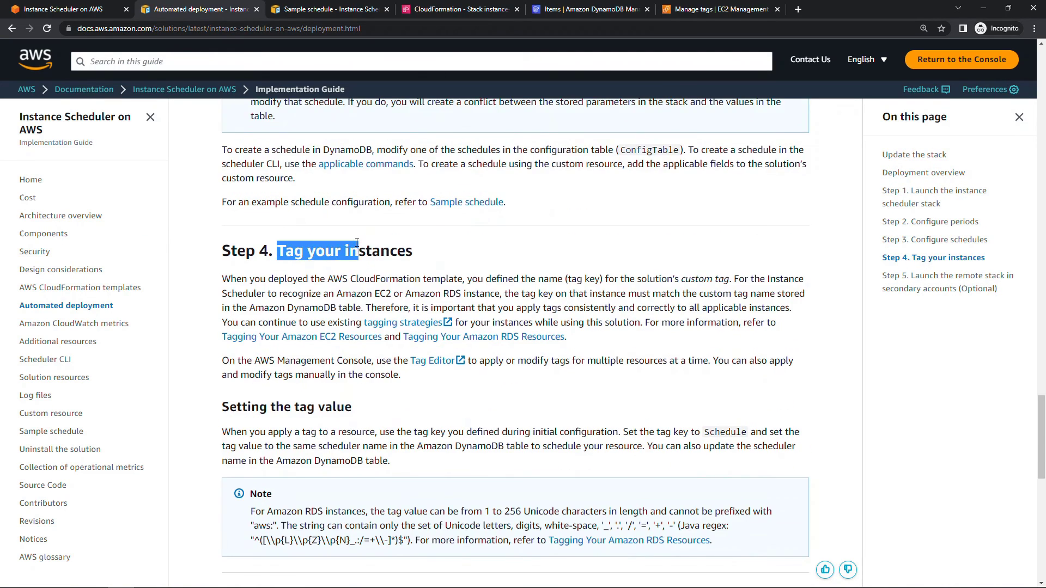
pyautogui.scroll(-3)
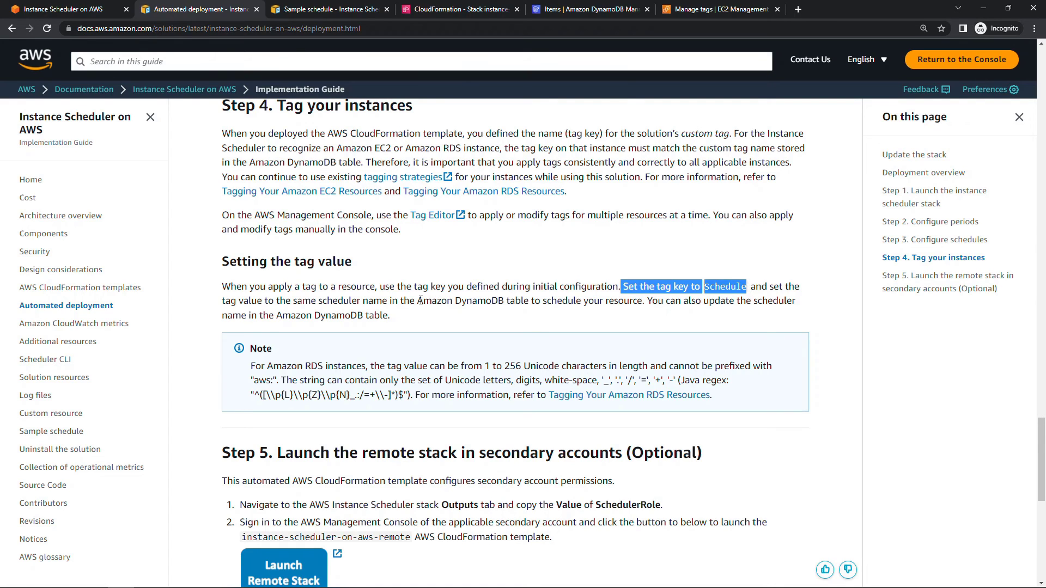
pyautogui.click(717, 9)
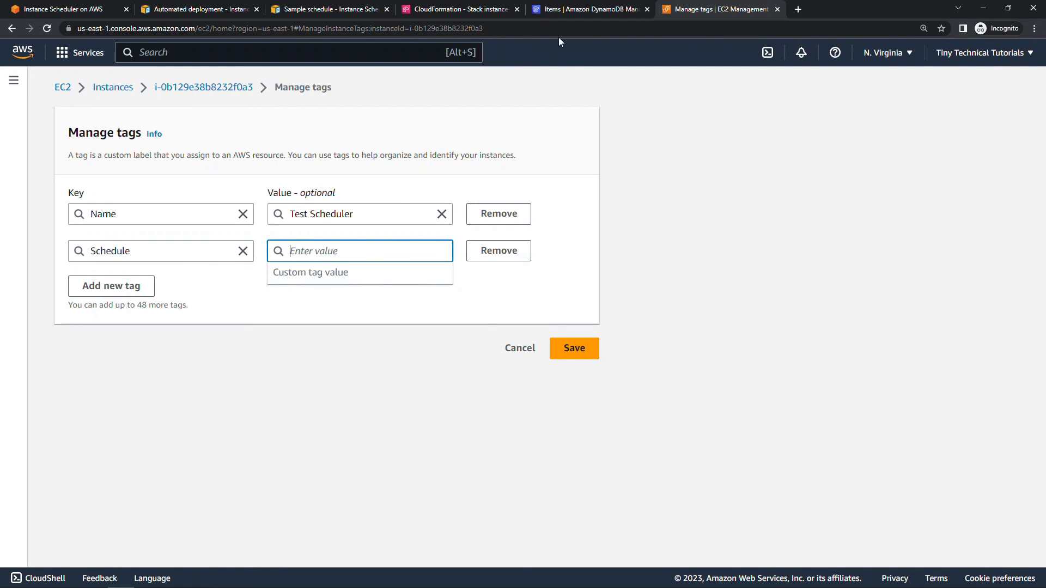
# Step: Copy seattle-office-hours from the DynamoDB config table as the Schedule tag value and save
pyautogui.click(589, 9)
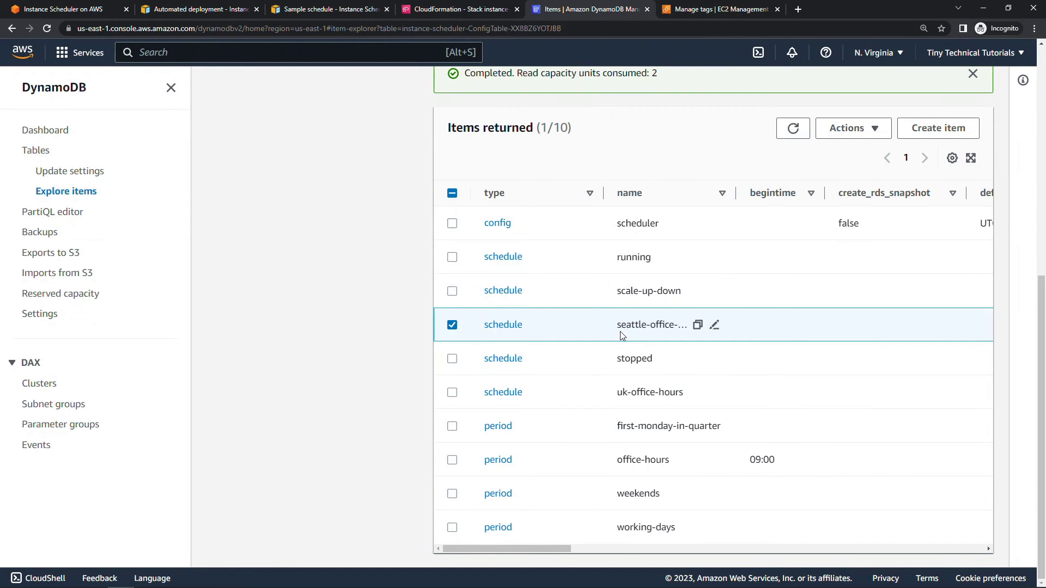
pyautogui.moveTo(697, 324)
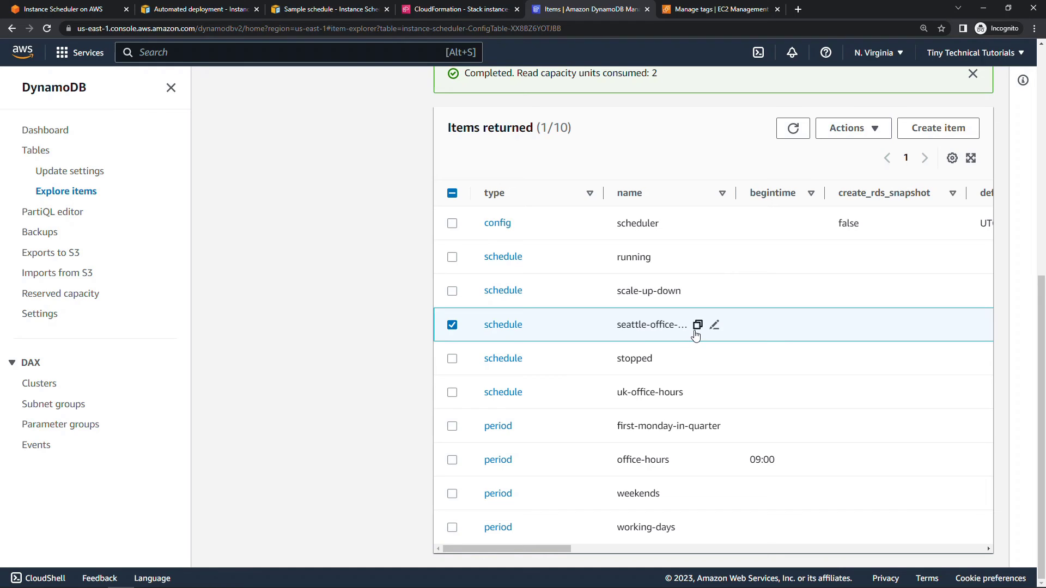
pyautogui.click(697, 325)
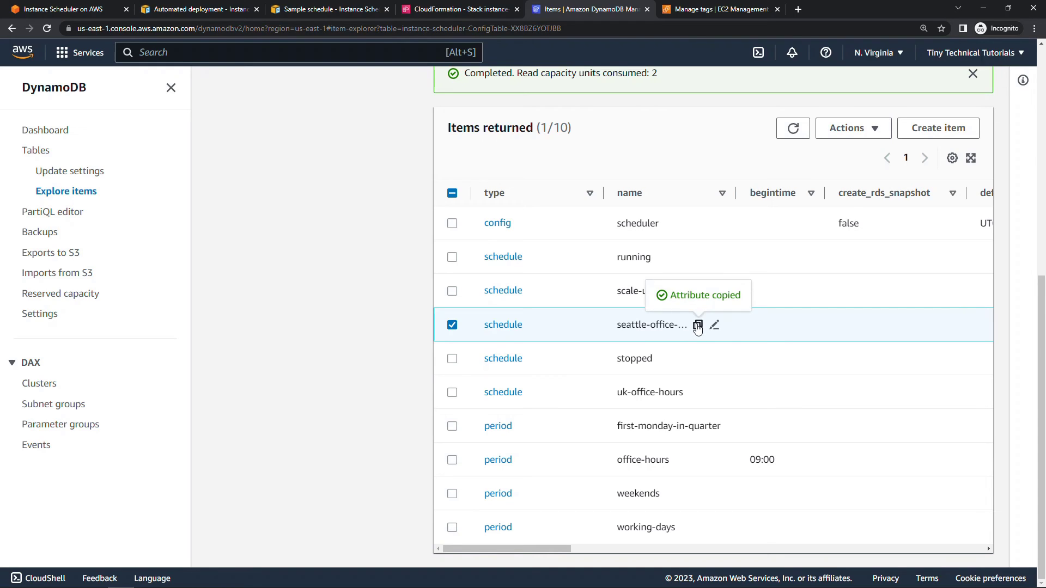
pyautogui.click(719, 9)
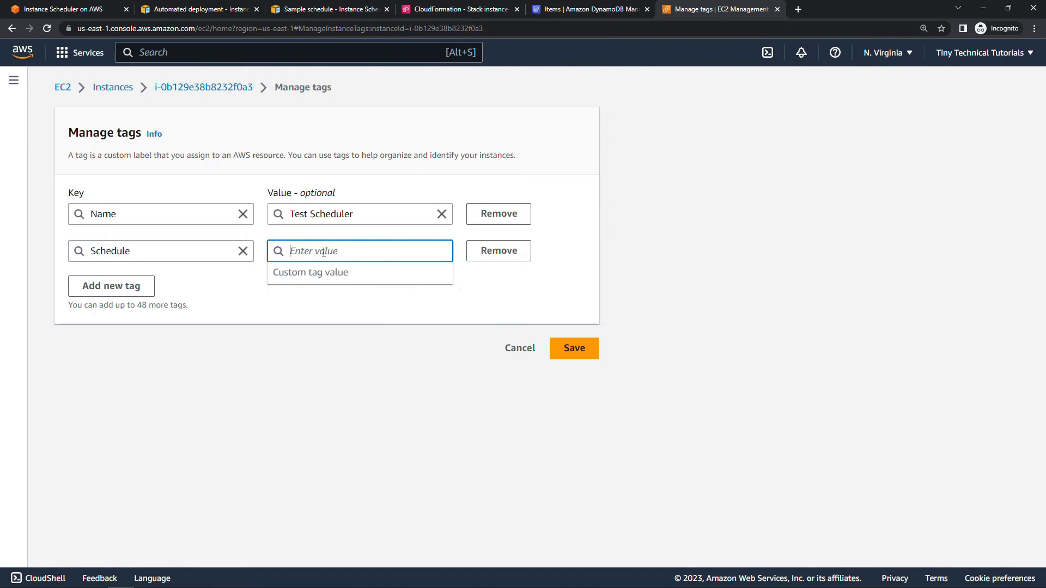
pyautogui.write('seattle-office-hours')
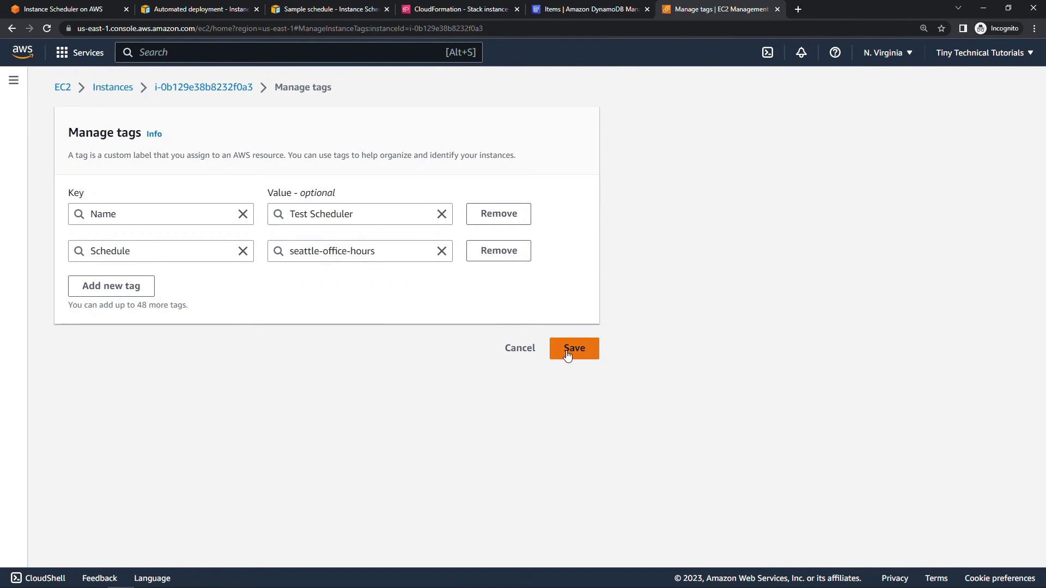
pyautogui.click(573, 347)
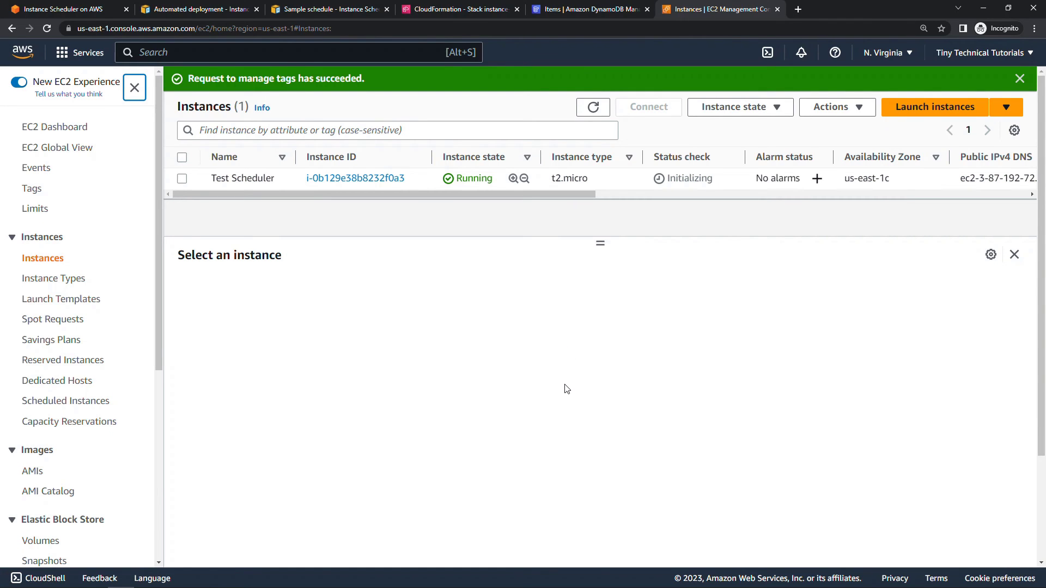
pyautogui.moveTo(706, 221)
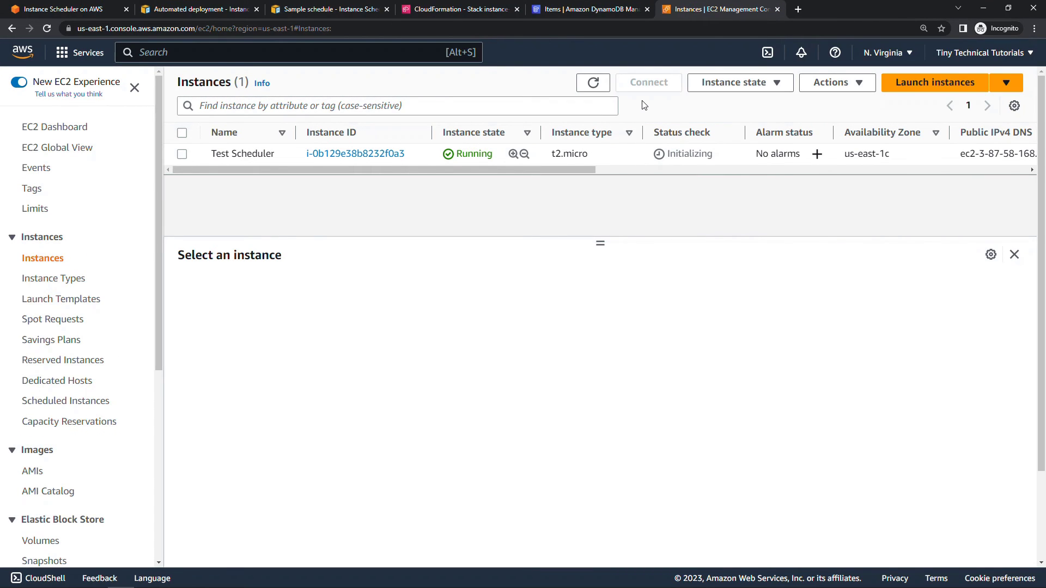
pyautogui.moveTo(815, 451)
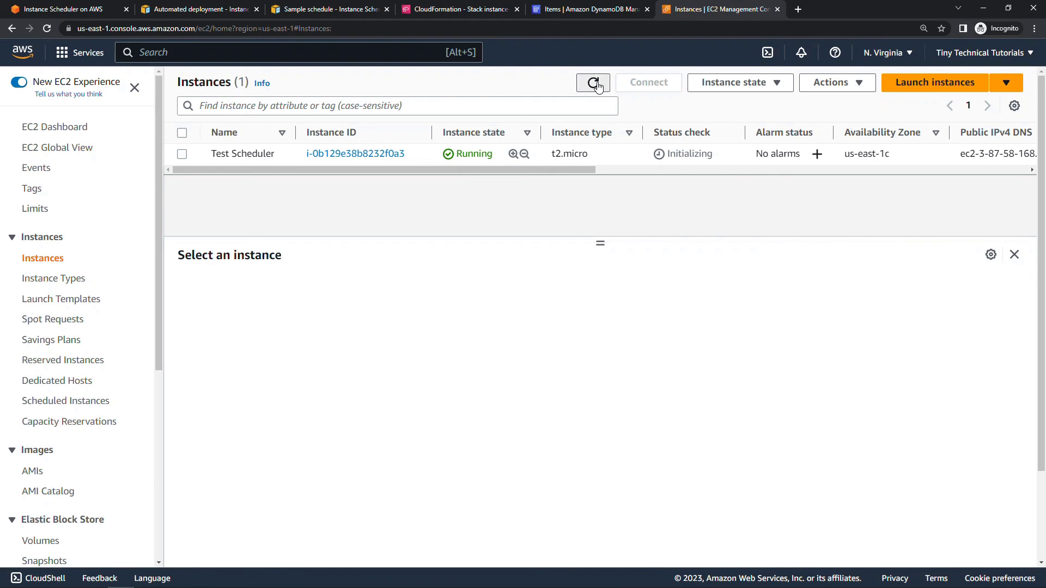
# Step: Refresh the Instances list so Test Scheduler shows as Stopped by the scheduler
pyautogui.click(592, 82)
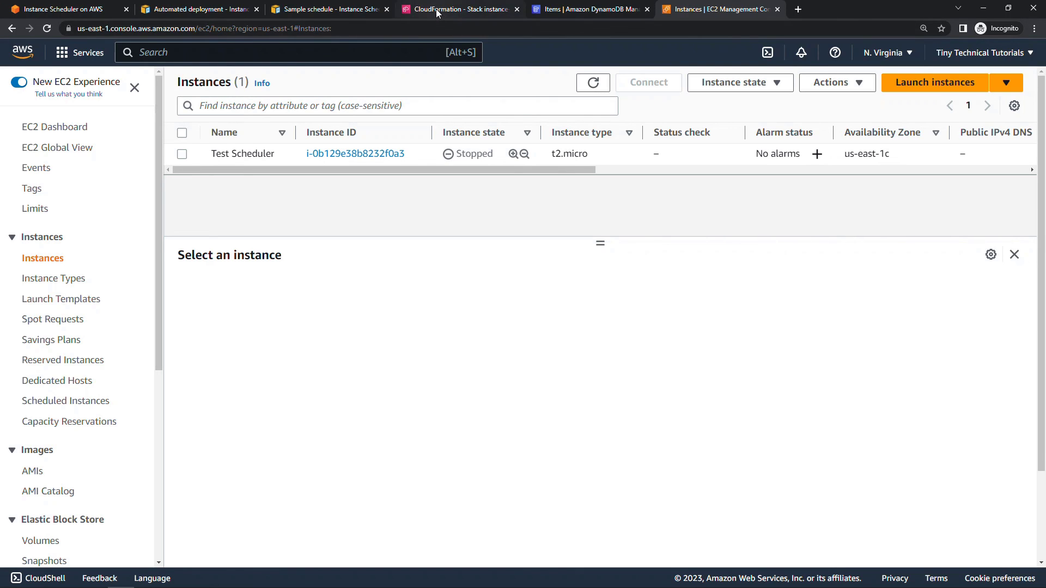
# Step: Delete the instance-scheduler CloudFormation stack and confirm, initiating its deletion
pyautogui.click(459, 9)
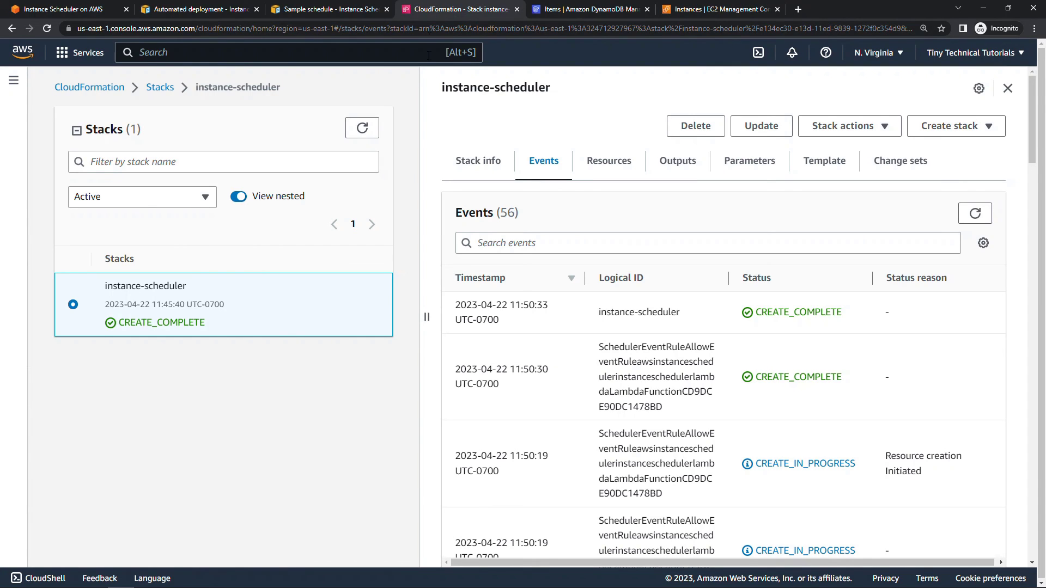
pyautogui.moveTo(414, 128)
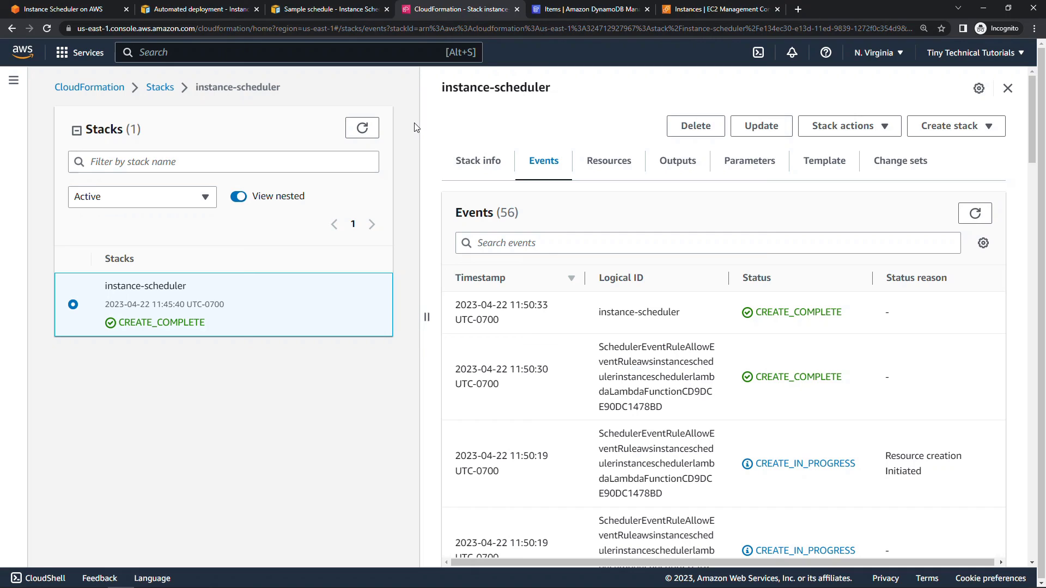
pyautogui.moveTo(363, 267)
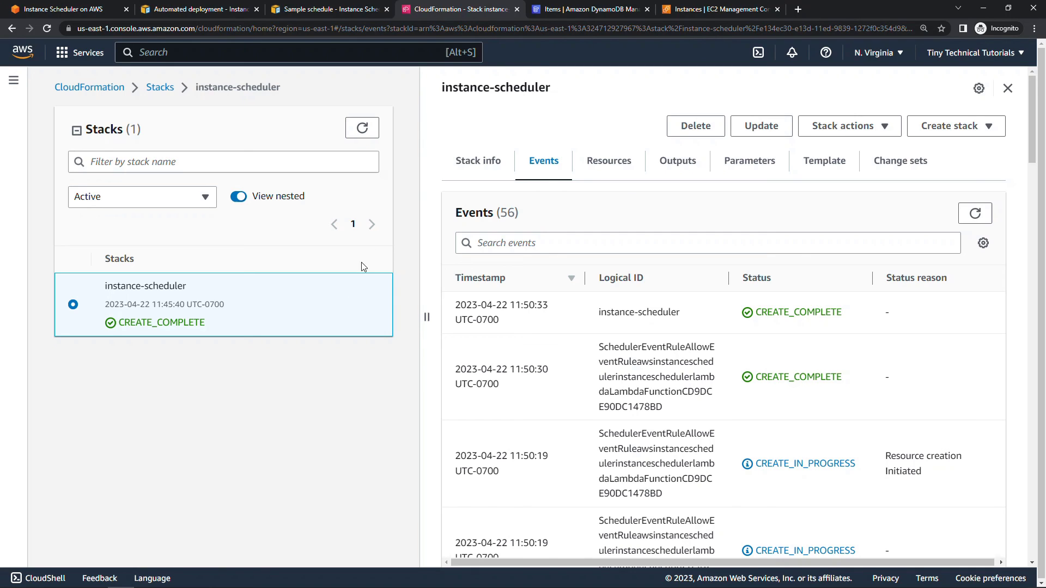
pyautogui.moveTo(646, 164)
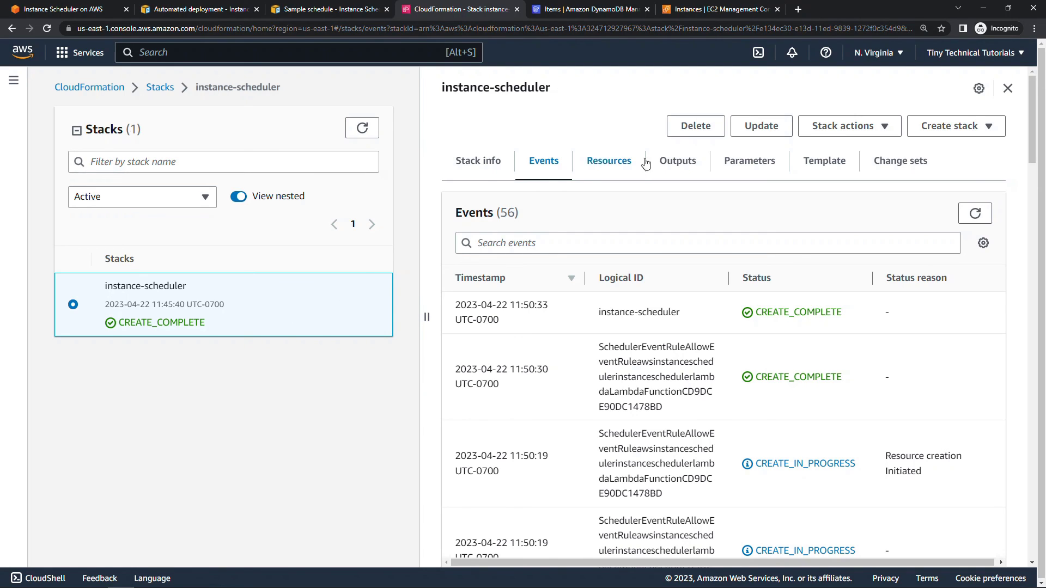
pyautogui.click(695, 126)
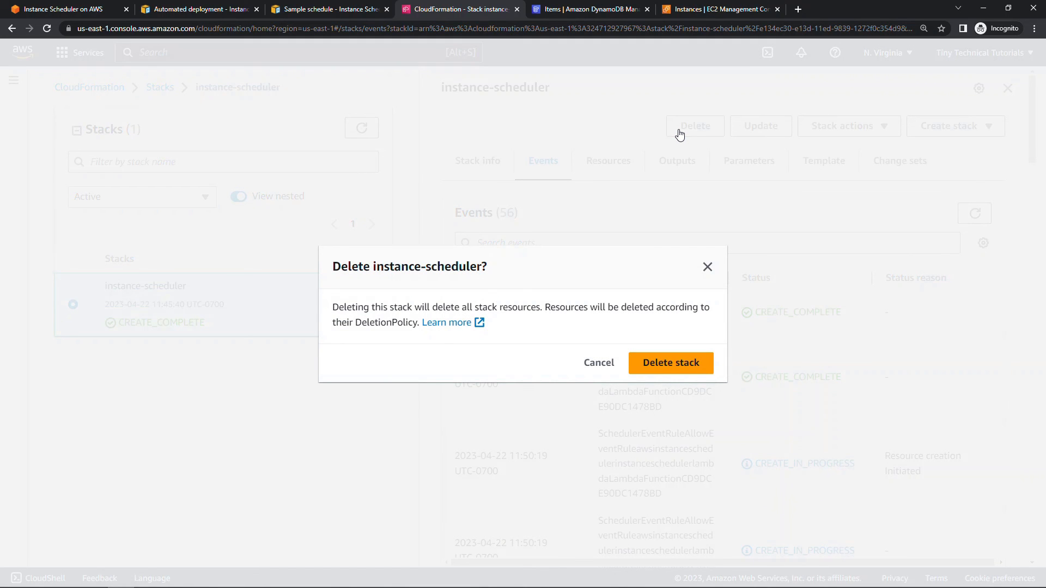
pyautogui.moveTo(670, 363)
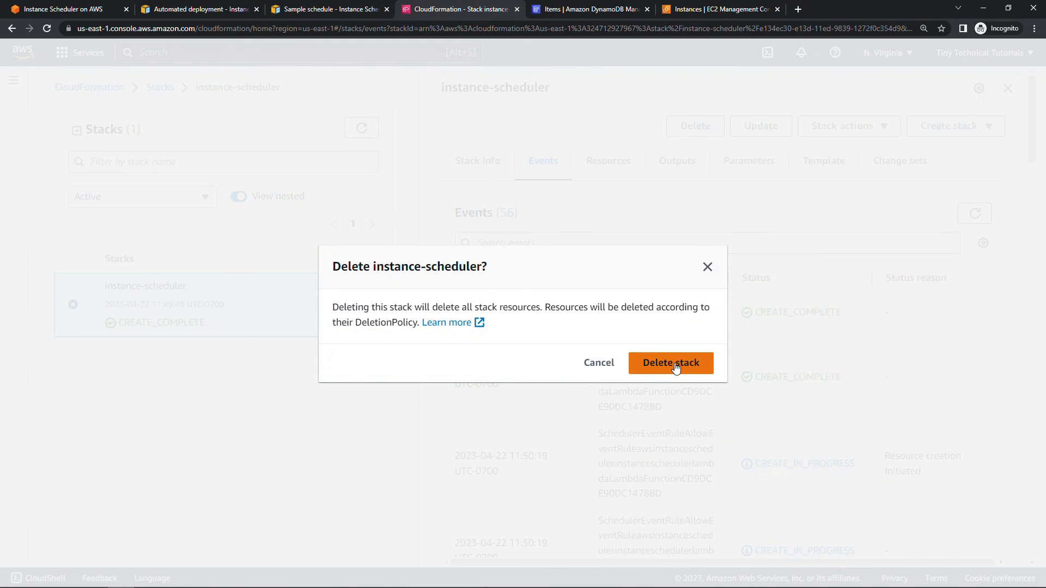
pyautogui.click(670, 362)
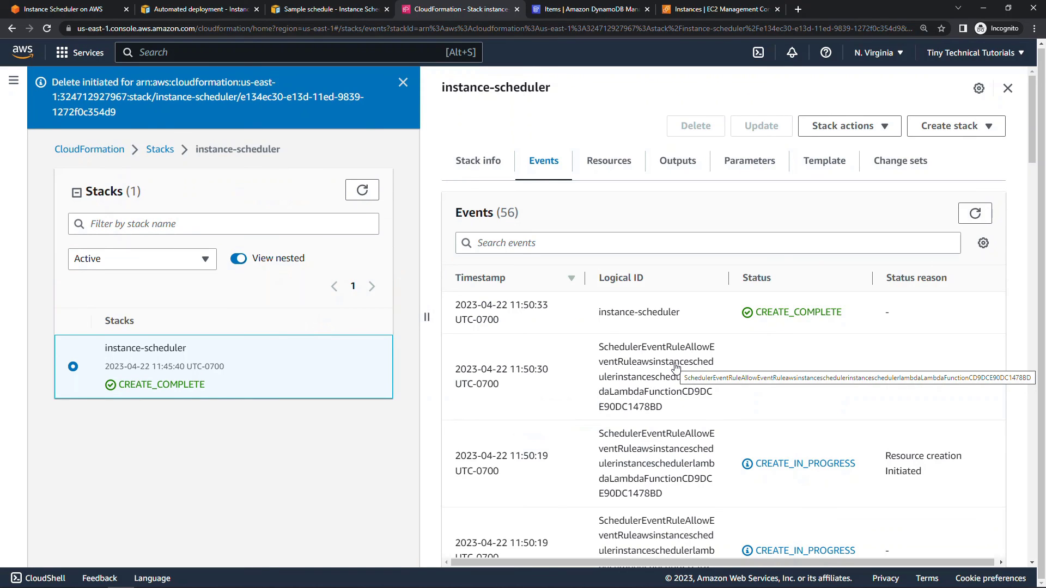
pyautogui.moveTo(687, 340)
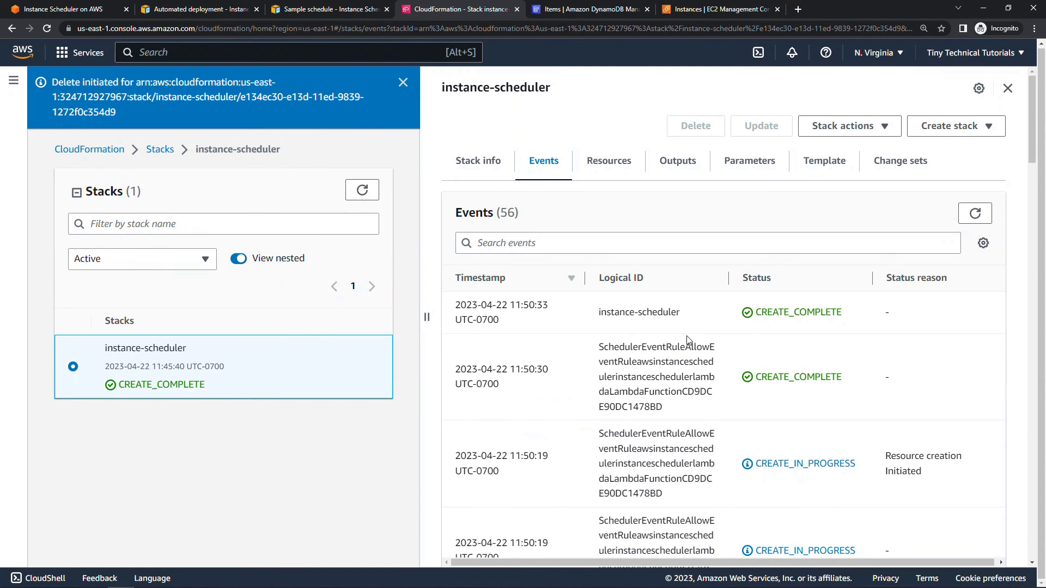